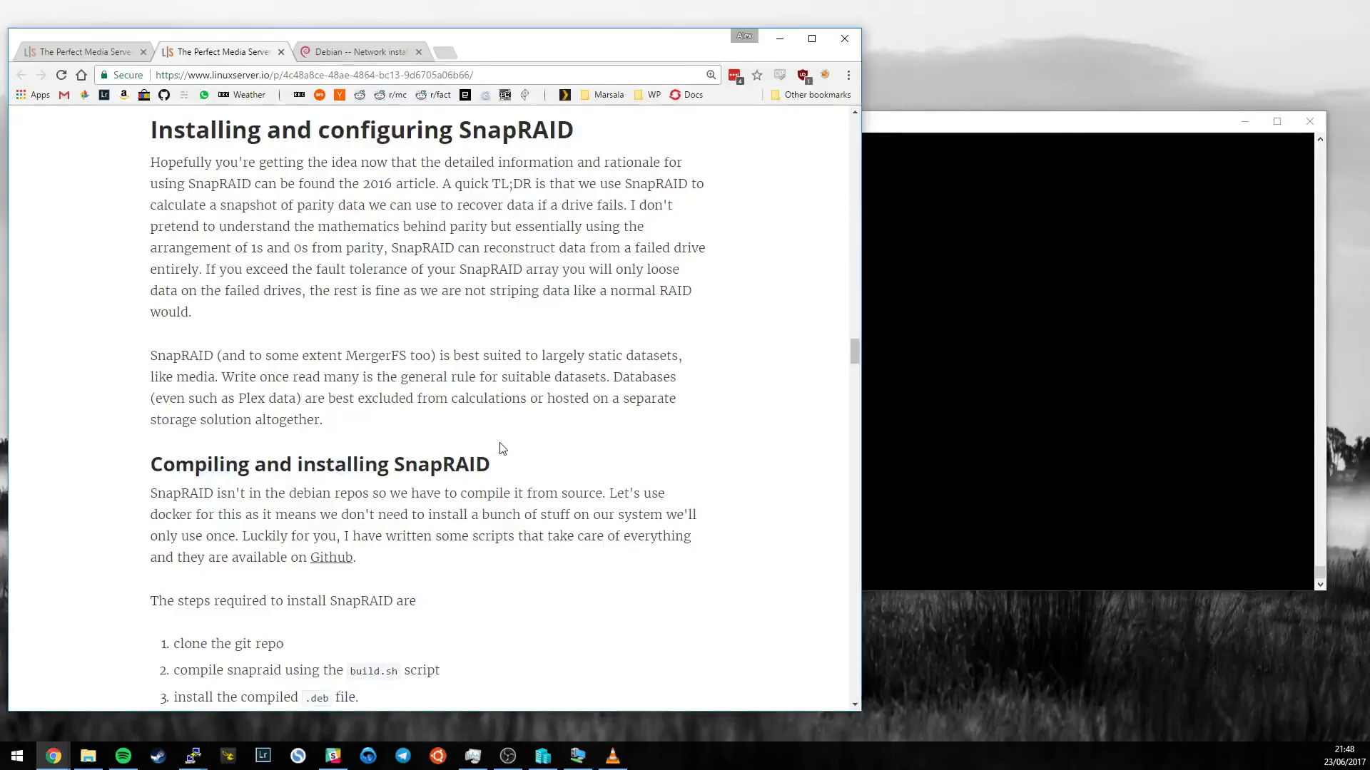
Highlight the apt install git line in the compiling section and follow its docker-snapraid GitHub link
scroll("down", 3)
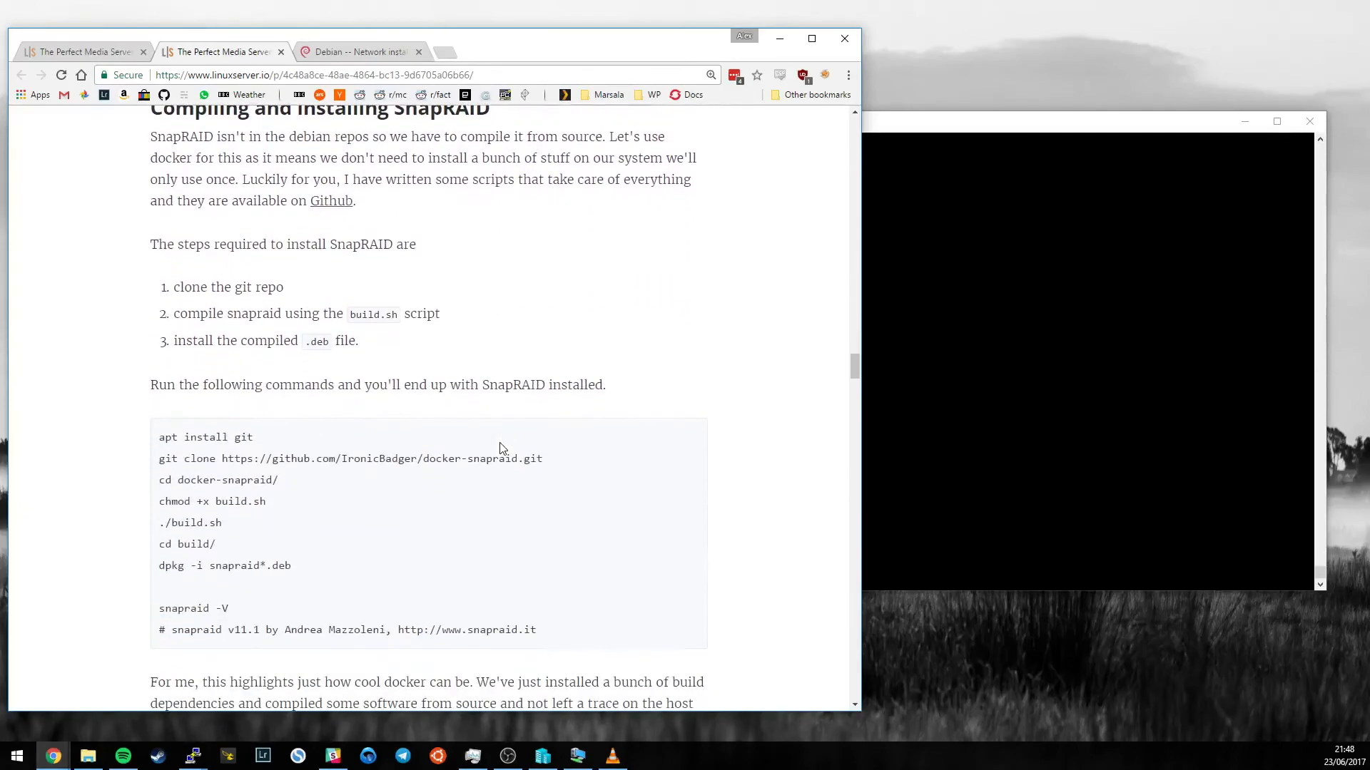
double_click(206, 437)
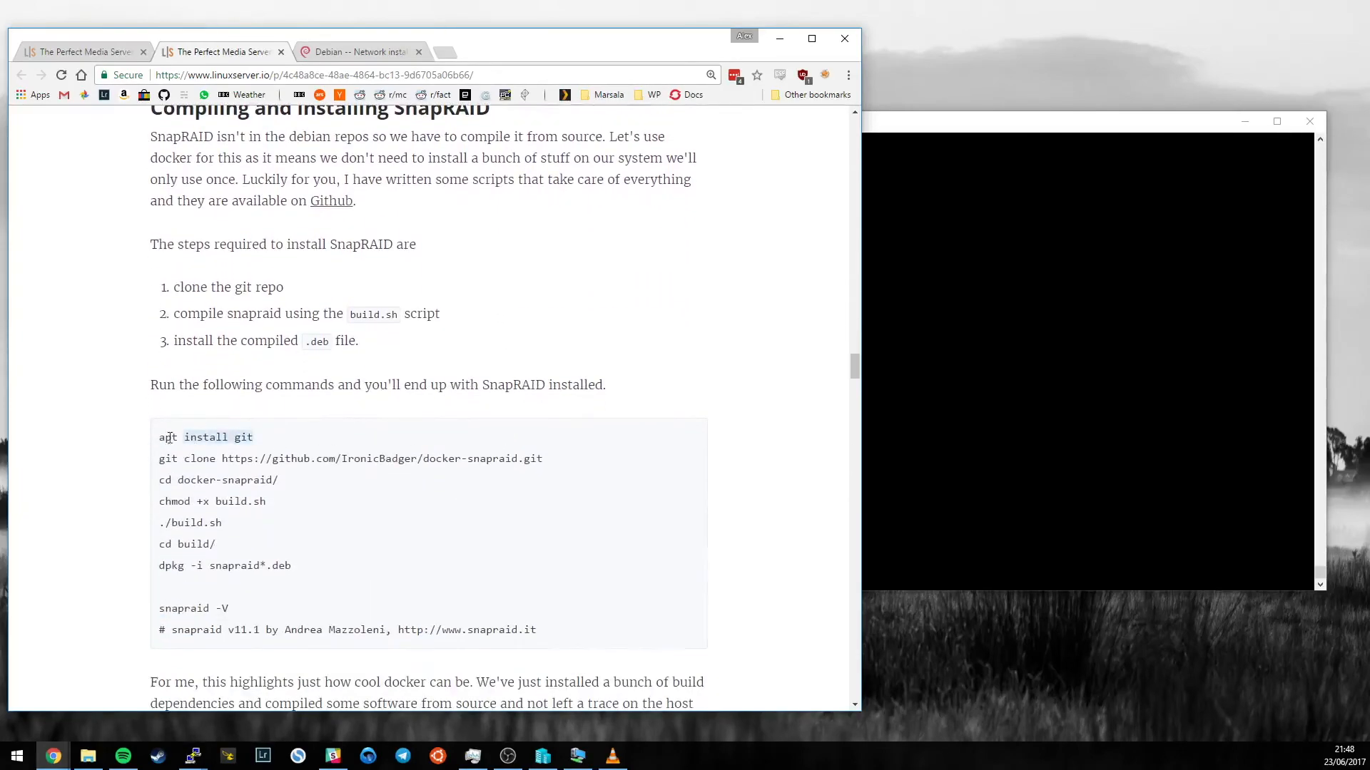
double_click(184, 437)
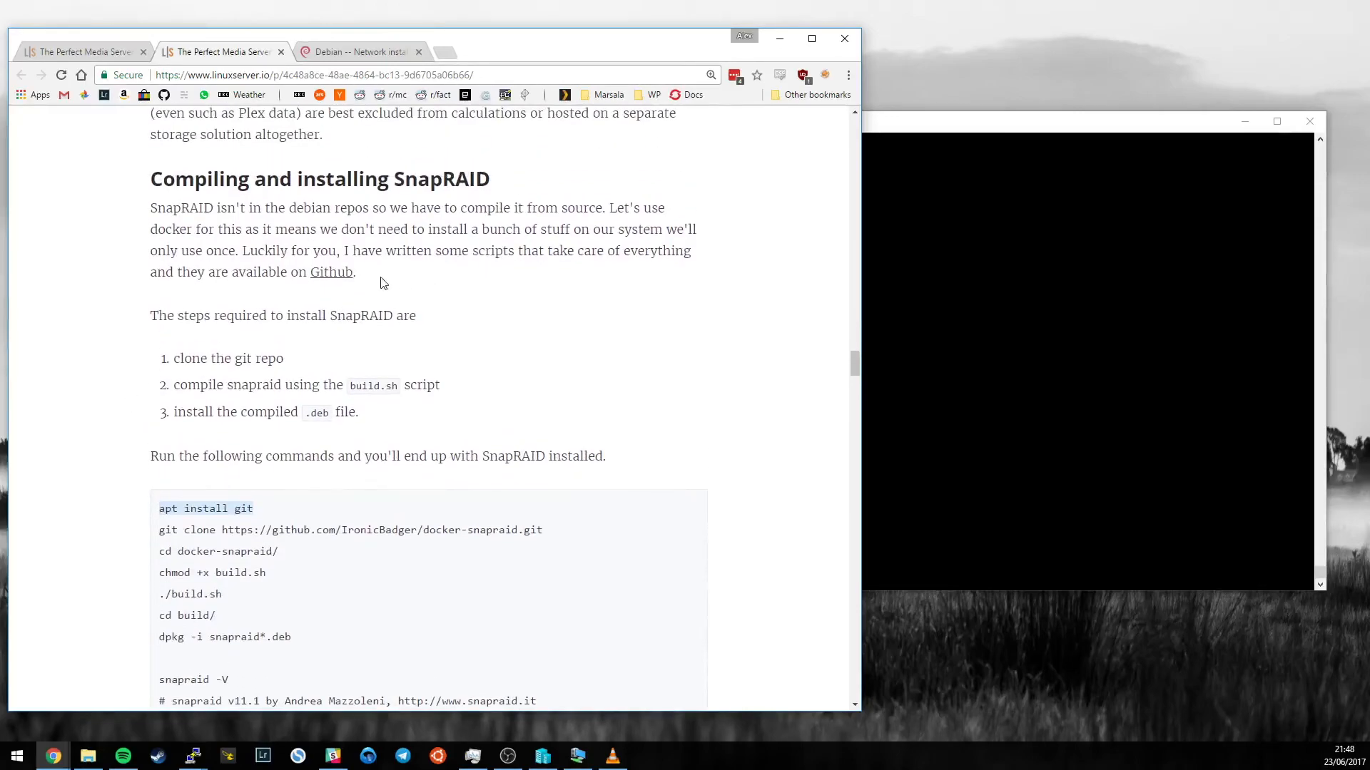
mouse_move(331, 271)
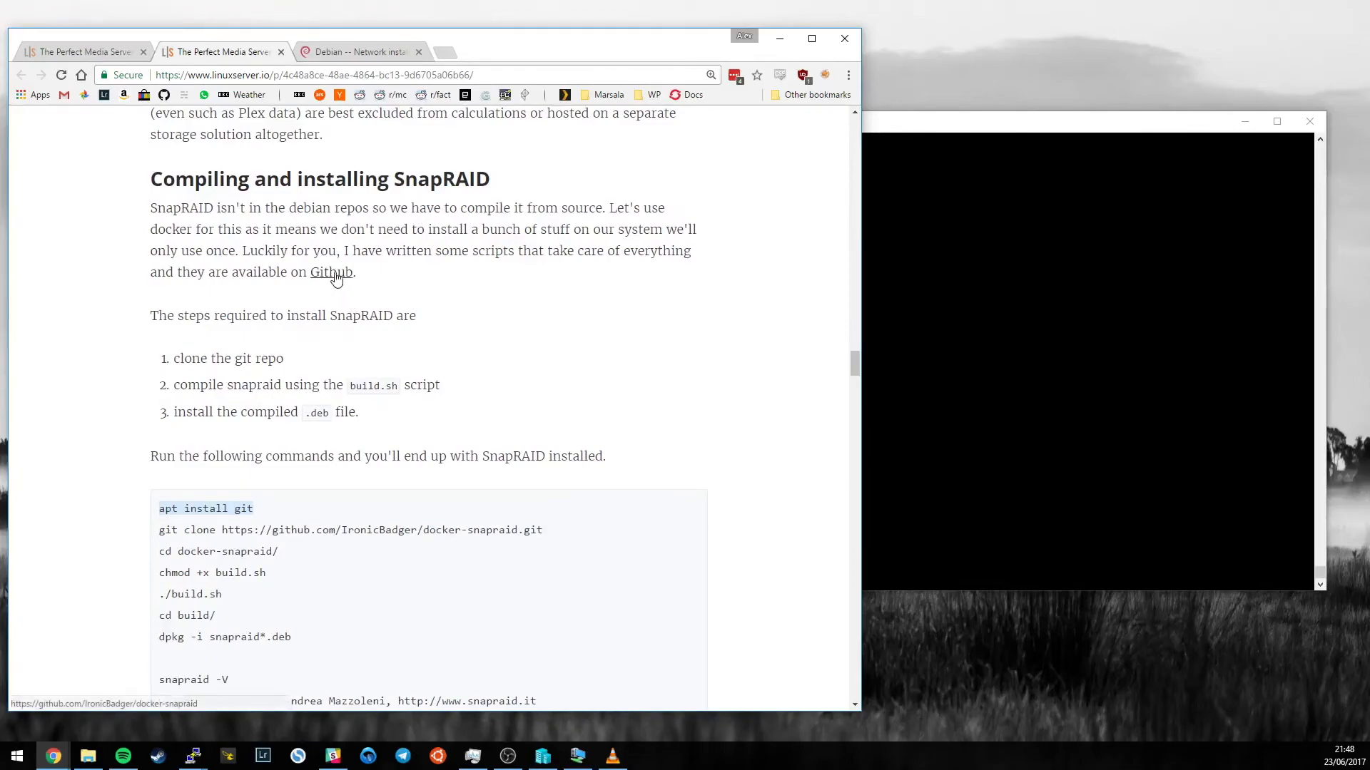
left_click(331, 271)
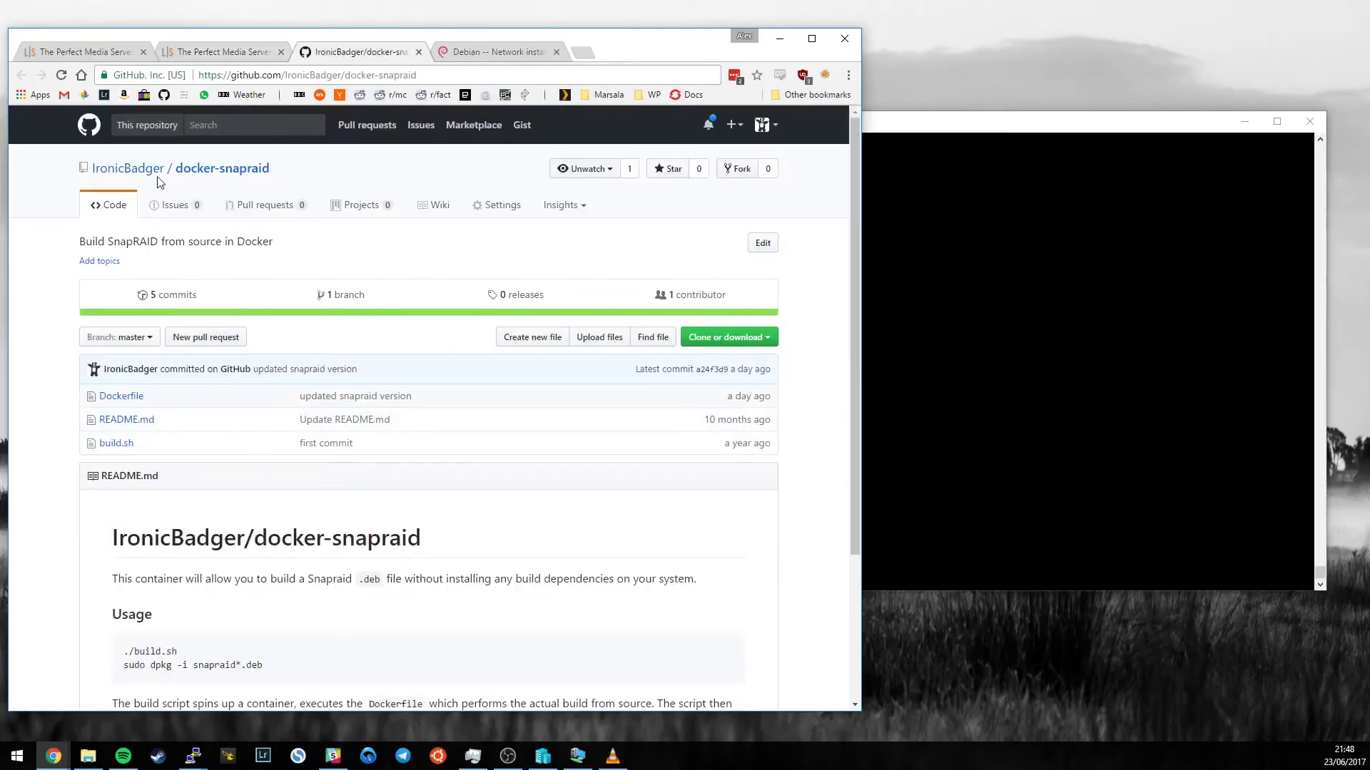
Read the Dockerfile's apt-get install, tar extract and cd build lines in the docker-snapraid repo
left_click(309, 74)
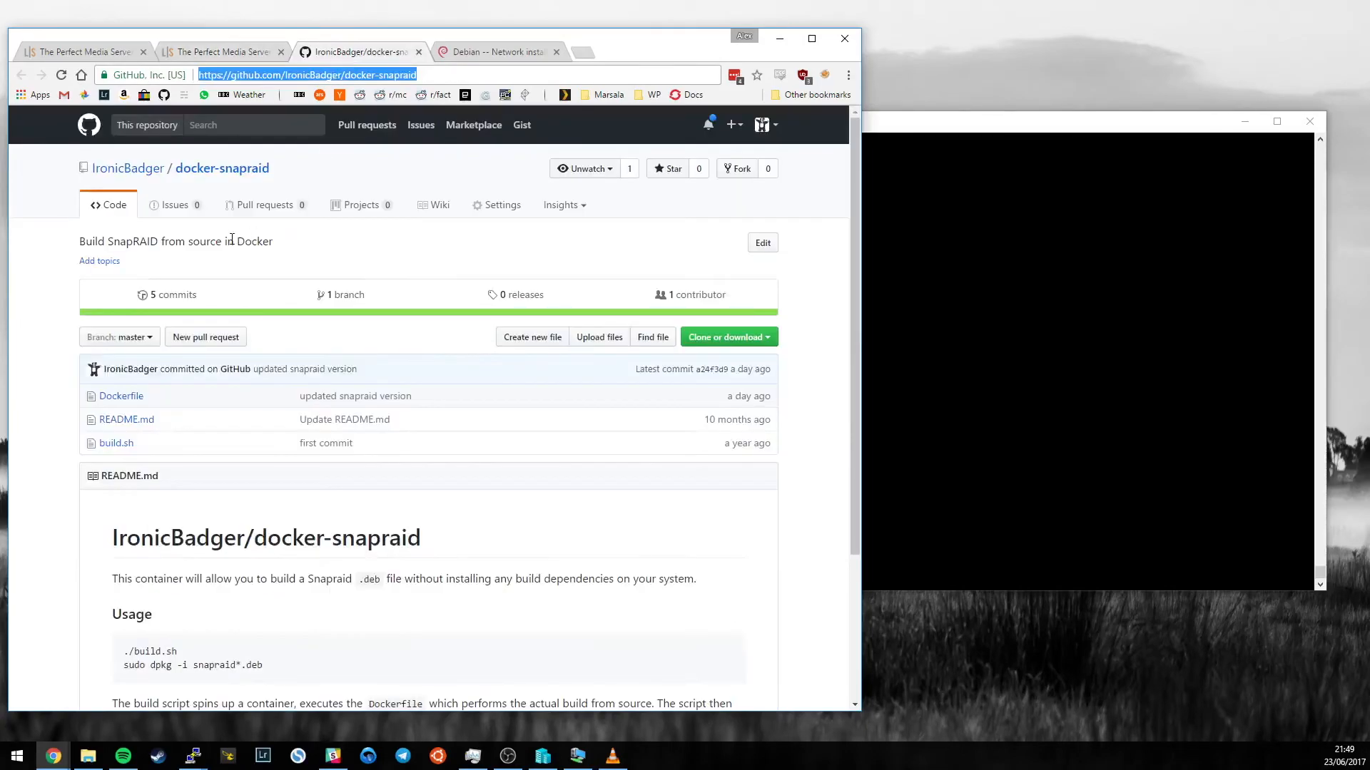
scroll("down", 3)
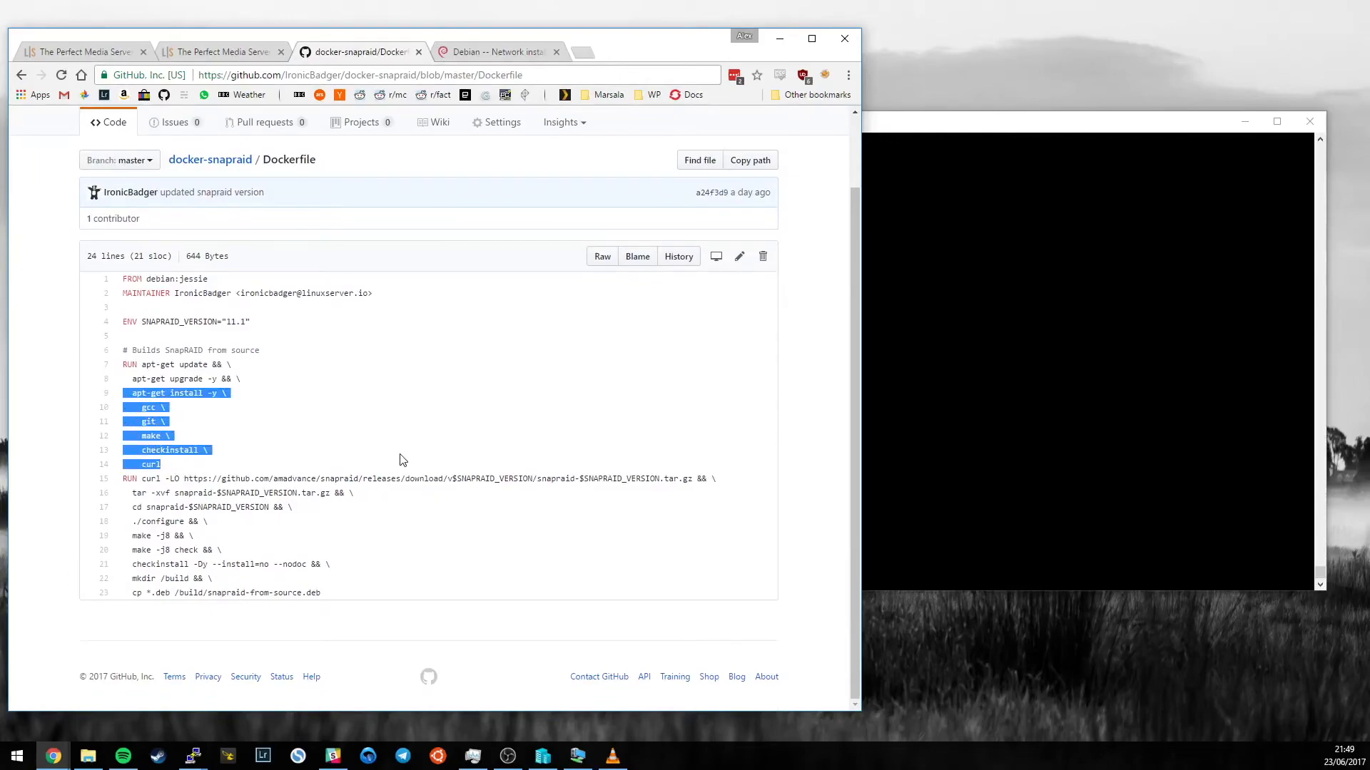
left_click(192, 756)
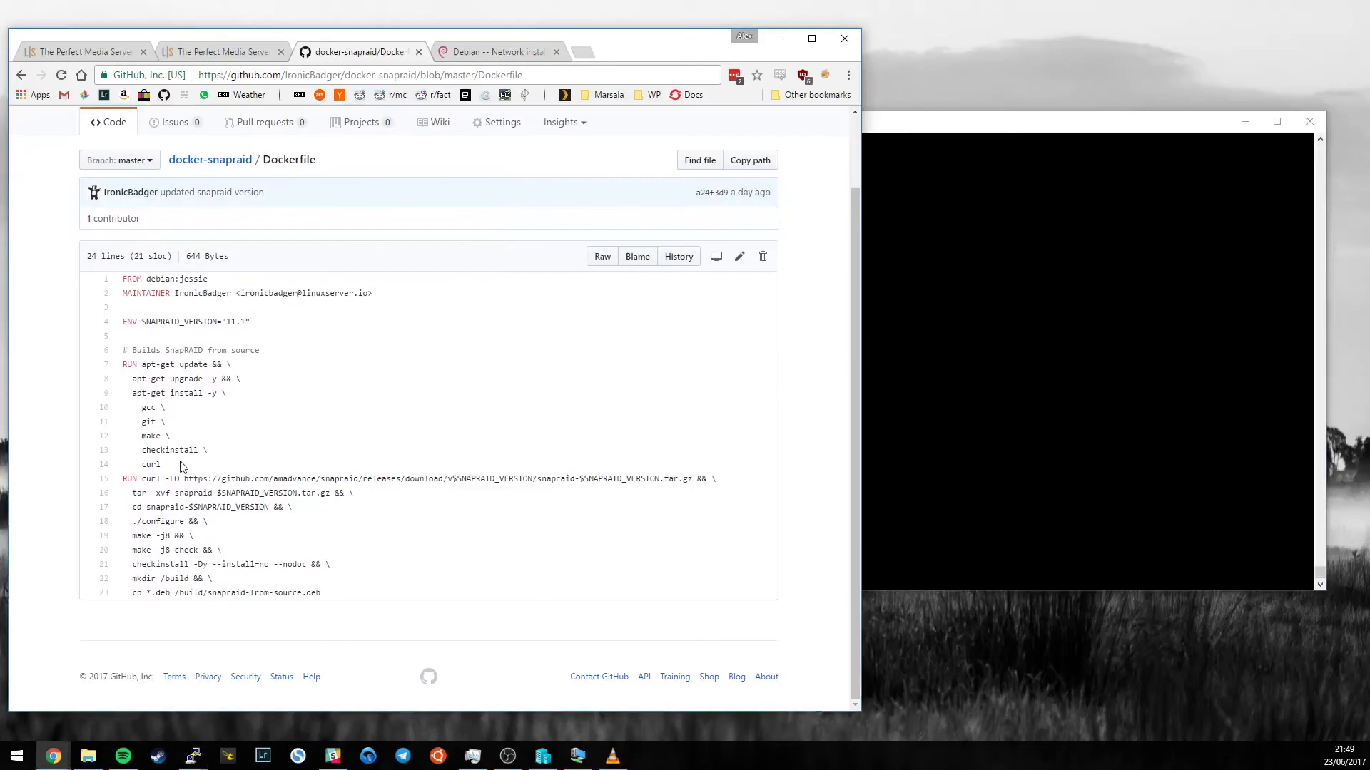
left_click_drag(131, 393, 161, 463)
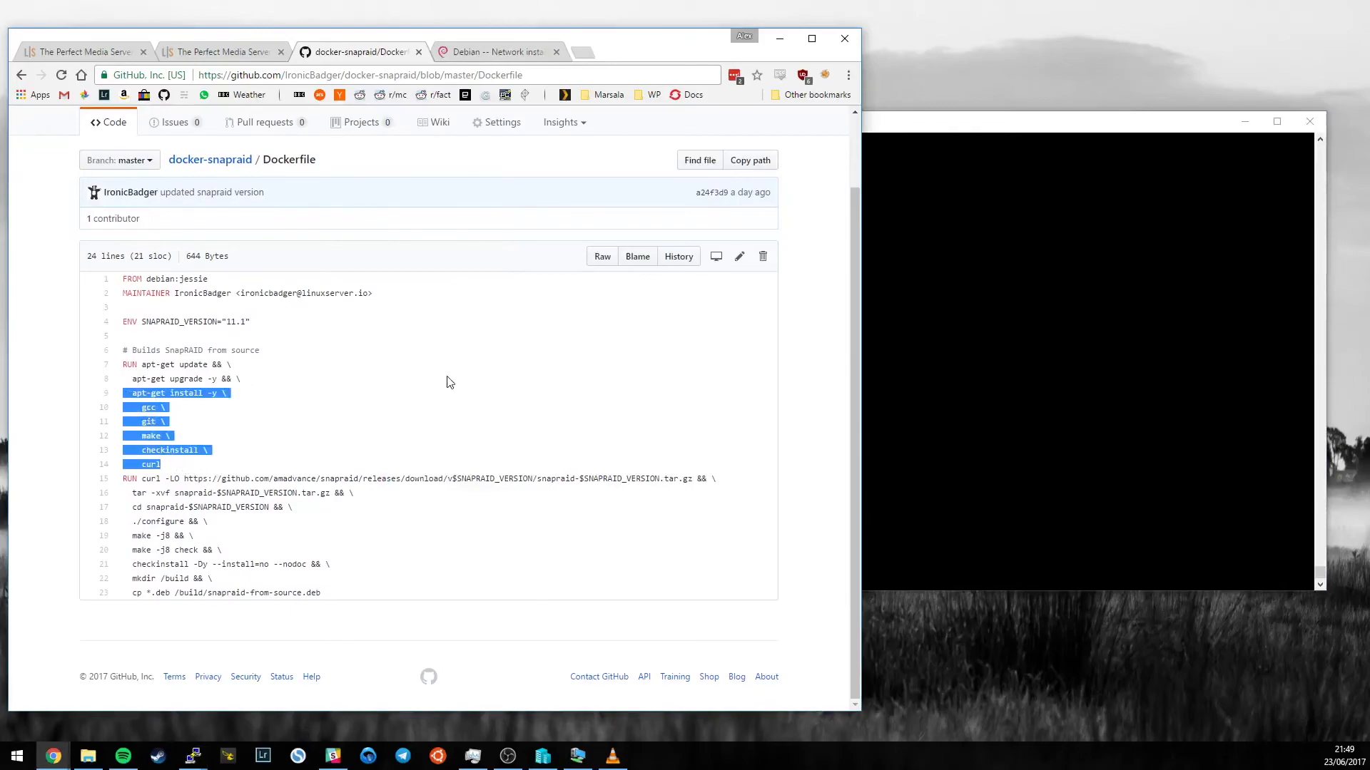
double_click(172, 479)
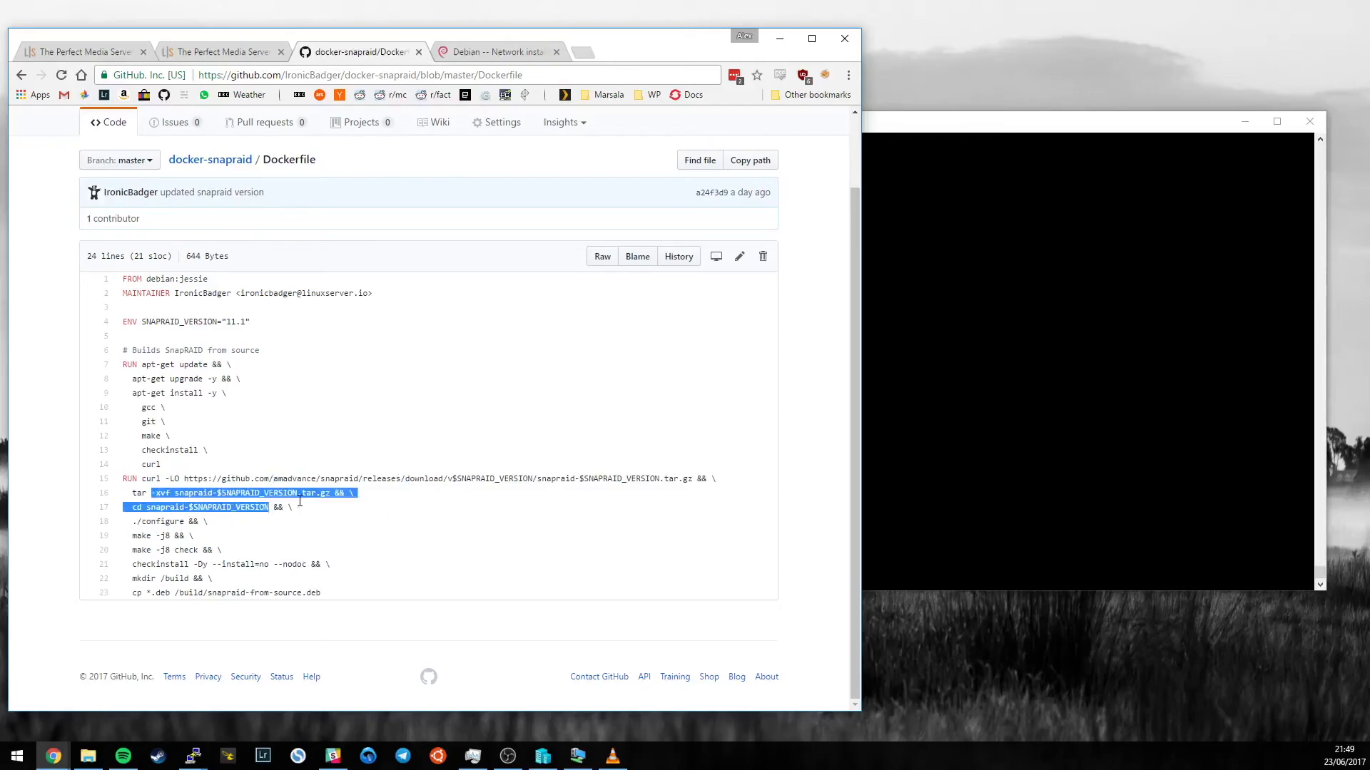
double_click(159, 522)
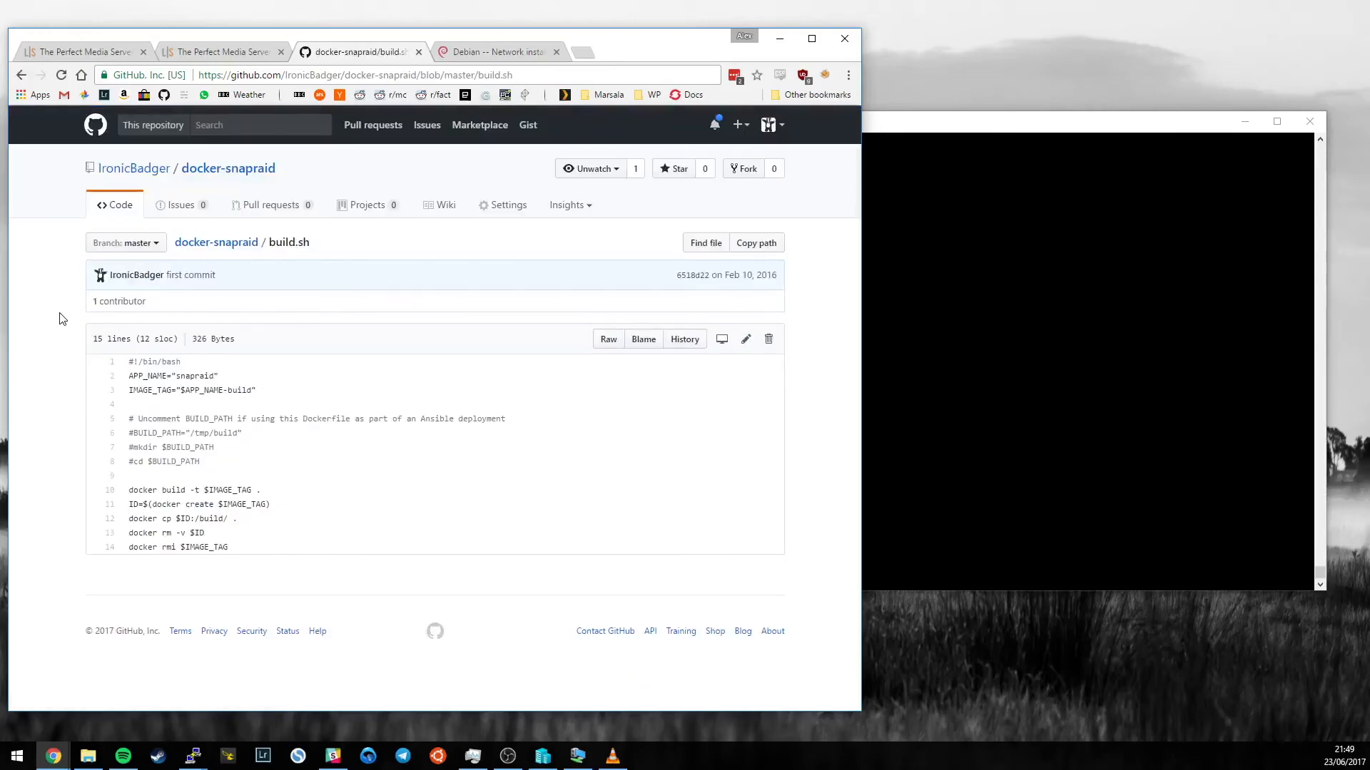
mouse_move(274, 524)
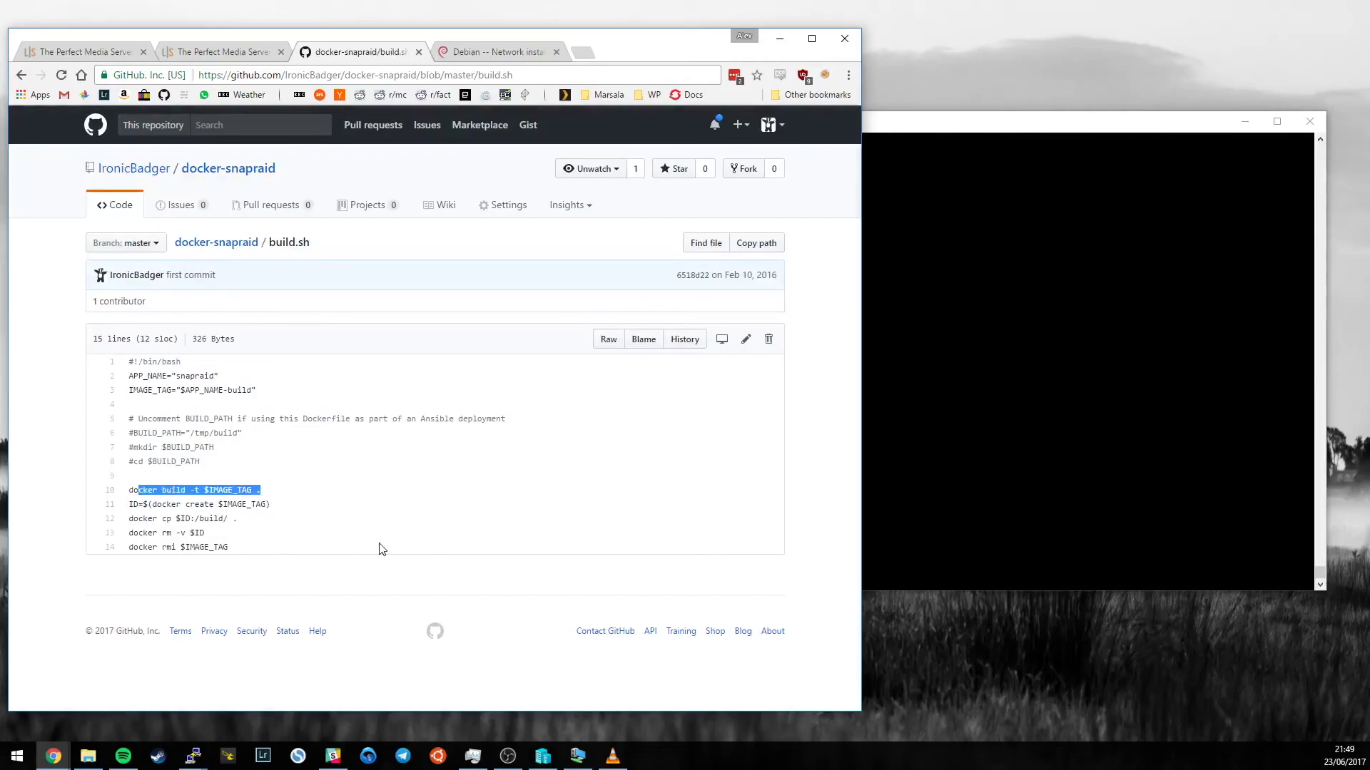
mouse_move(348, 546)
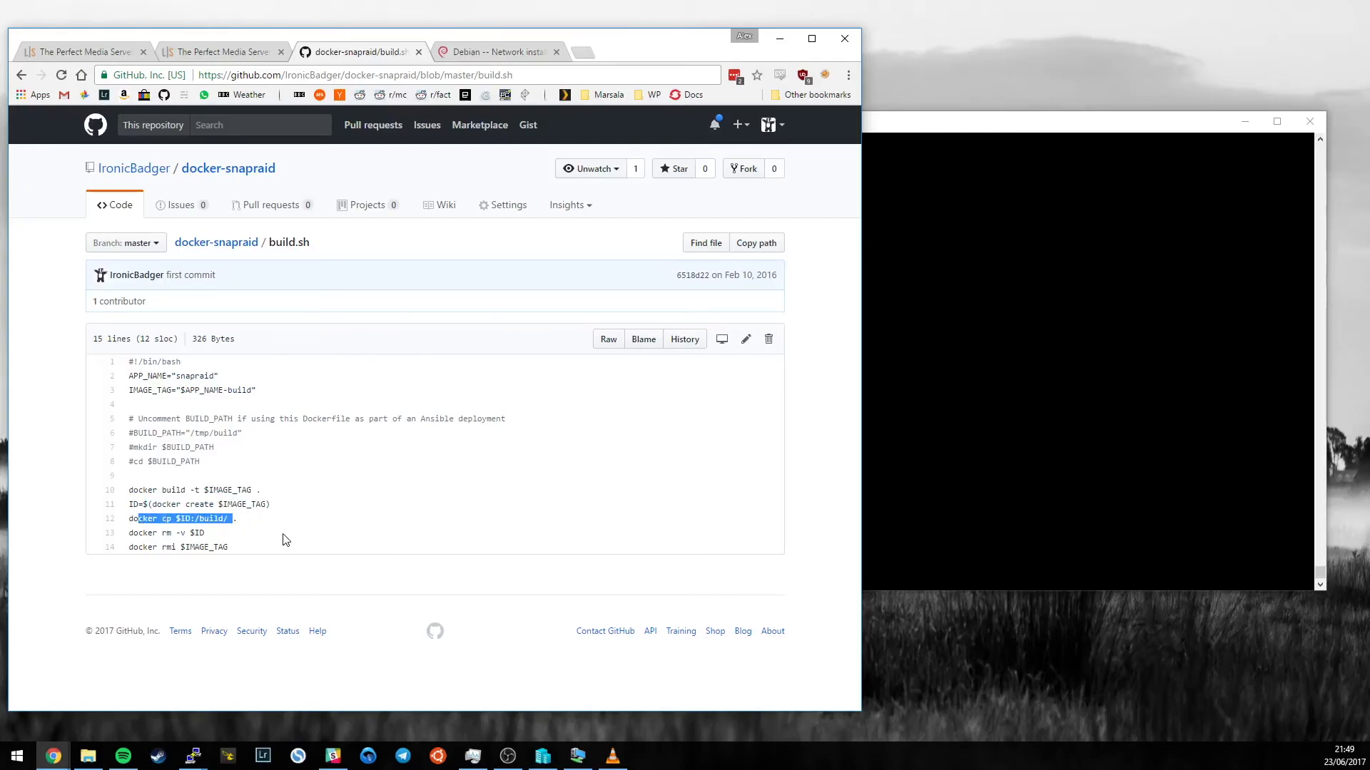
Finish reading build.sh's docker commands and return to the docker-snapraid repository main page
left_click(214, 535)
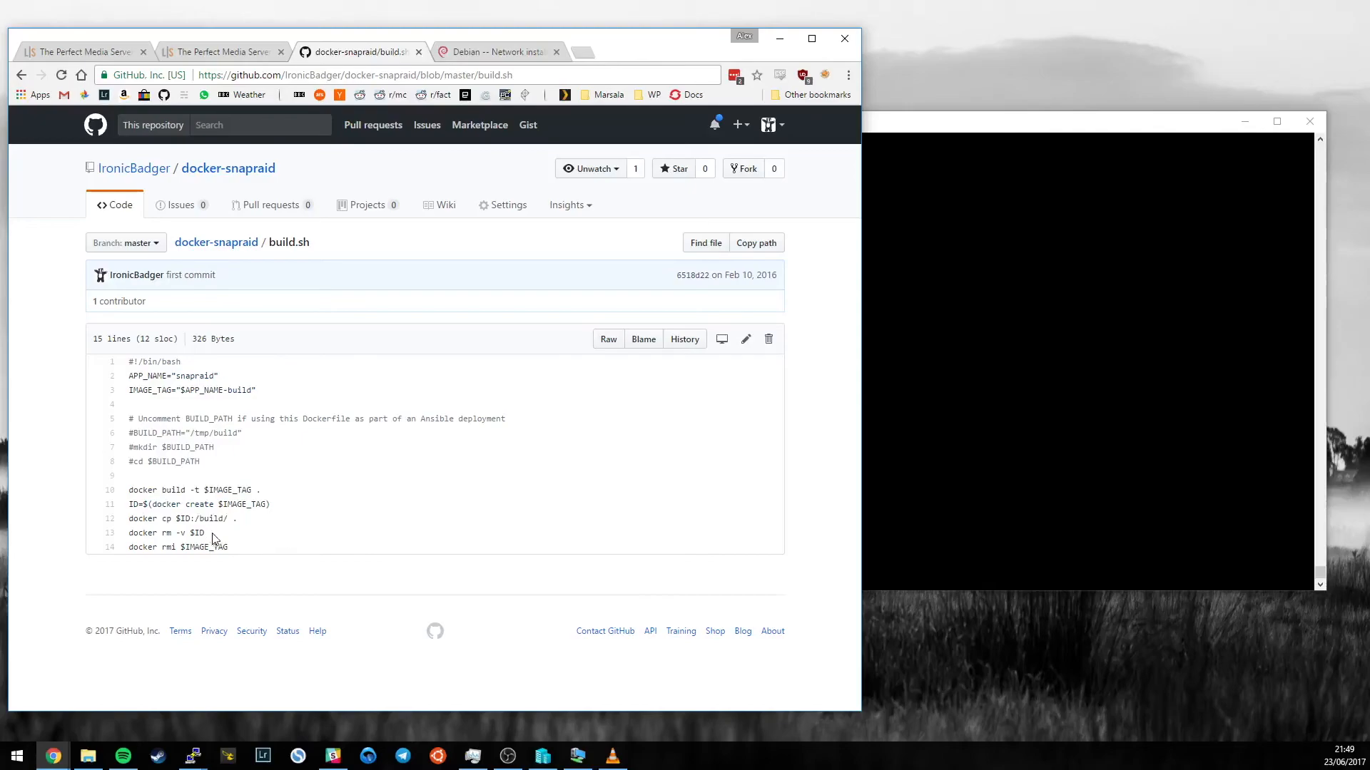
mouse_move(302, 563)
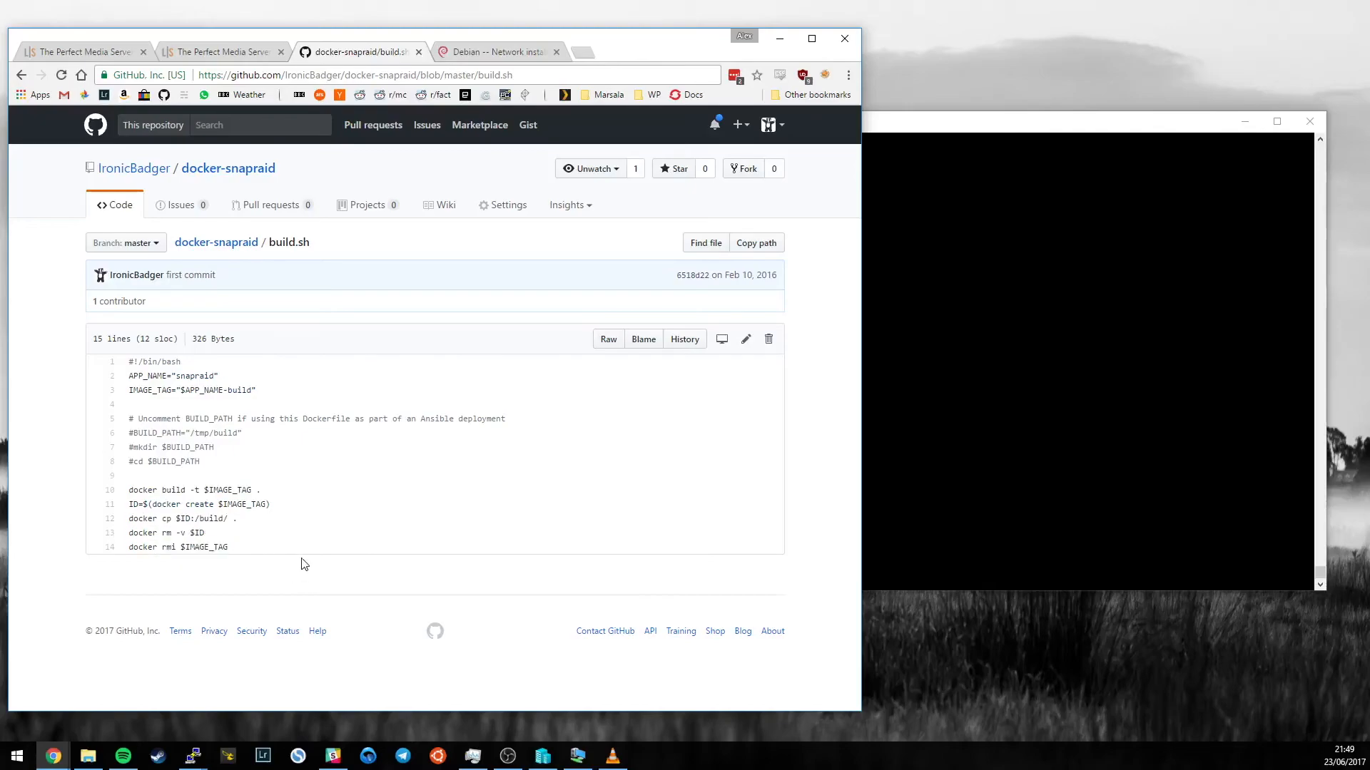
mouse_move(372, 490)
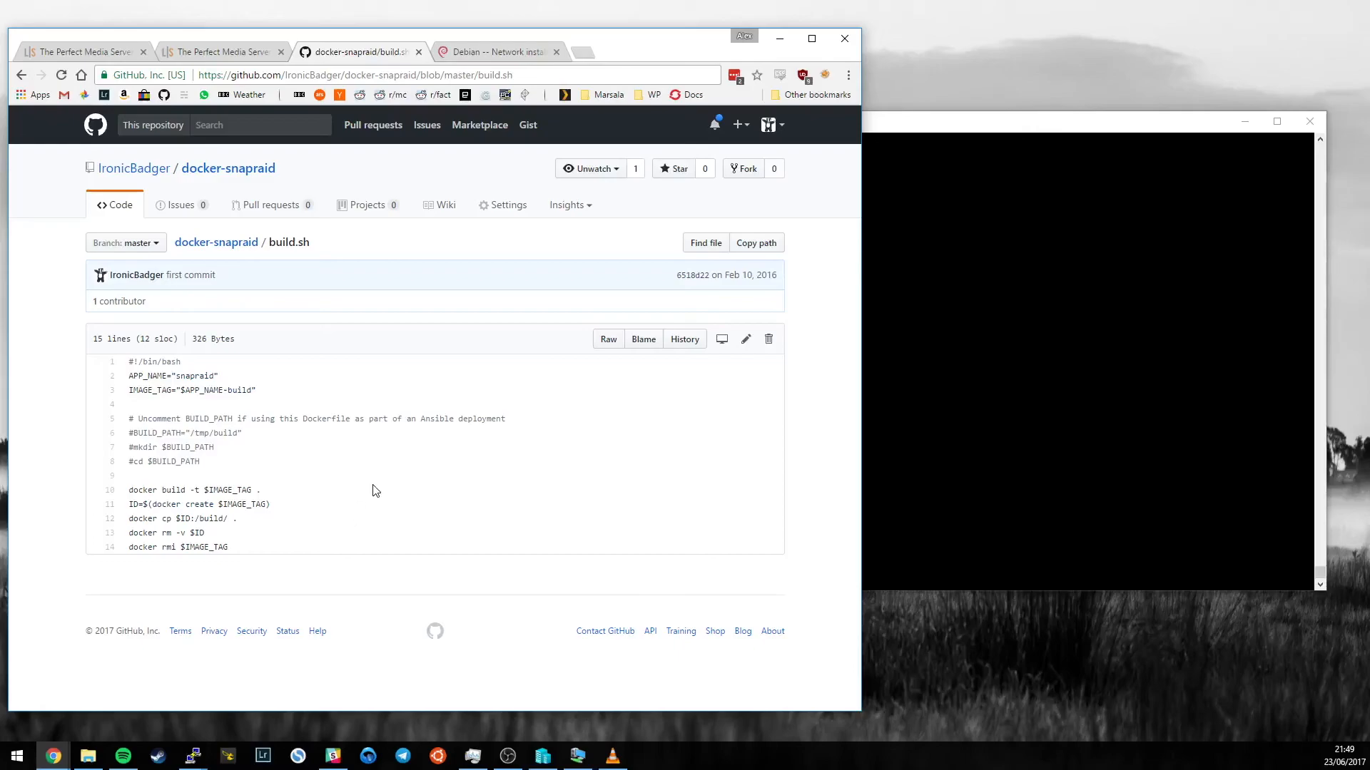
left_click(216, 243)
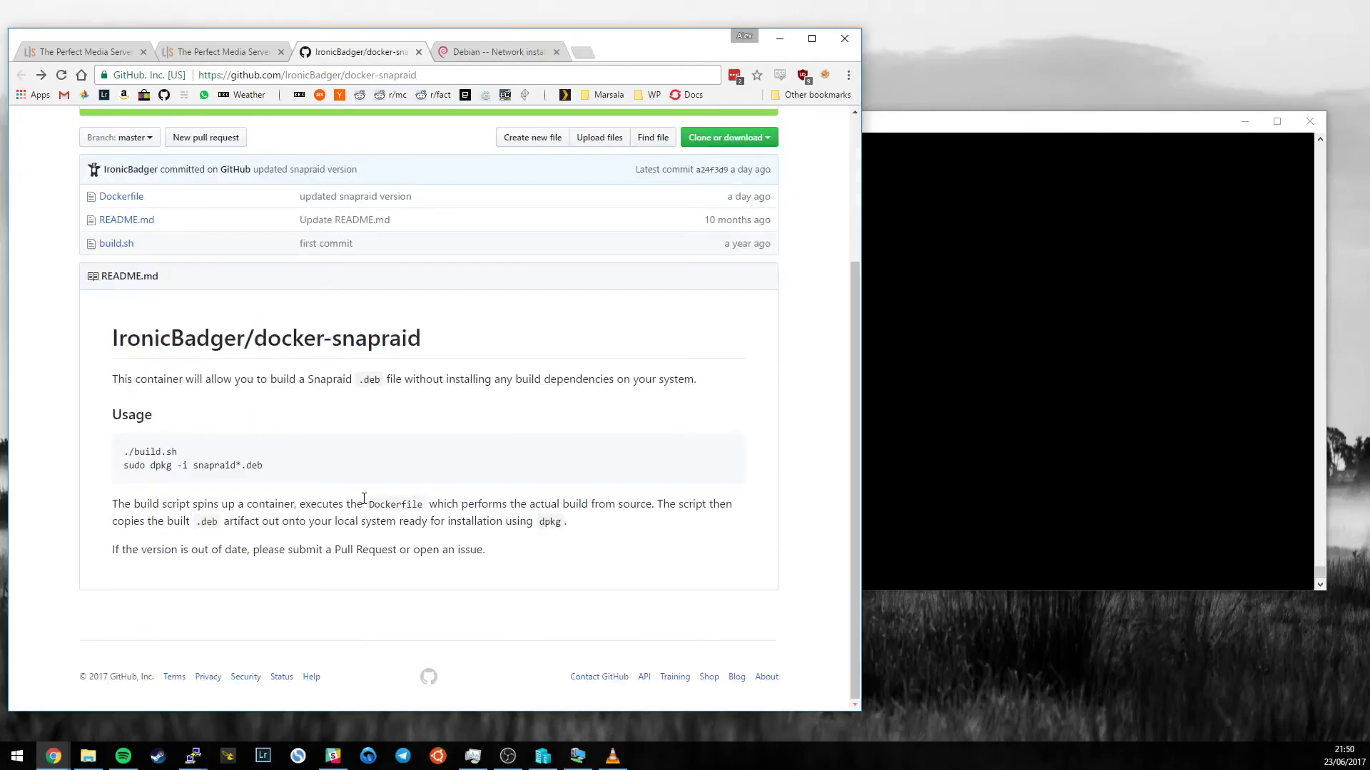
mouse_move(498, 66)
type("ap")
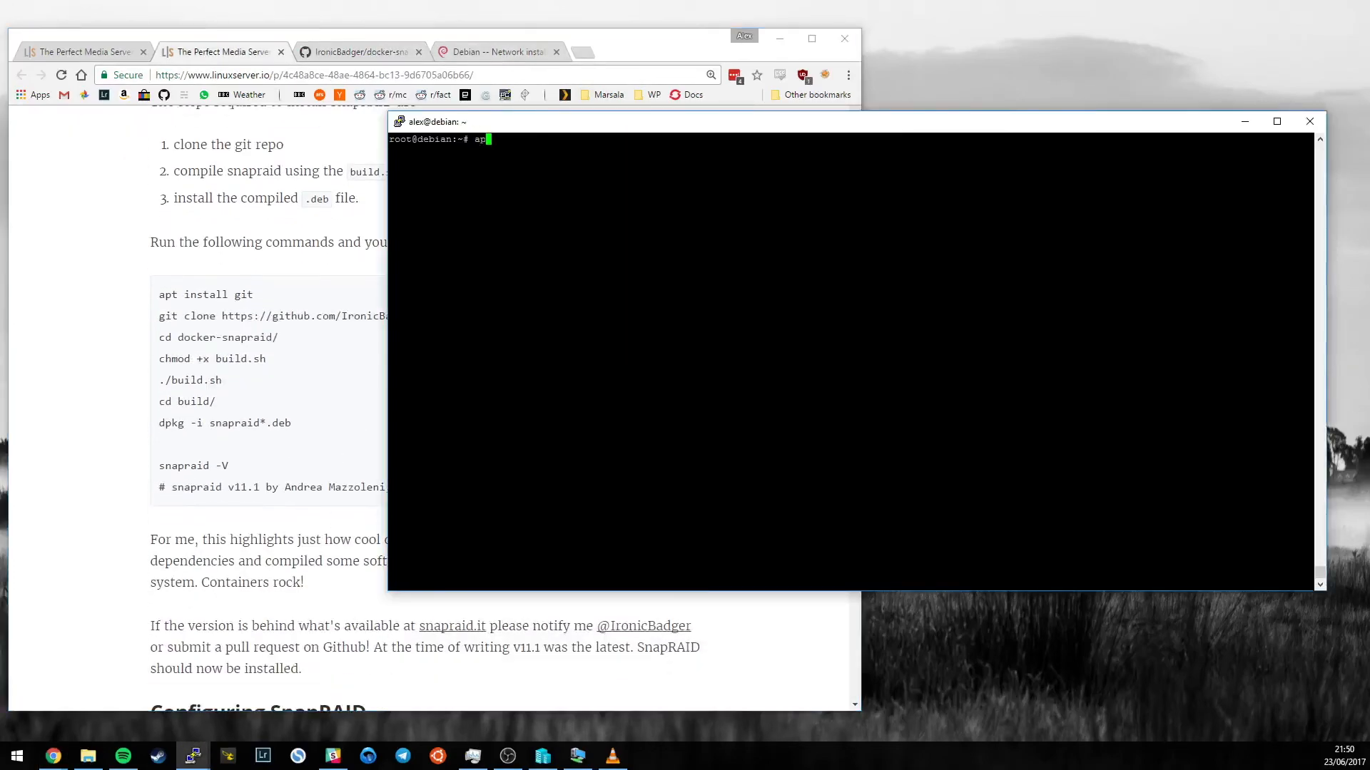
Install git, enter docker-snapraid/, make build.sh executable, list the files and ready ./build.sh
type("t install git")
key("Return")
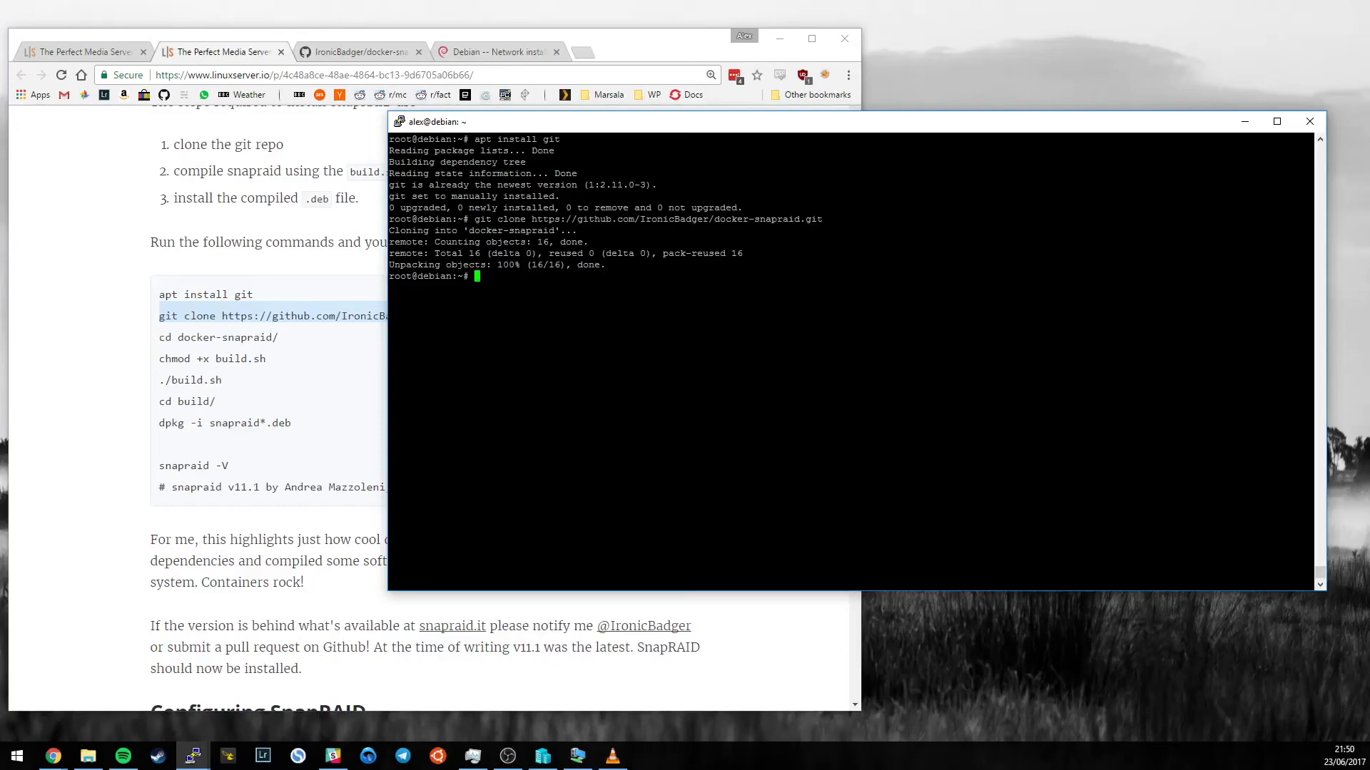
type("cd docker-snapraid/")
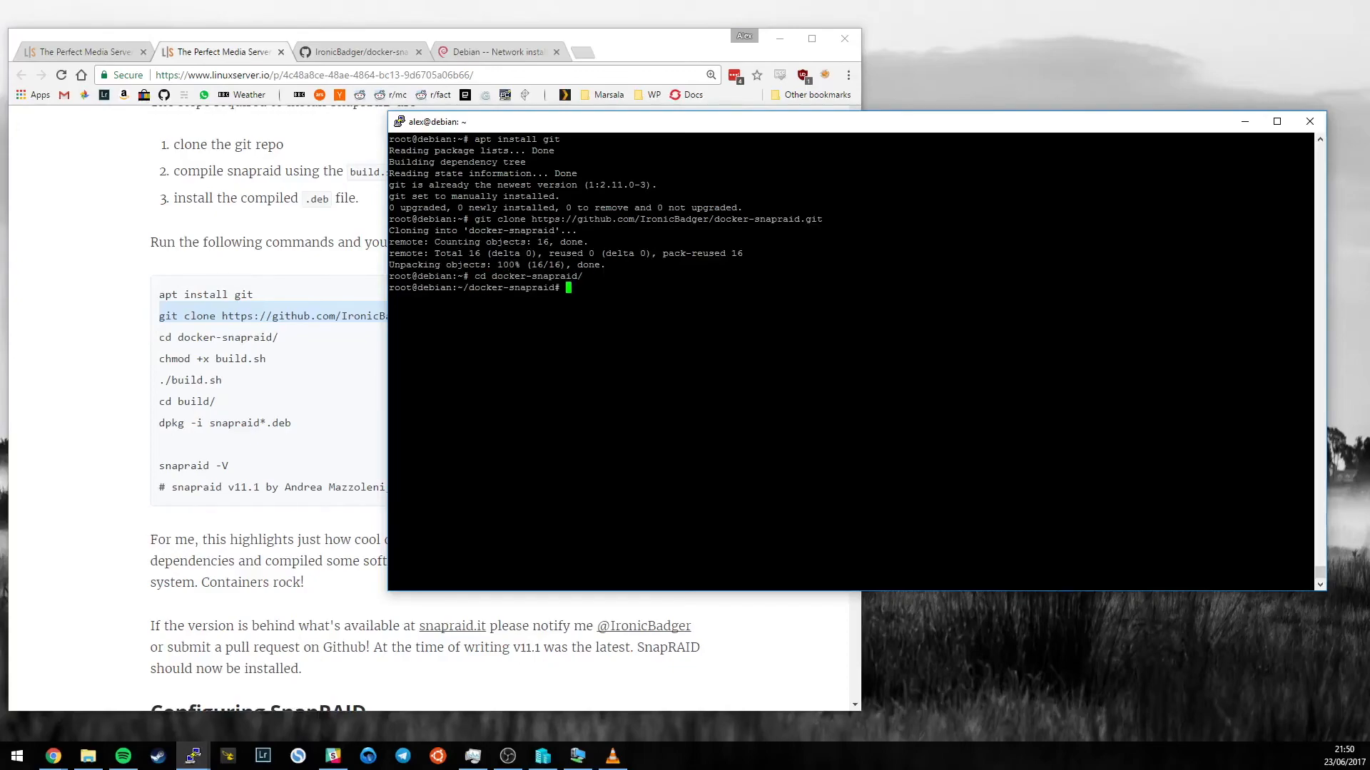
type("chmod +x build.sh")
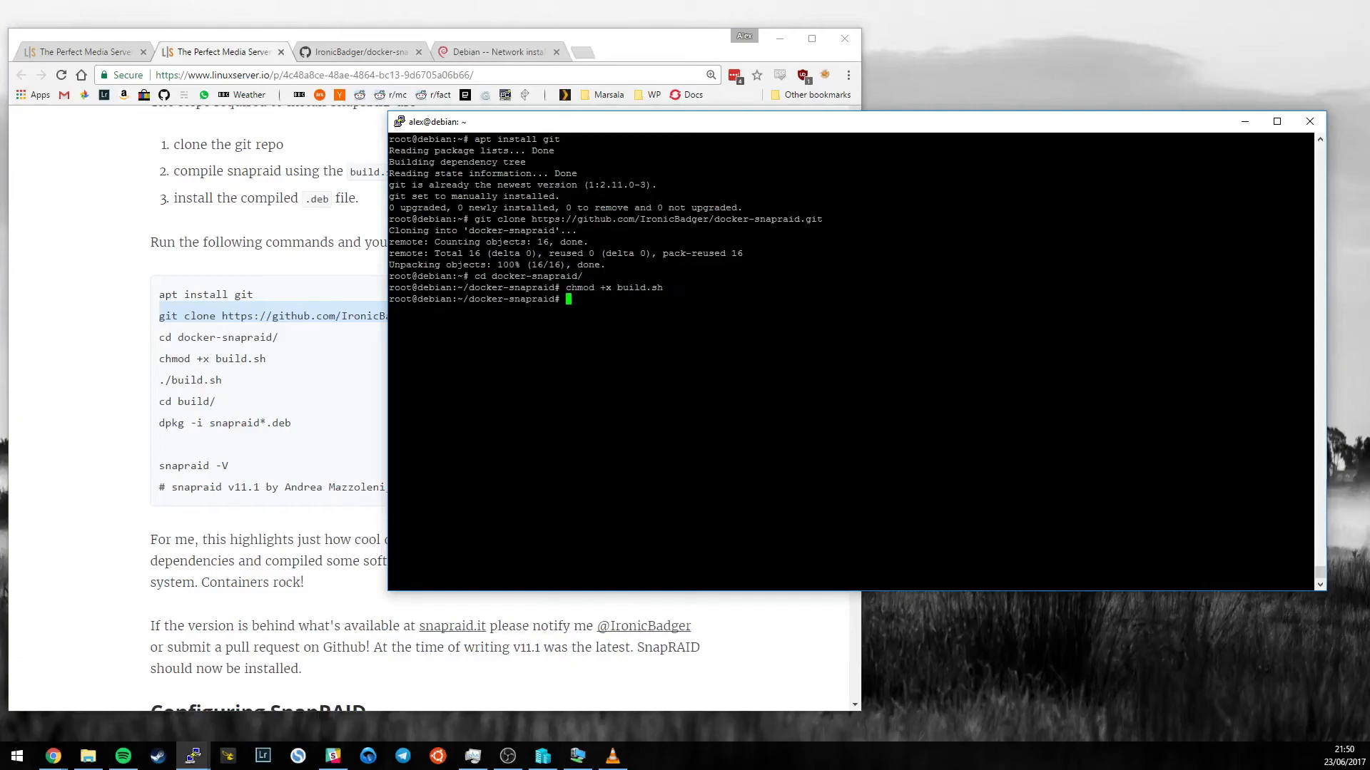
type("ls -la")
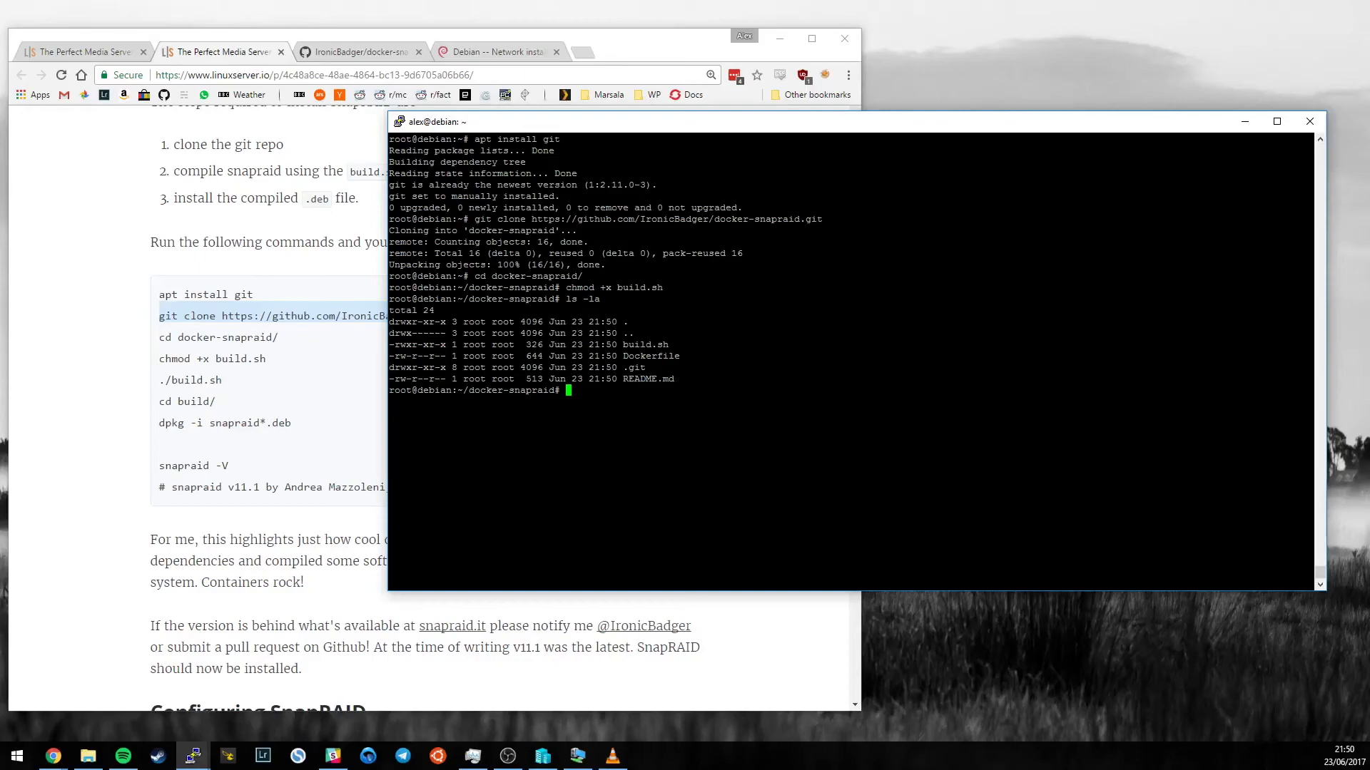
type("./build.sh")
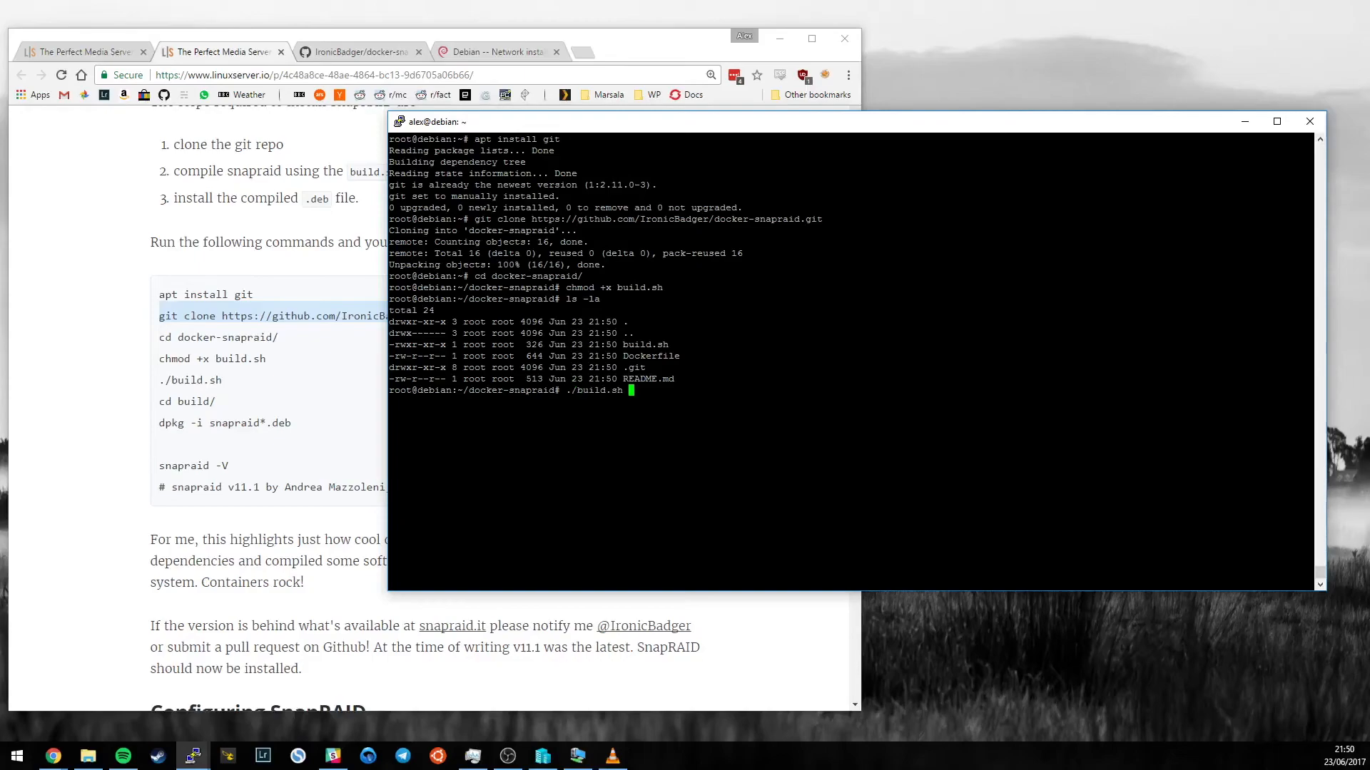
Run ./build.sh to compile snapraid 11.1 into a .deb package via Docker
key("Return")
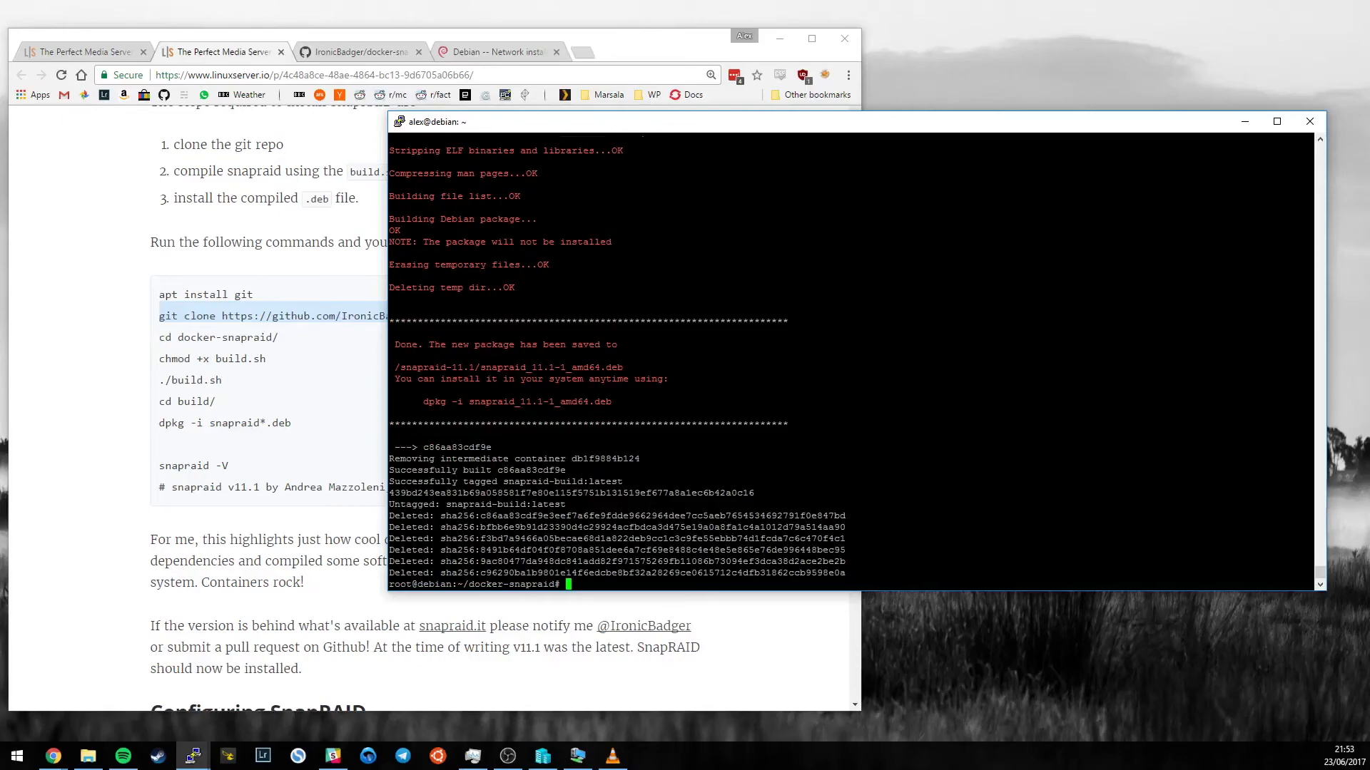
List the build folder and install the built snapraid 11.1 .deb with dpkg
type("ls build/")
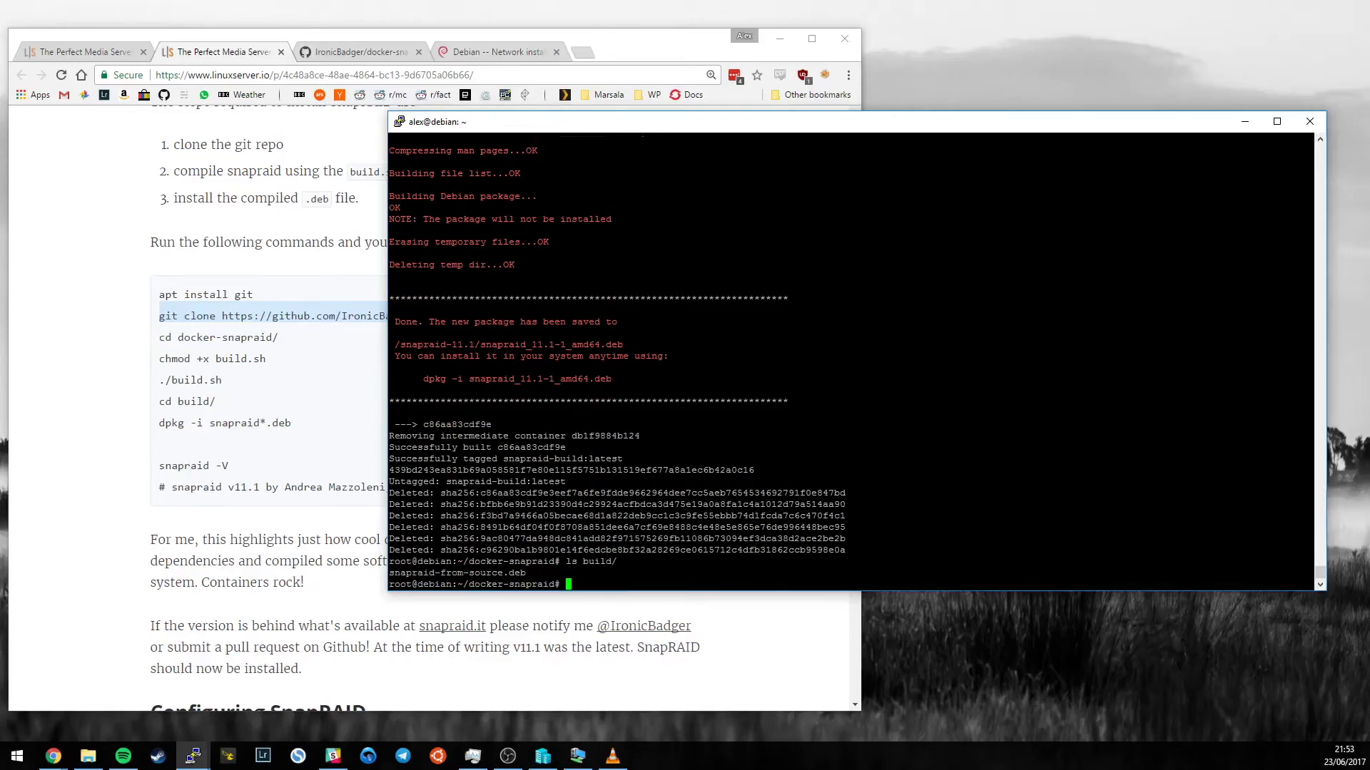
double_click(456, 573)
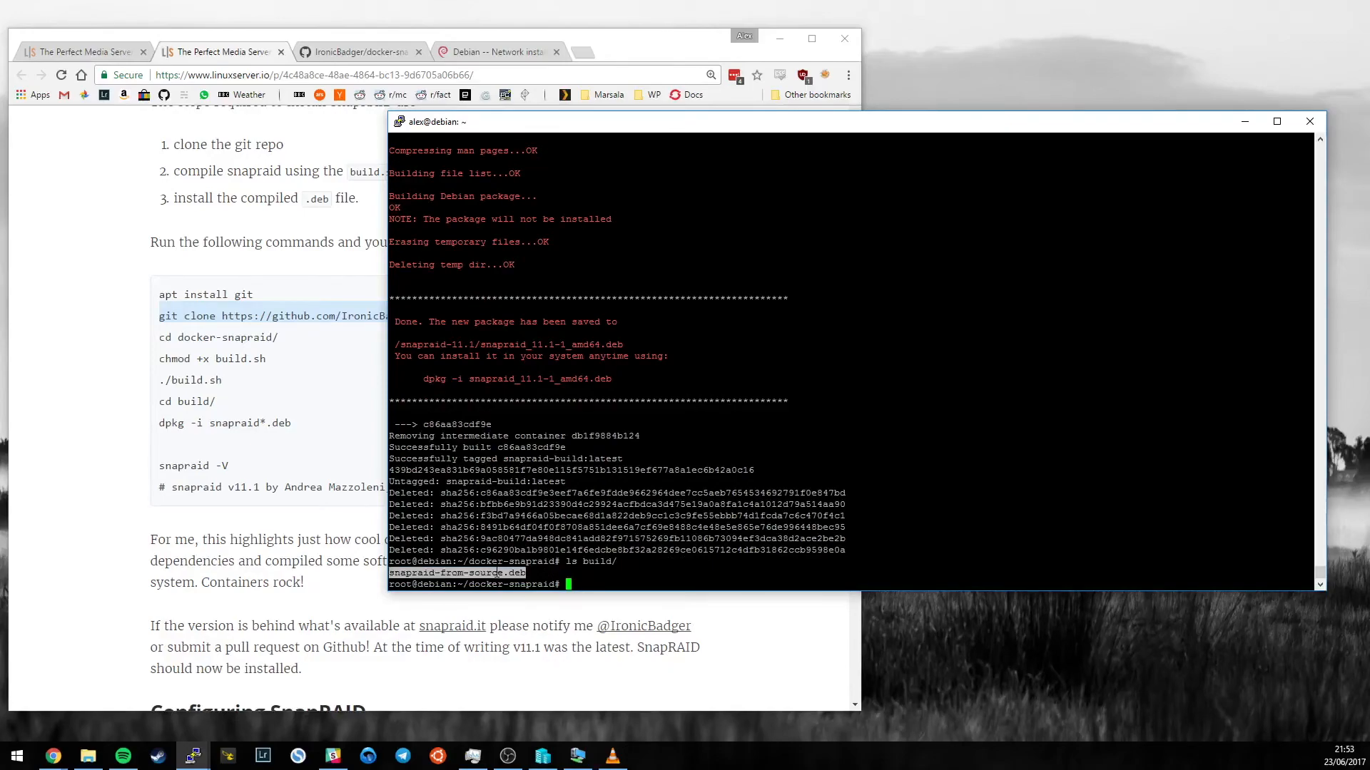
type("d")
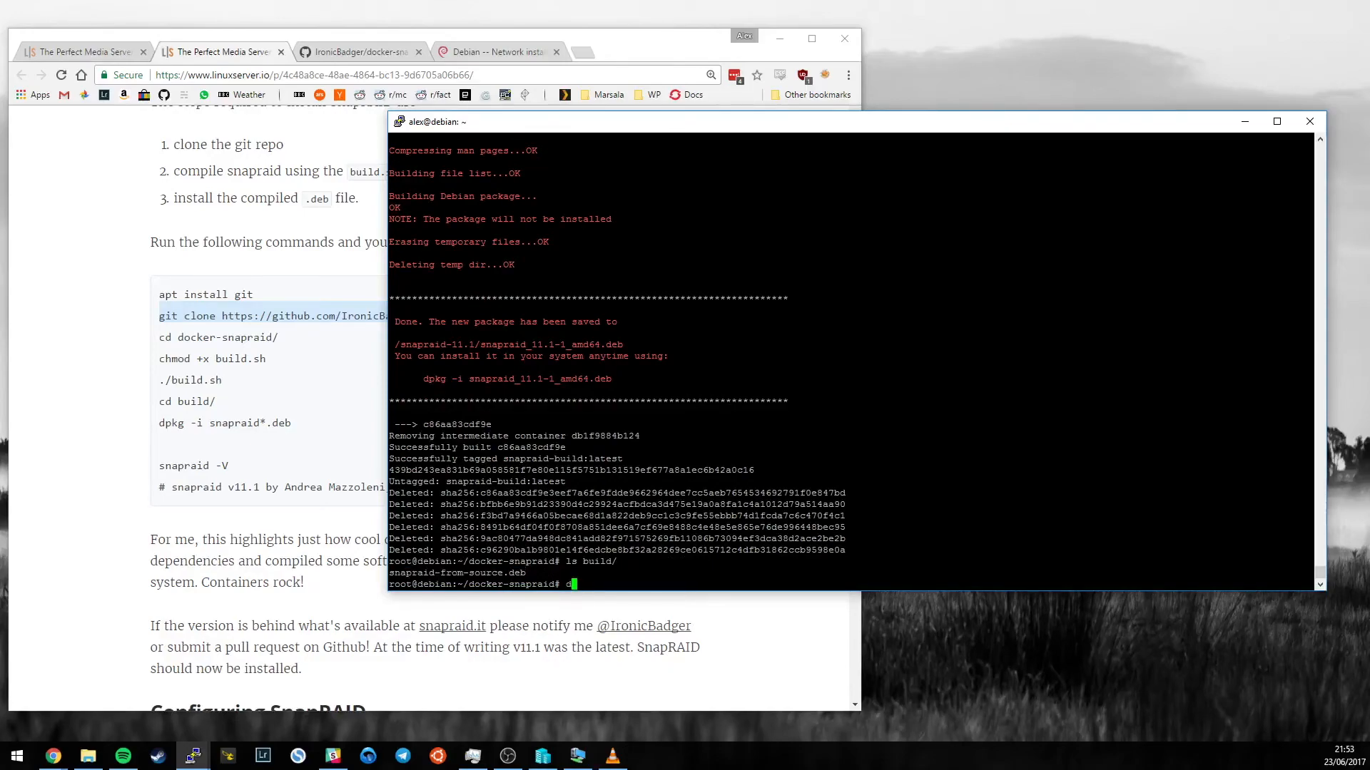
type("dpkg -i build/snapraid-from-source.deb")
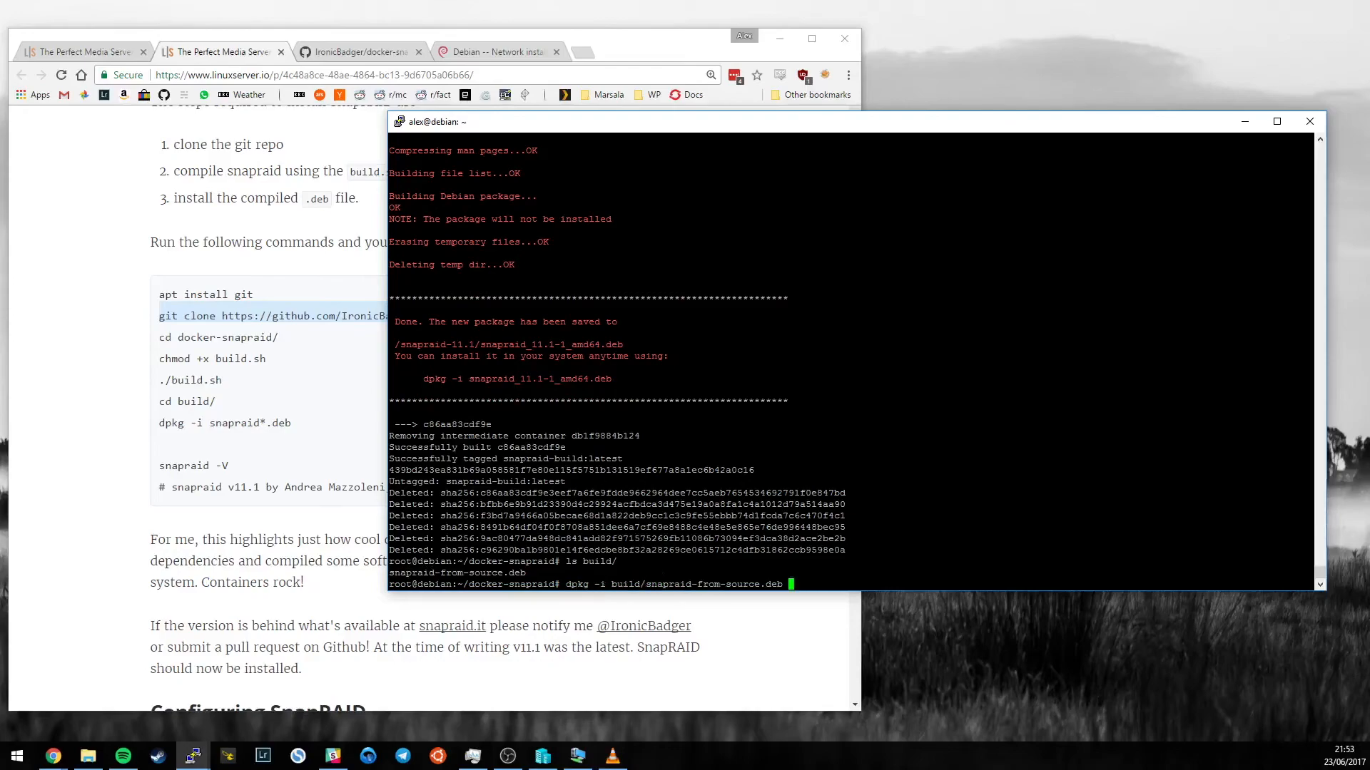
key("Return")
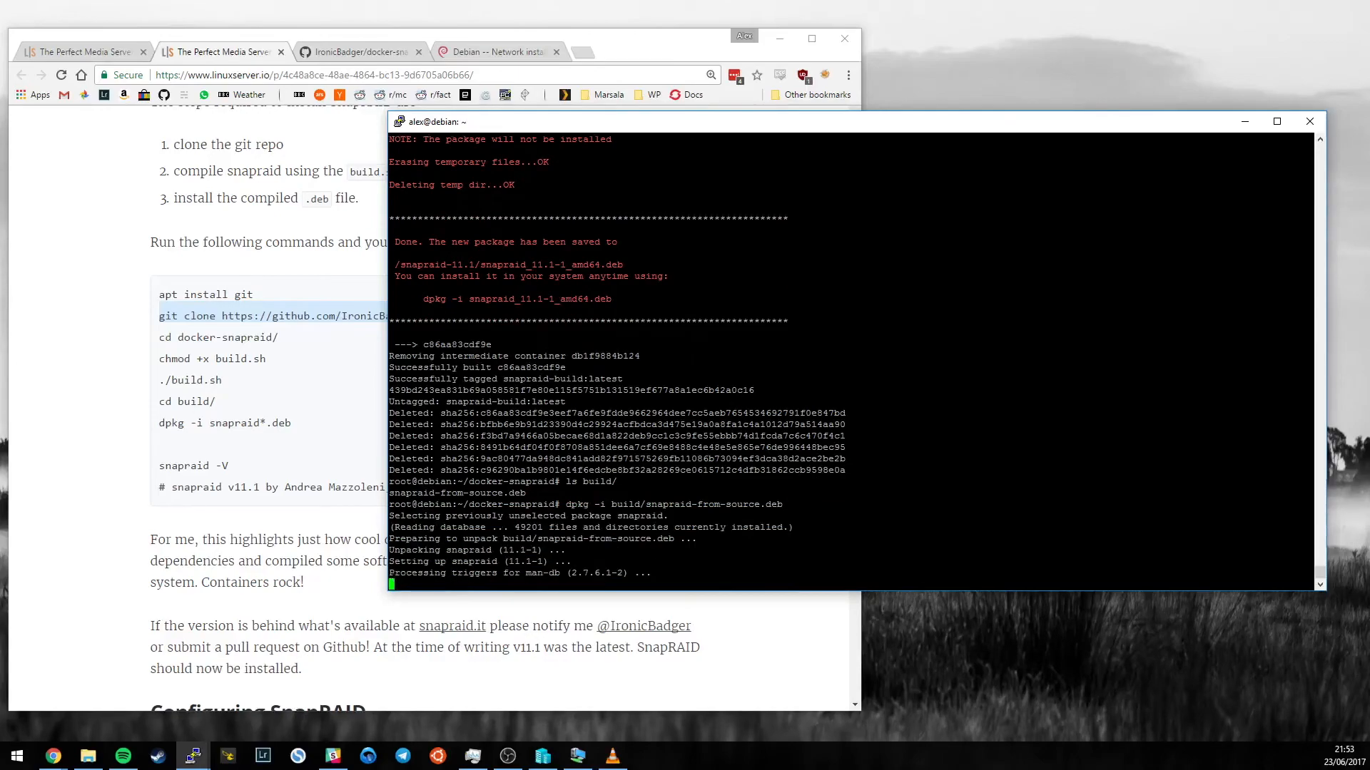
Verify snapraid via apt list | grep, then check docker images and docker ps -a for leftovers
type("apt insta")
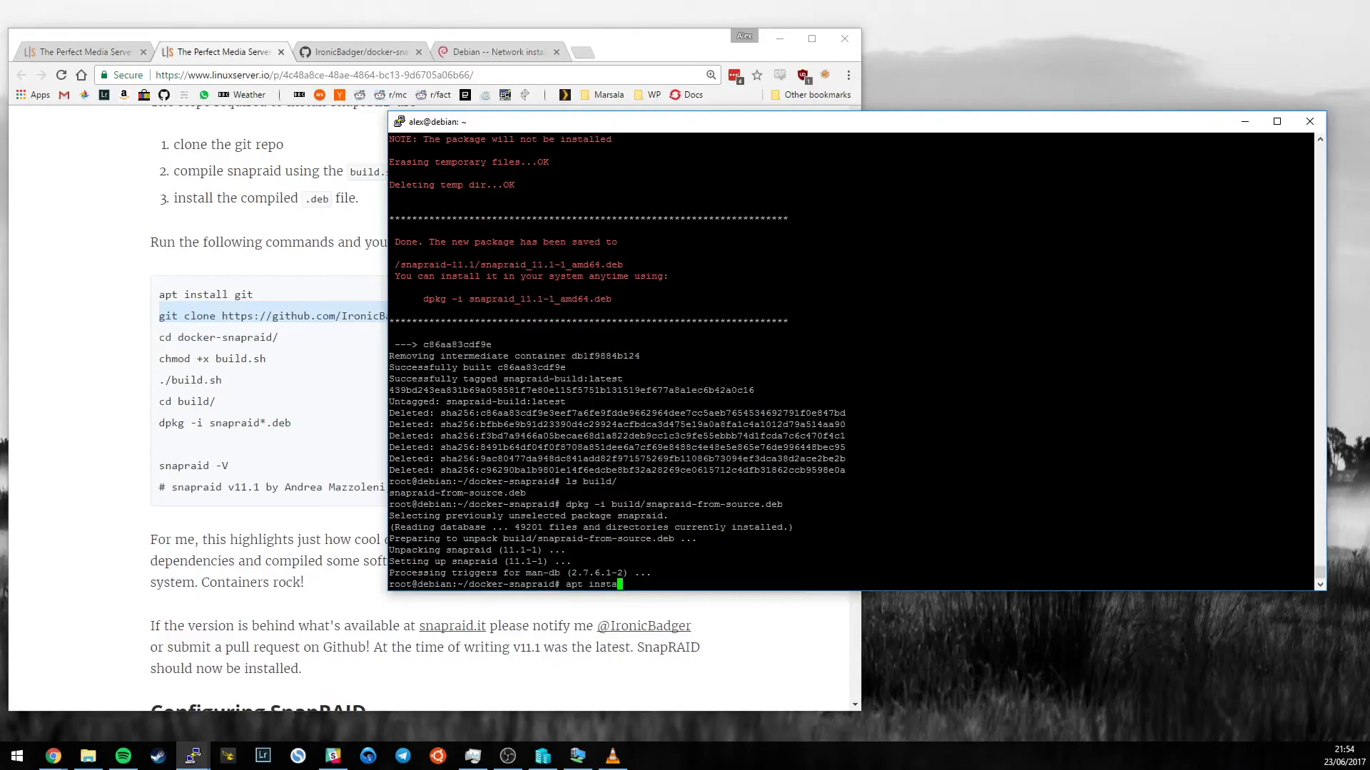
type("list")
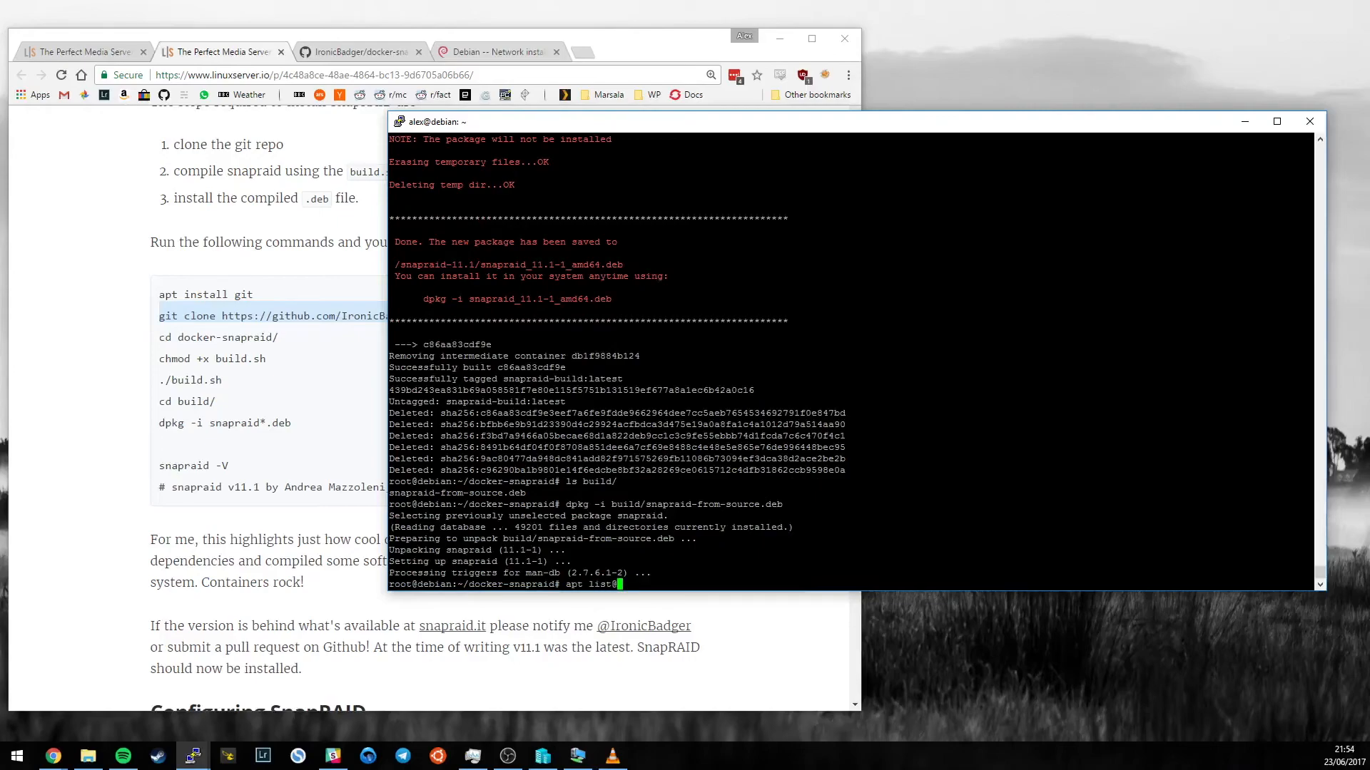
type("|grep snapraid")
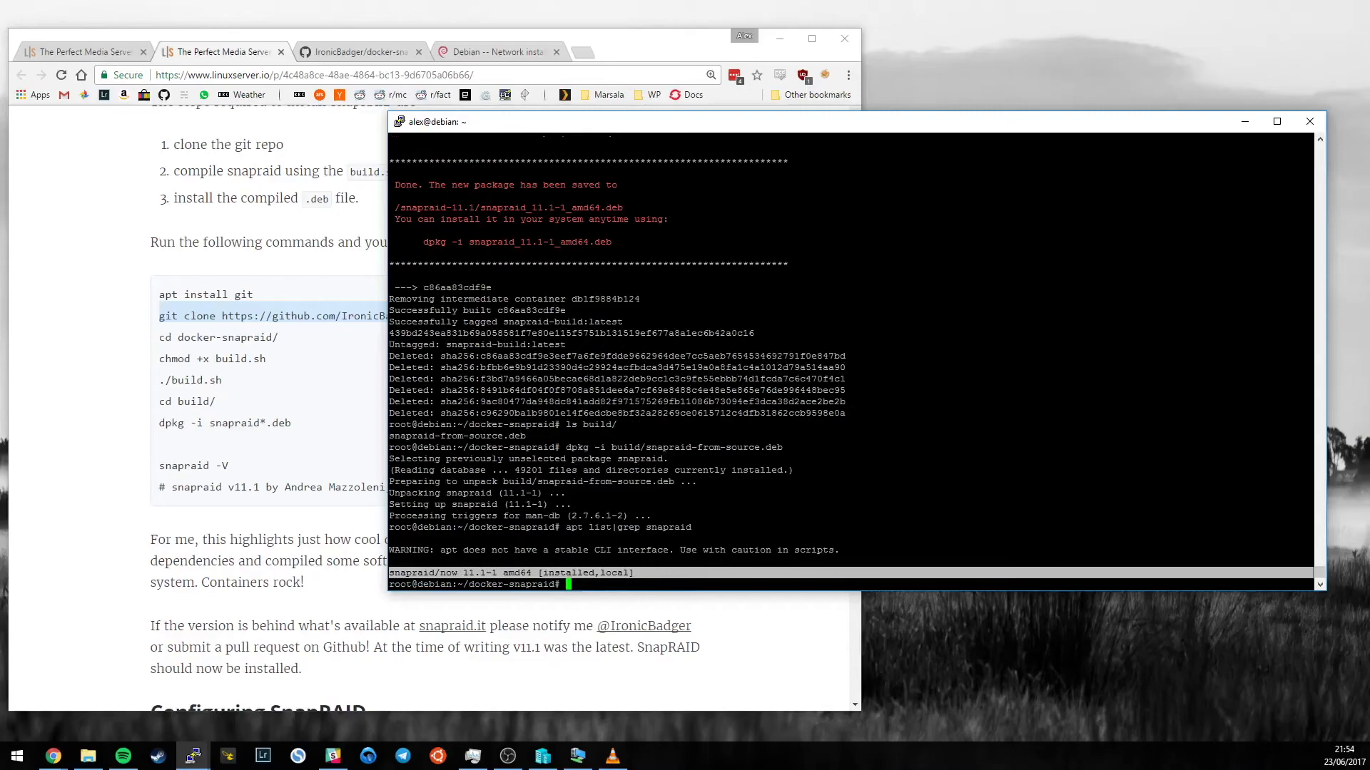
type("snapraid -V")
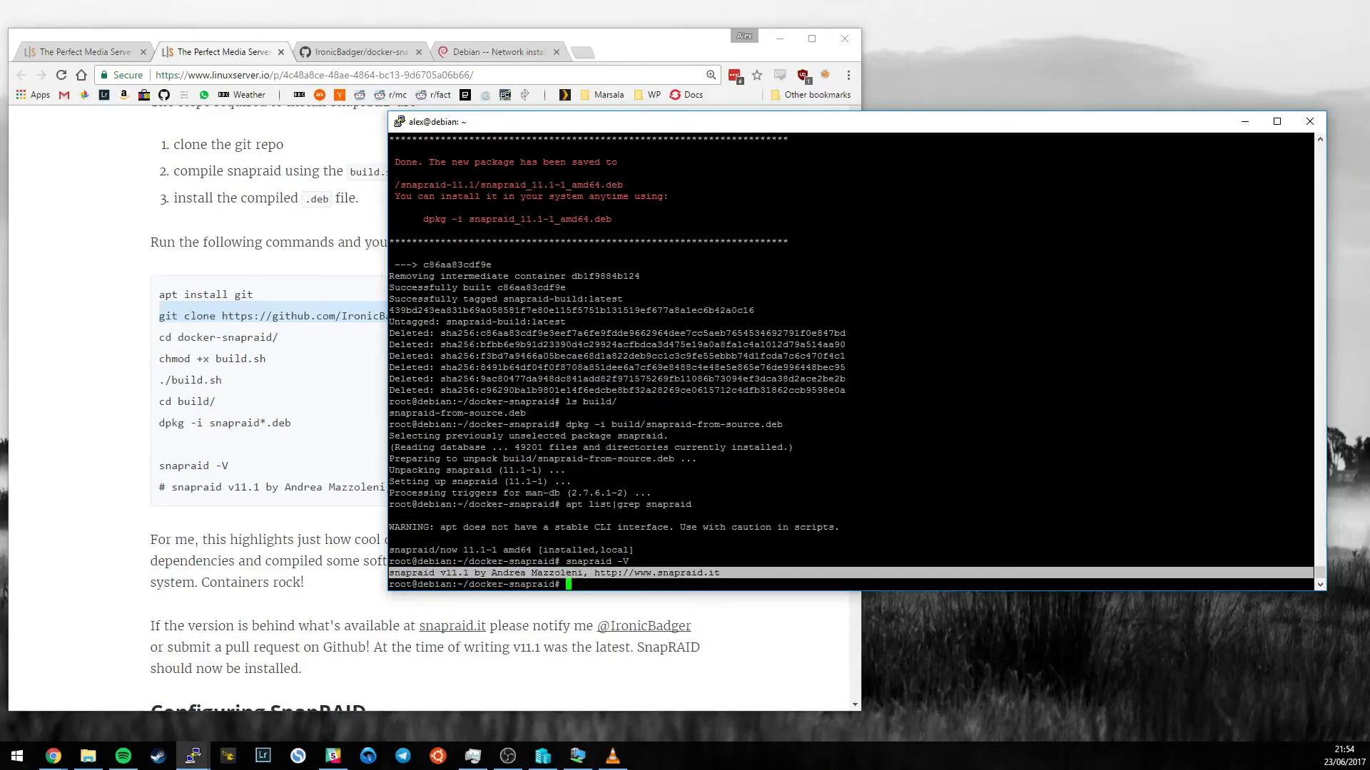
type("docker images")
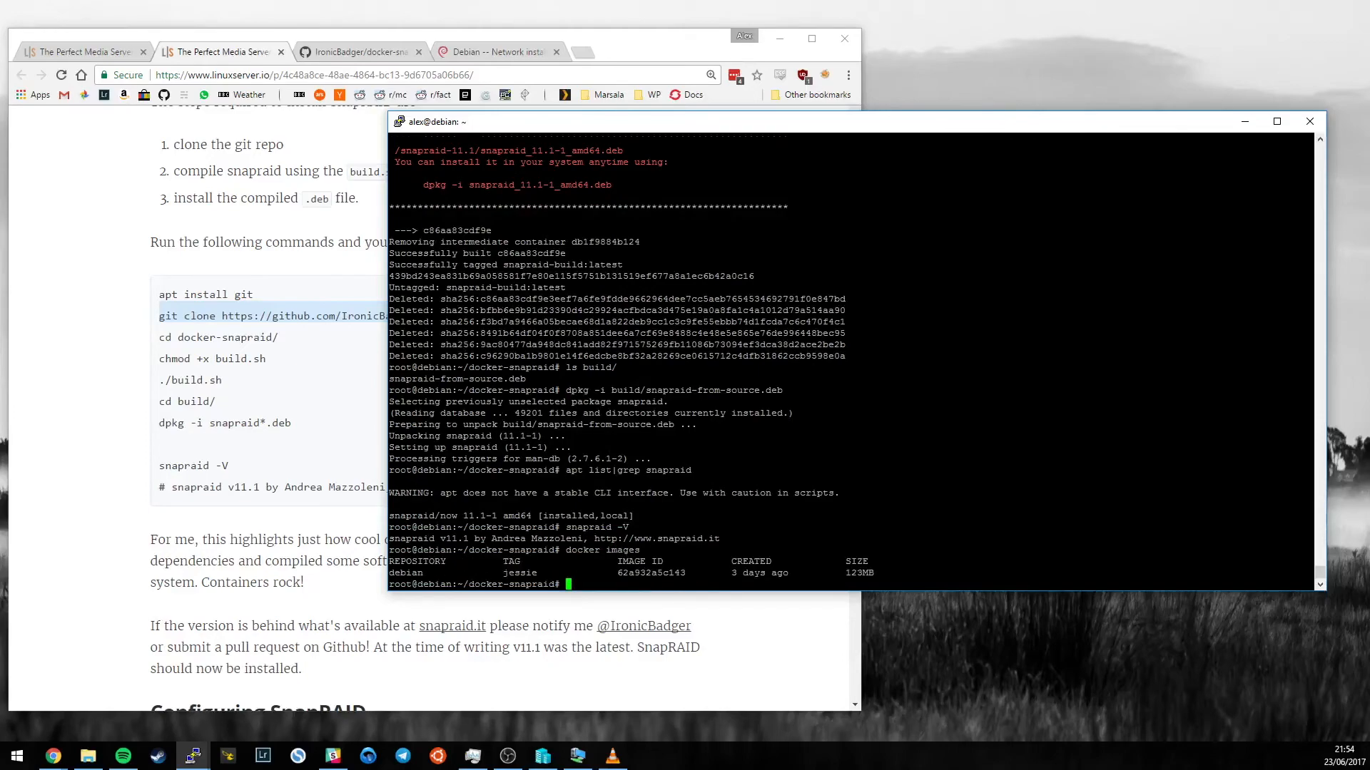
type("docker ps -a")
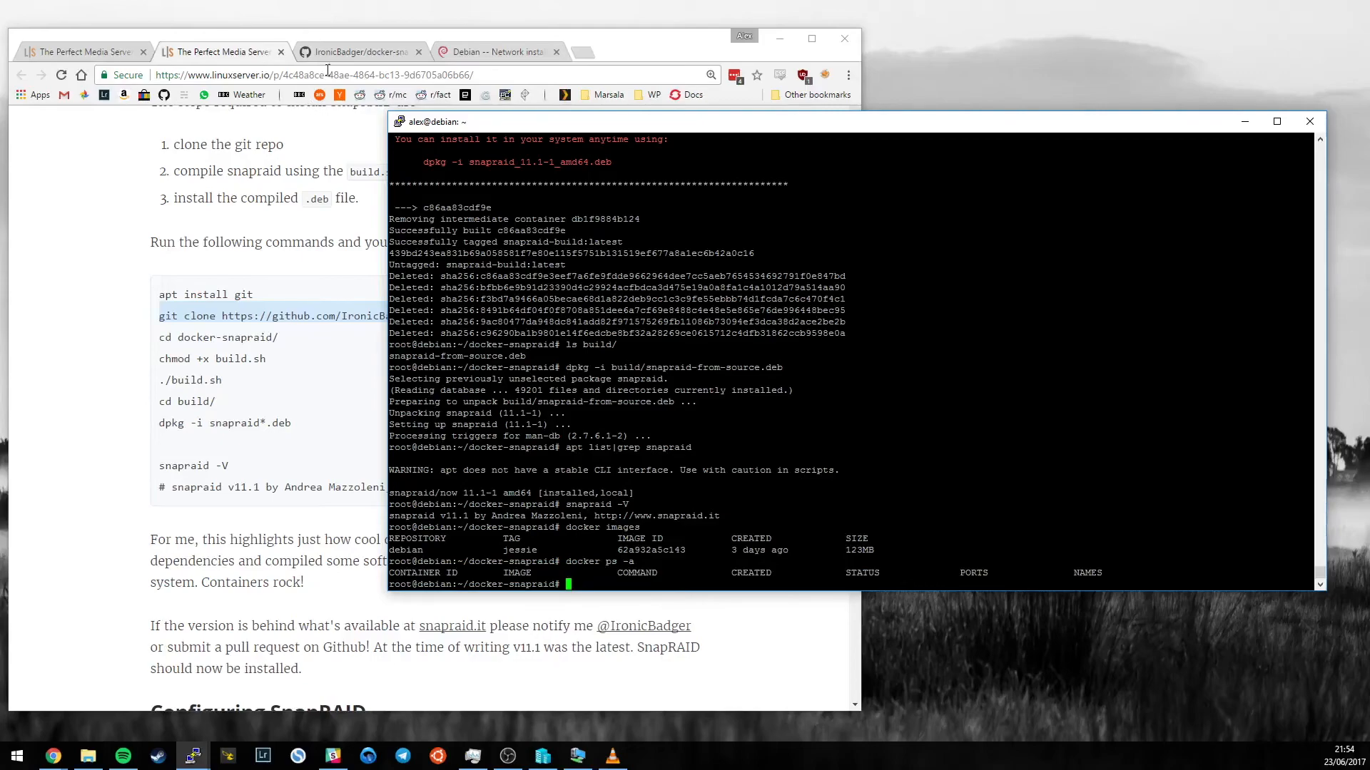
left_click(358, 51)
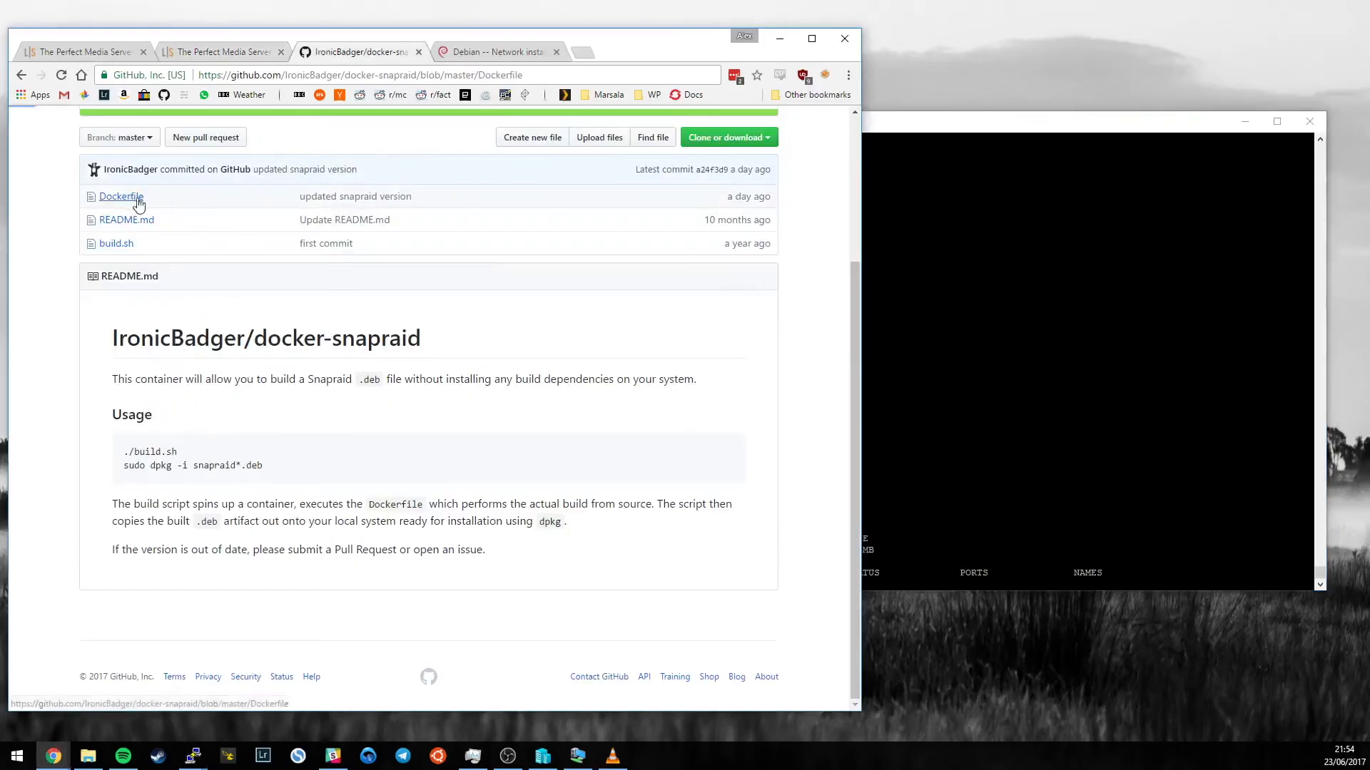
left_click(120, 195)
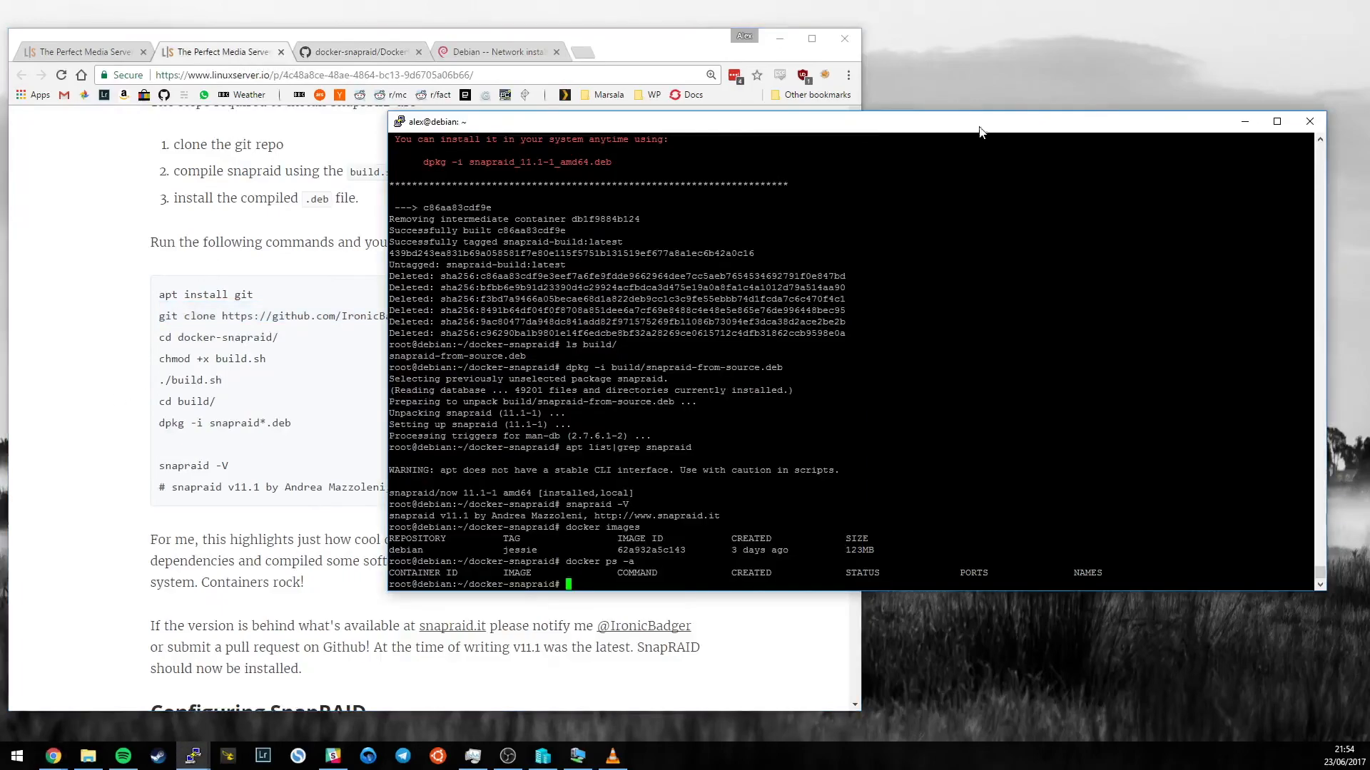
mouse_move(150, 469)
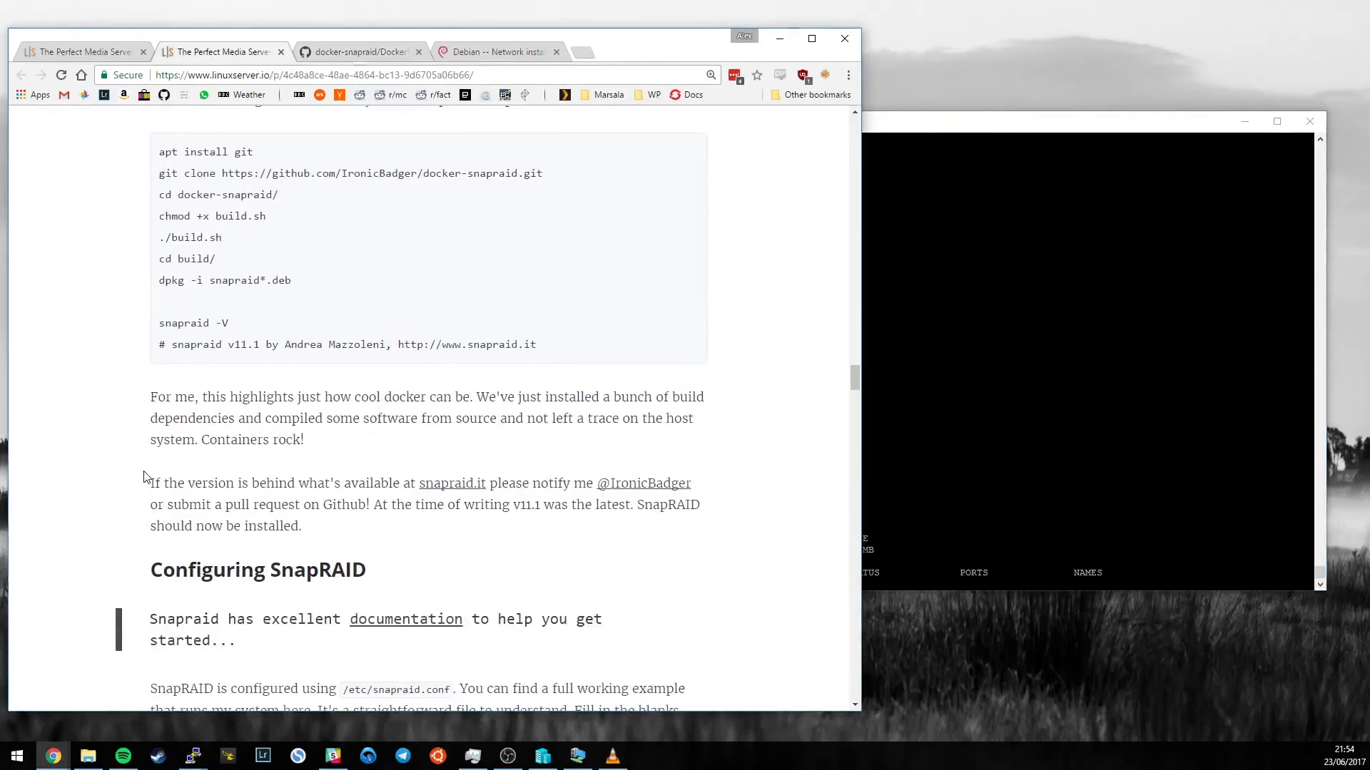
Reach the Configuring SnapRAID section and follow its link to the example snapraid.conf on GitHub
scroll("down", 3)
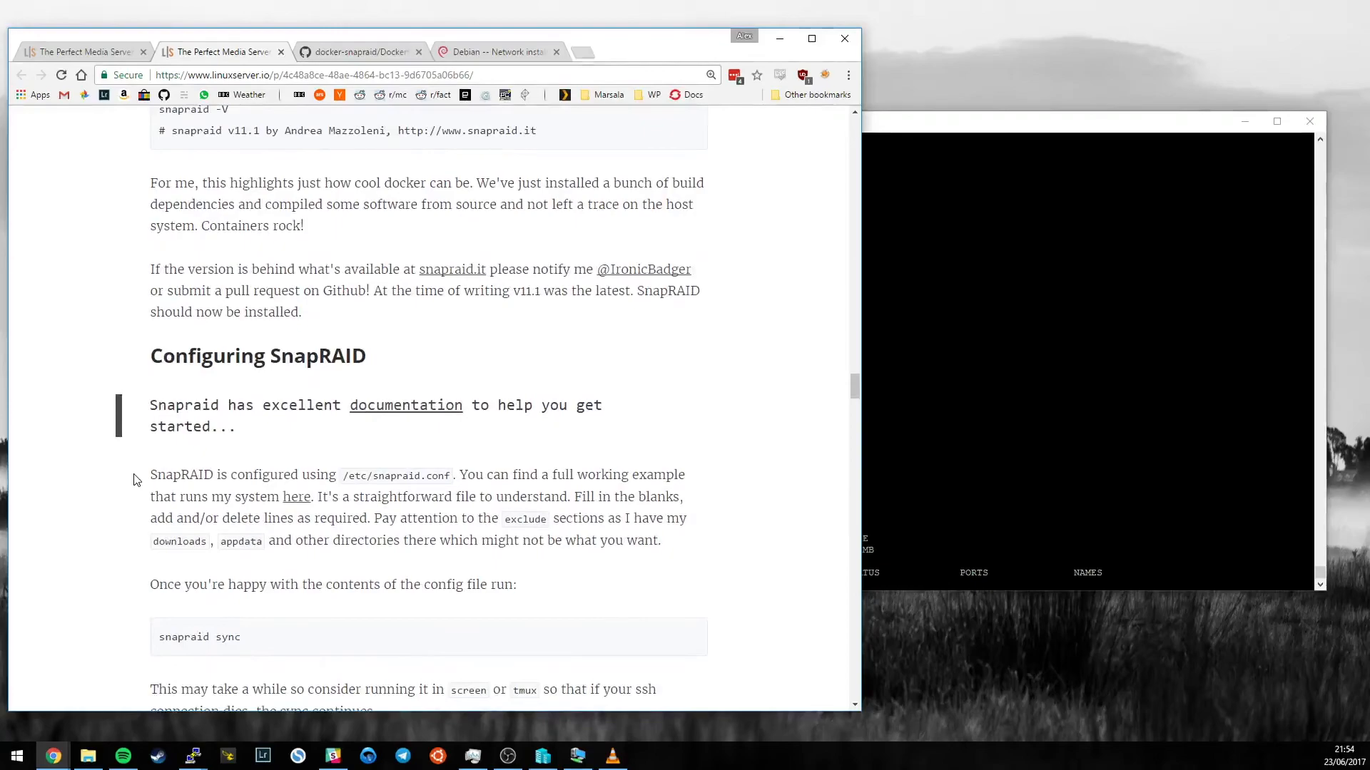
scroll("down", 3)
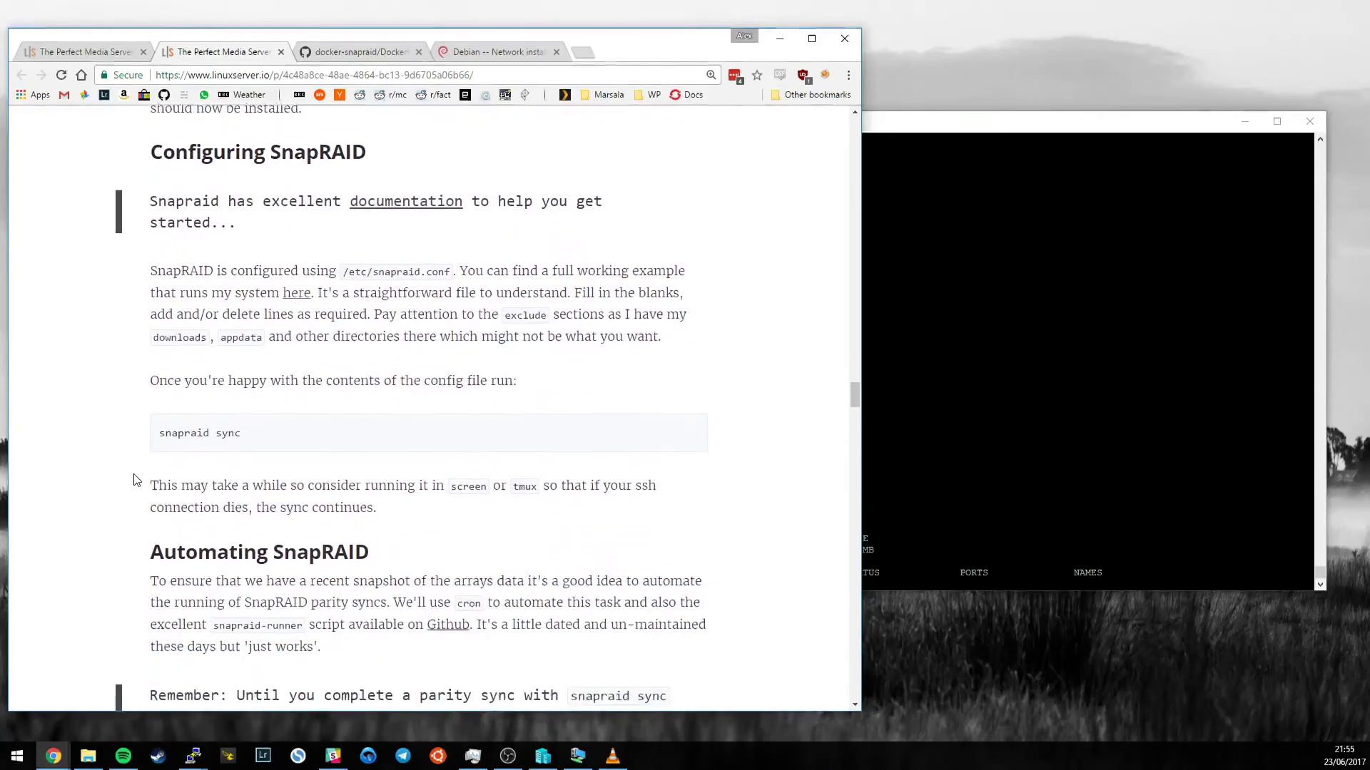
scroll("down", 3)
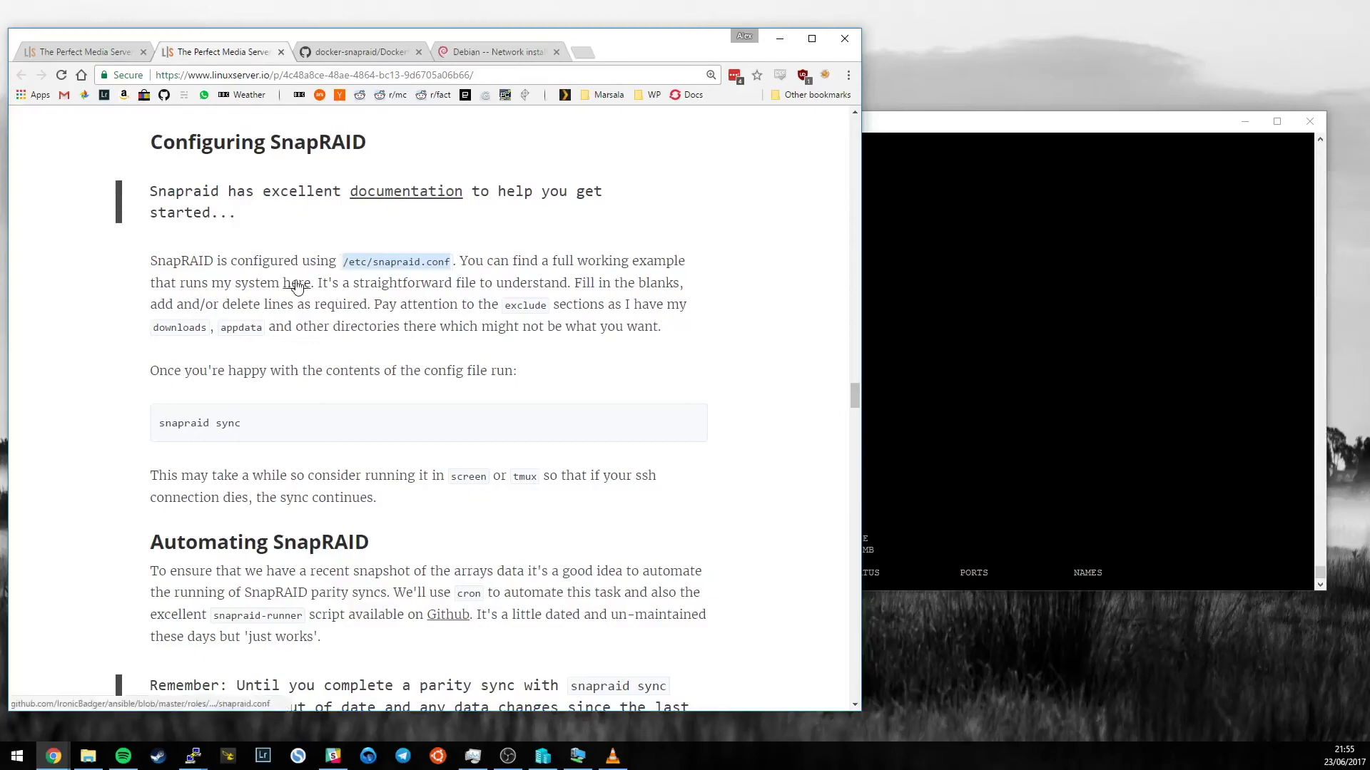
left_click(296, 282)
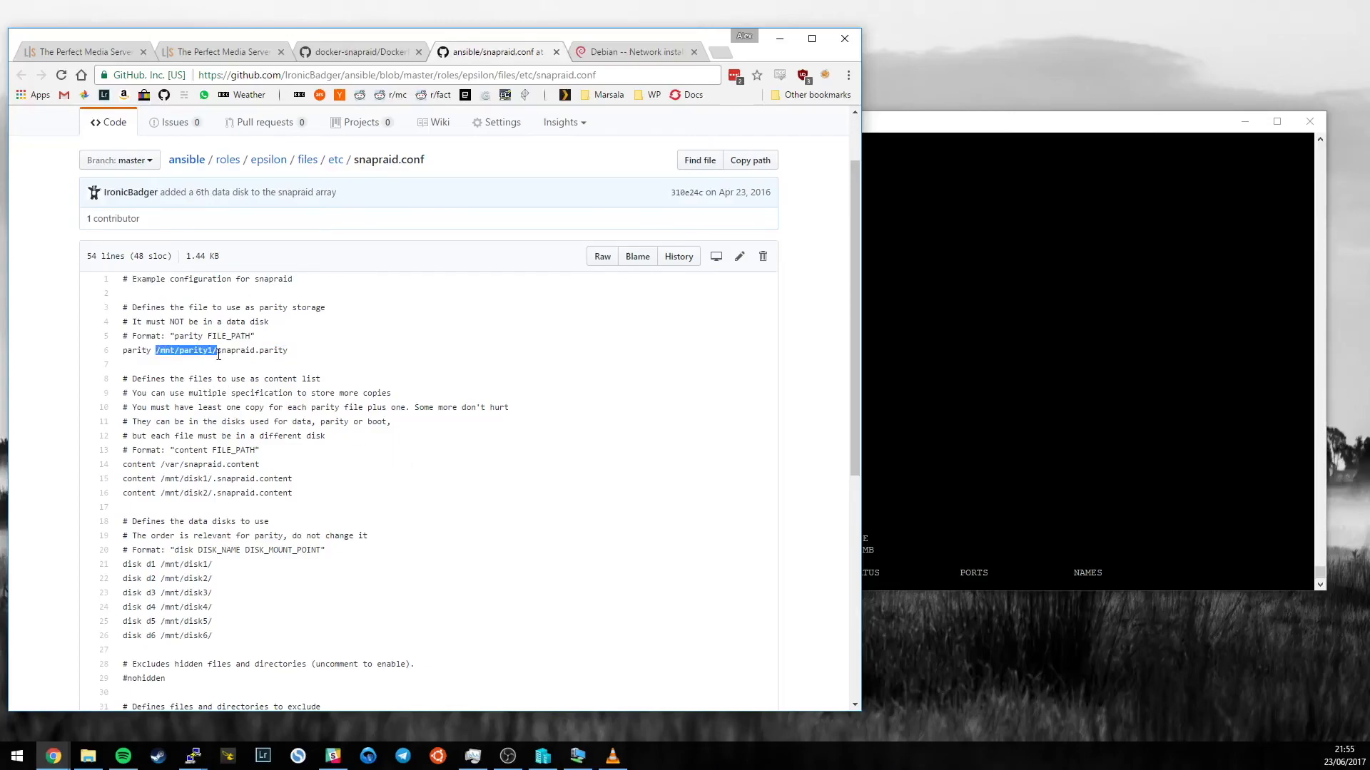
mouse_move(471, 477)
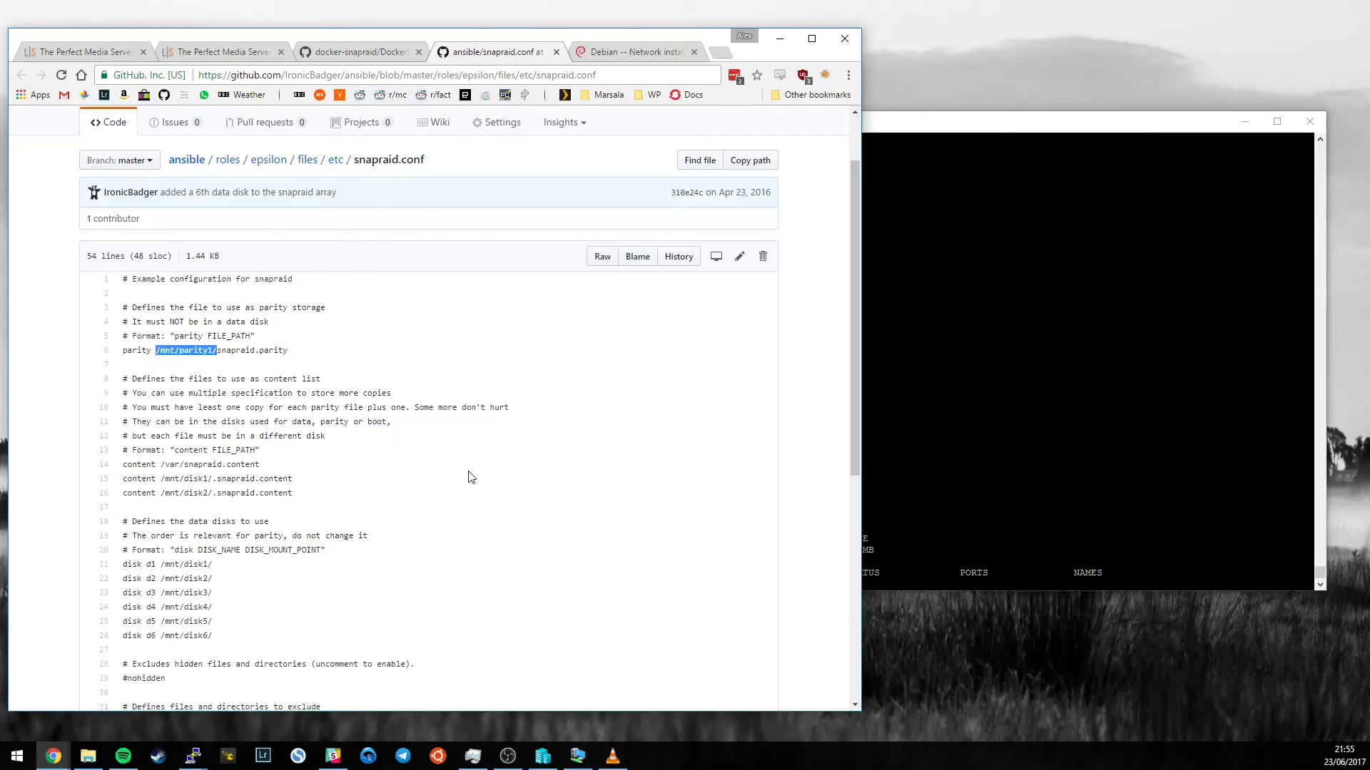
scroll("down", 3)
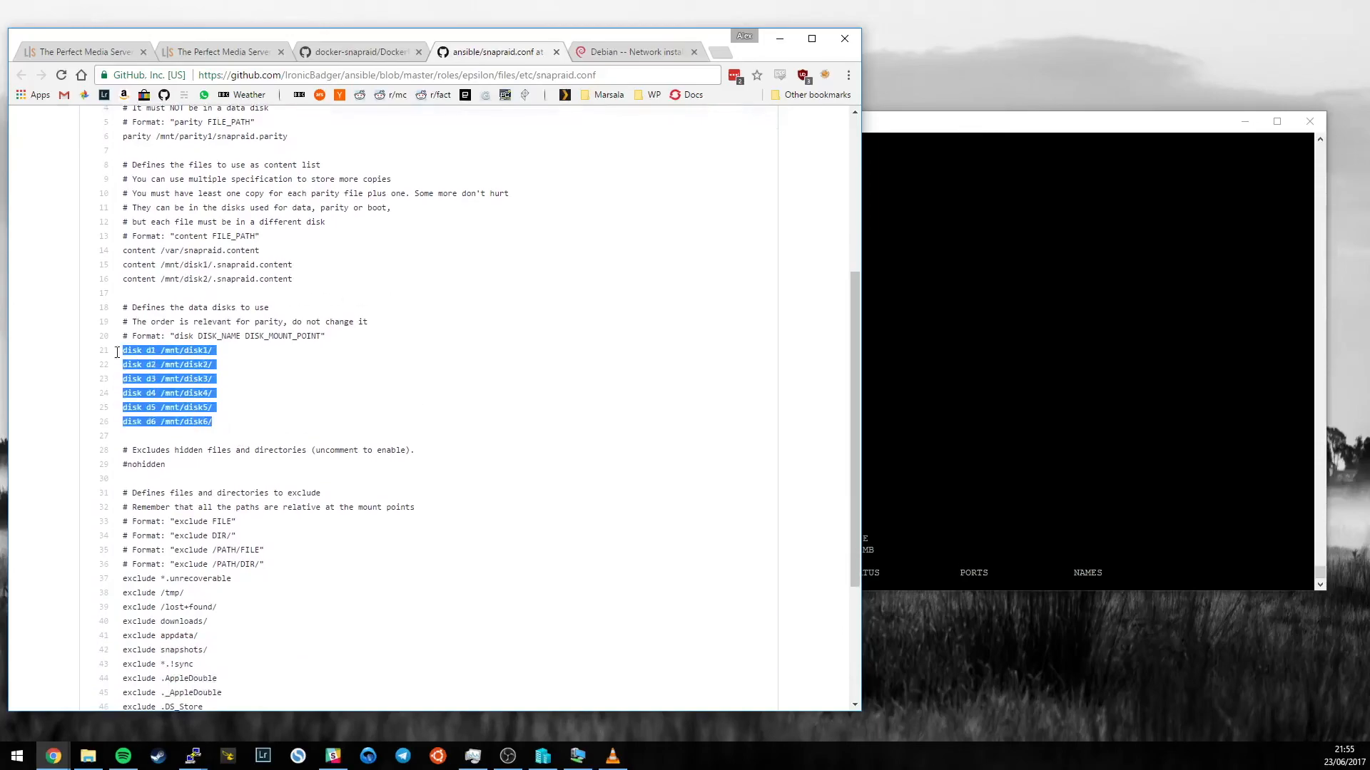
scroll("down", 3)
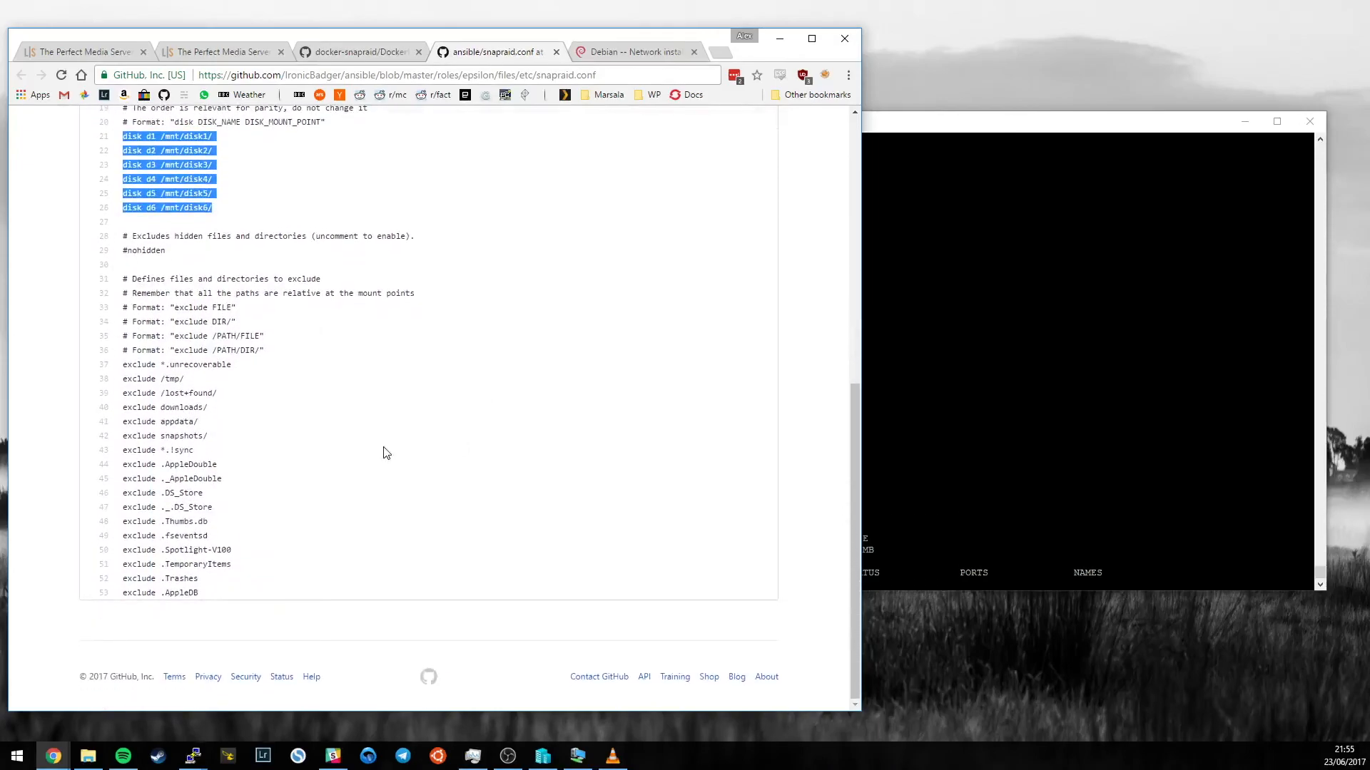
scroll("up", 3)
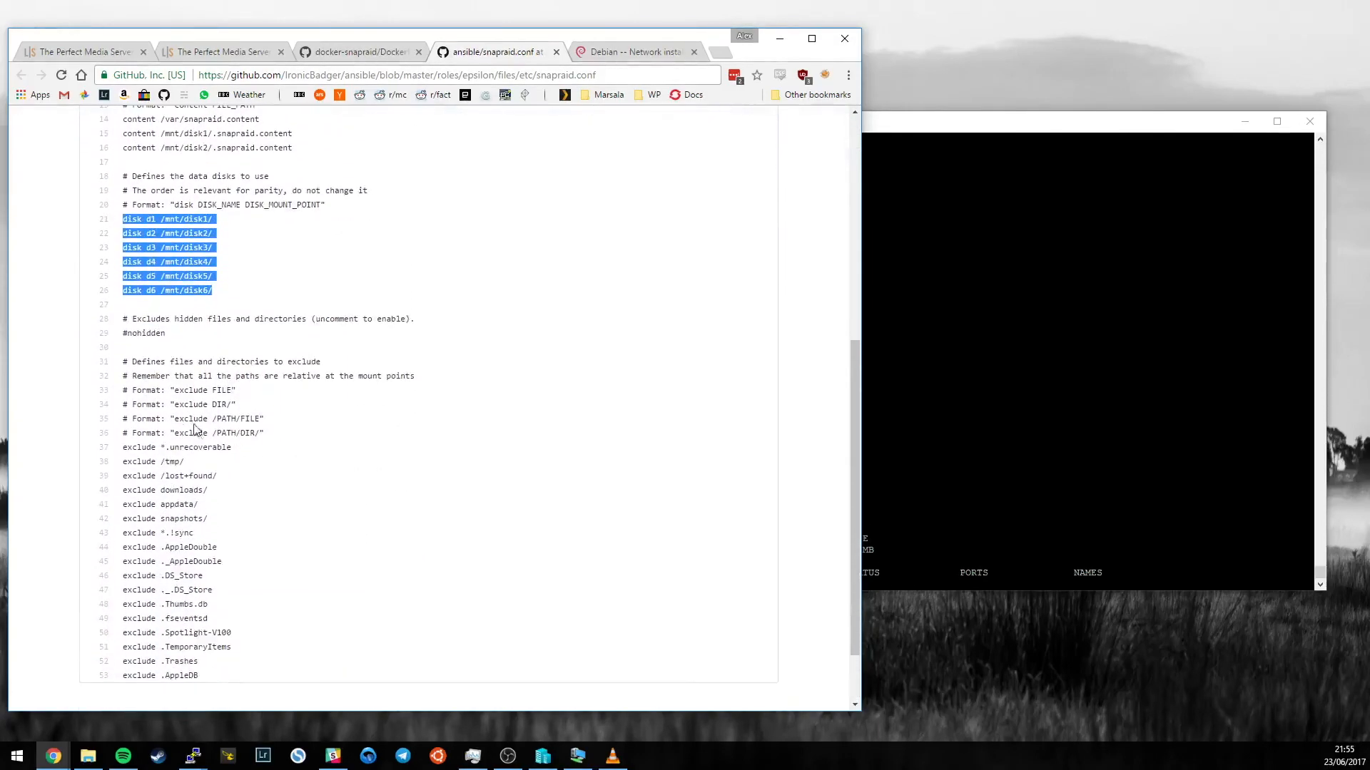
scroll("down", 3)
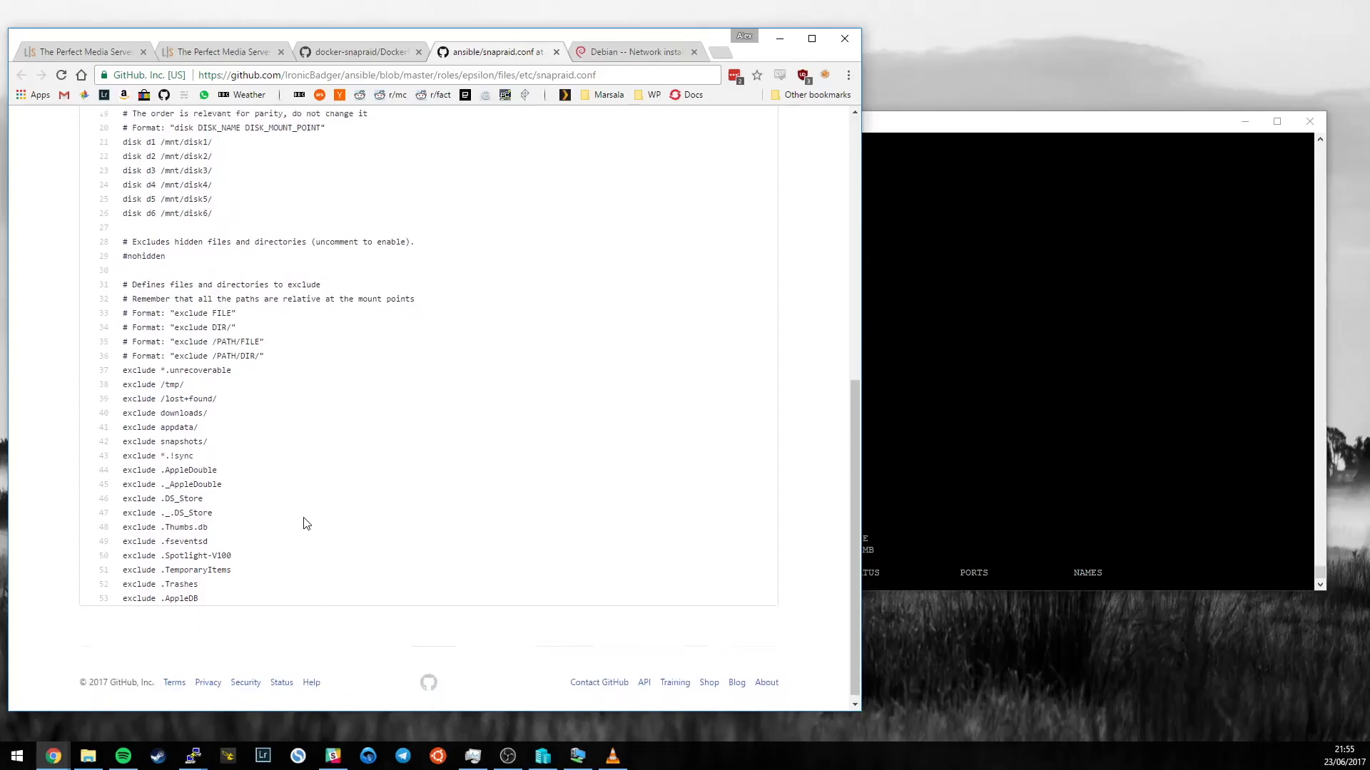
scroll("down", 3)
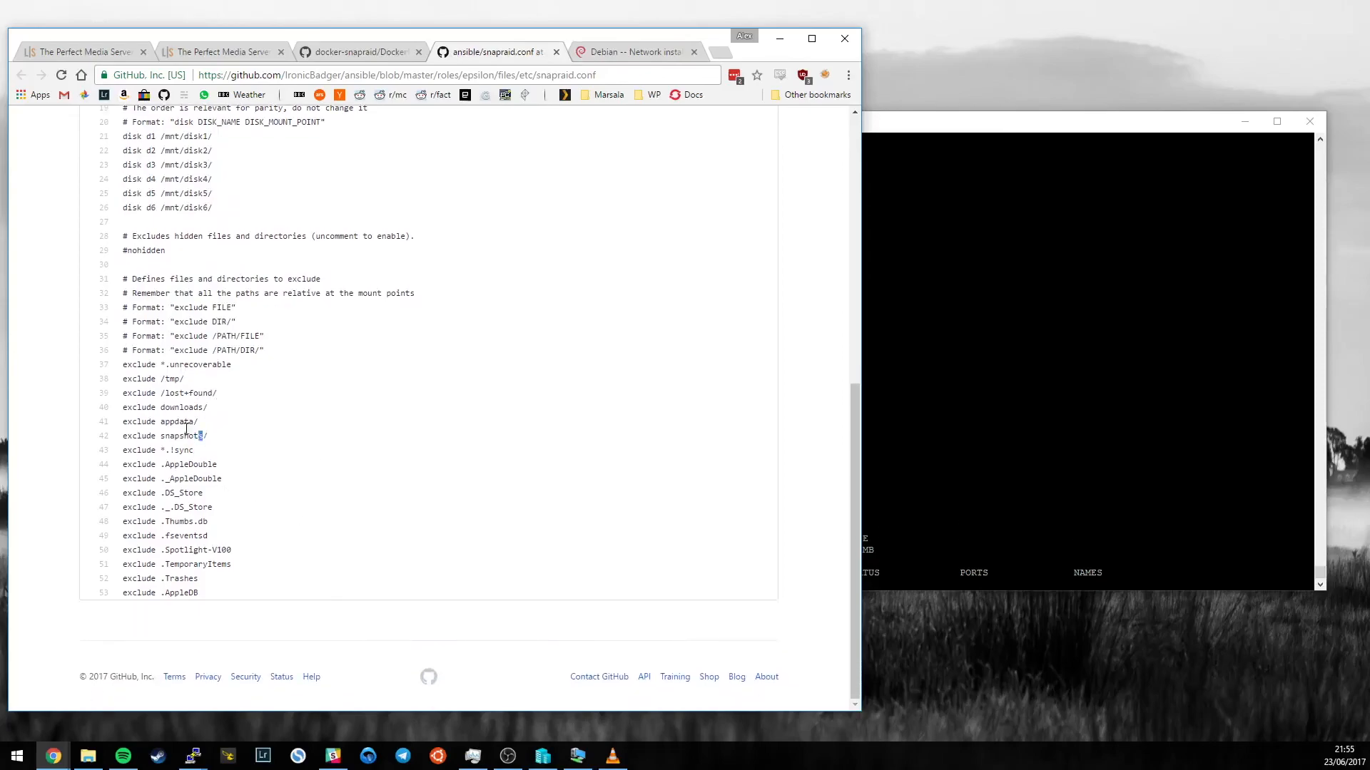
left_click_drag(123, 407, 208, 437)
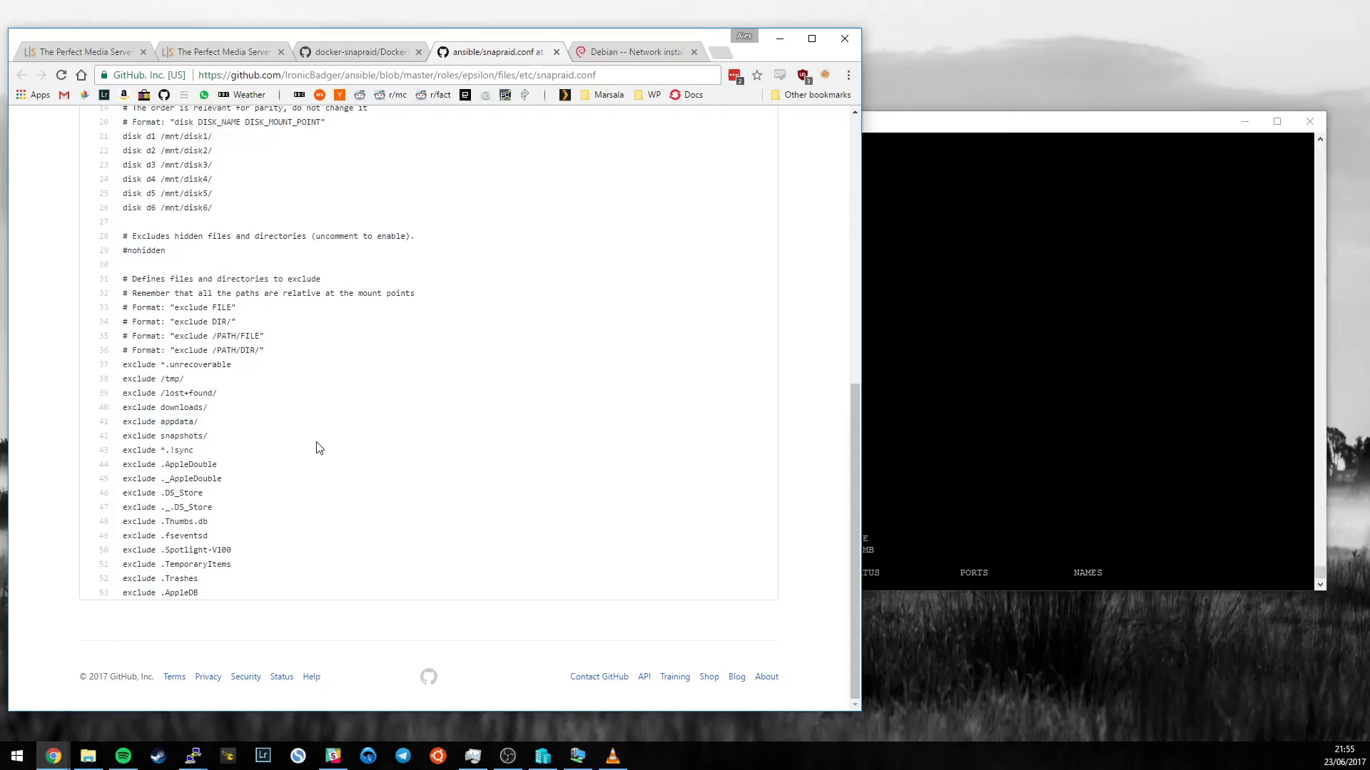
mouse_move(279, 423)
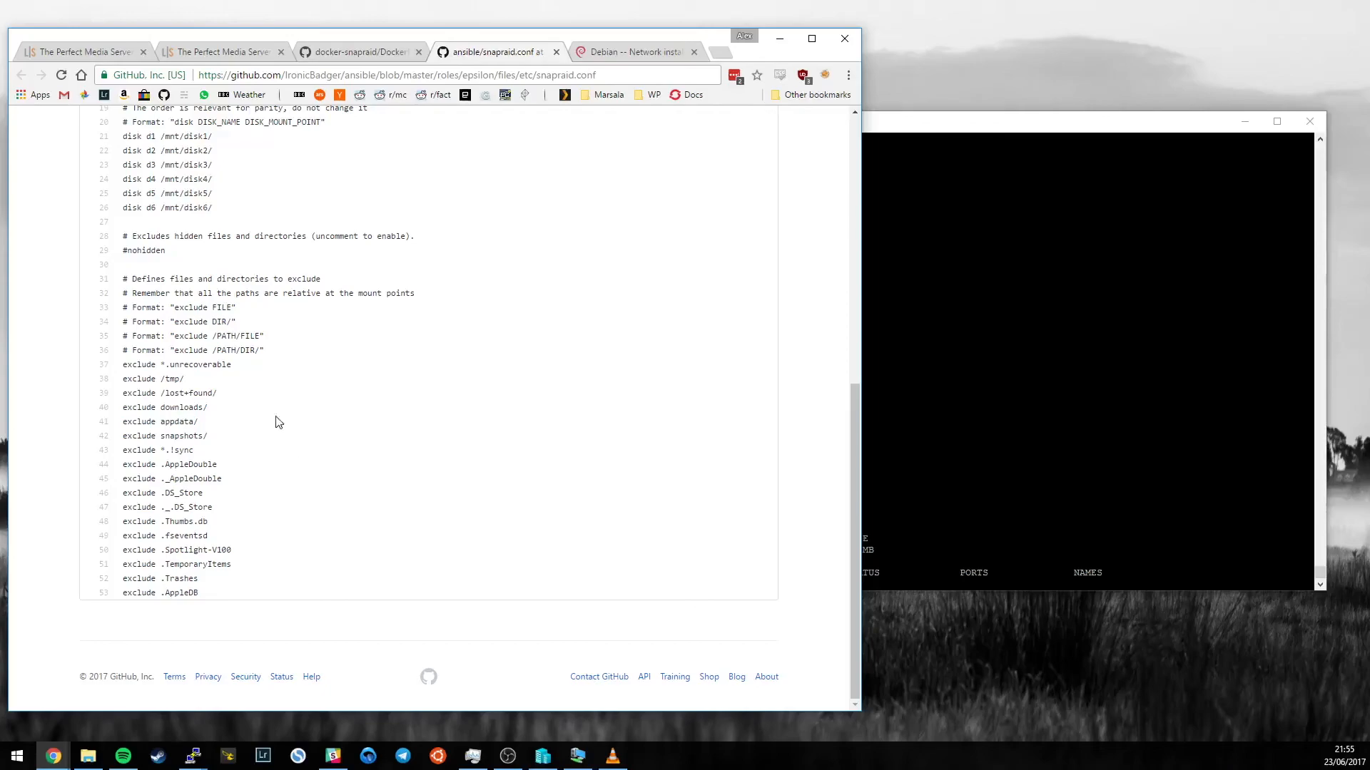
double_click(182, 406)
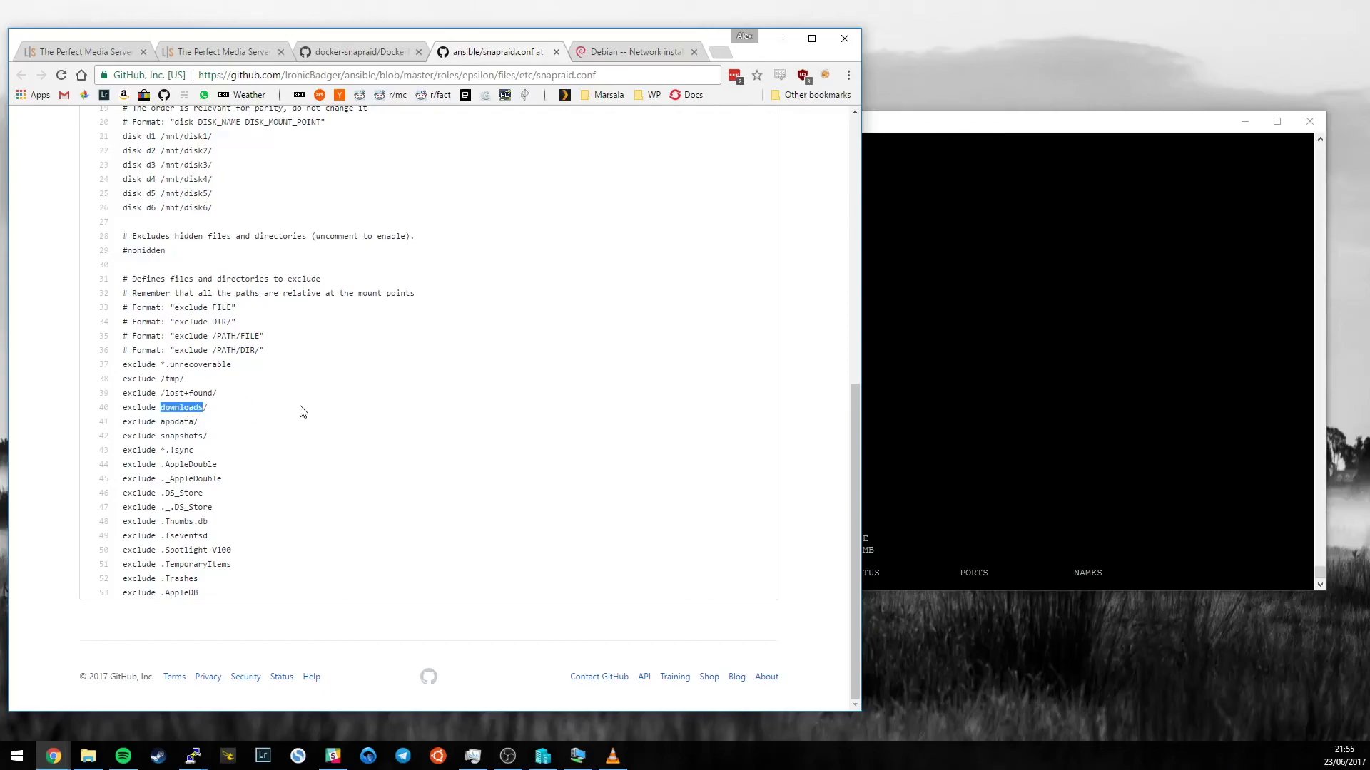
left_click(301, 410)
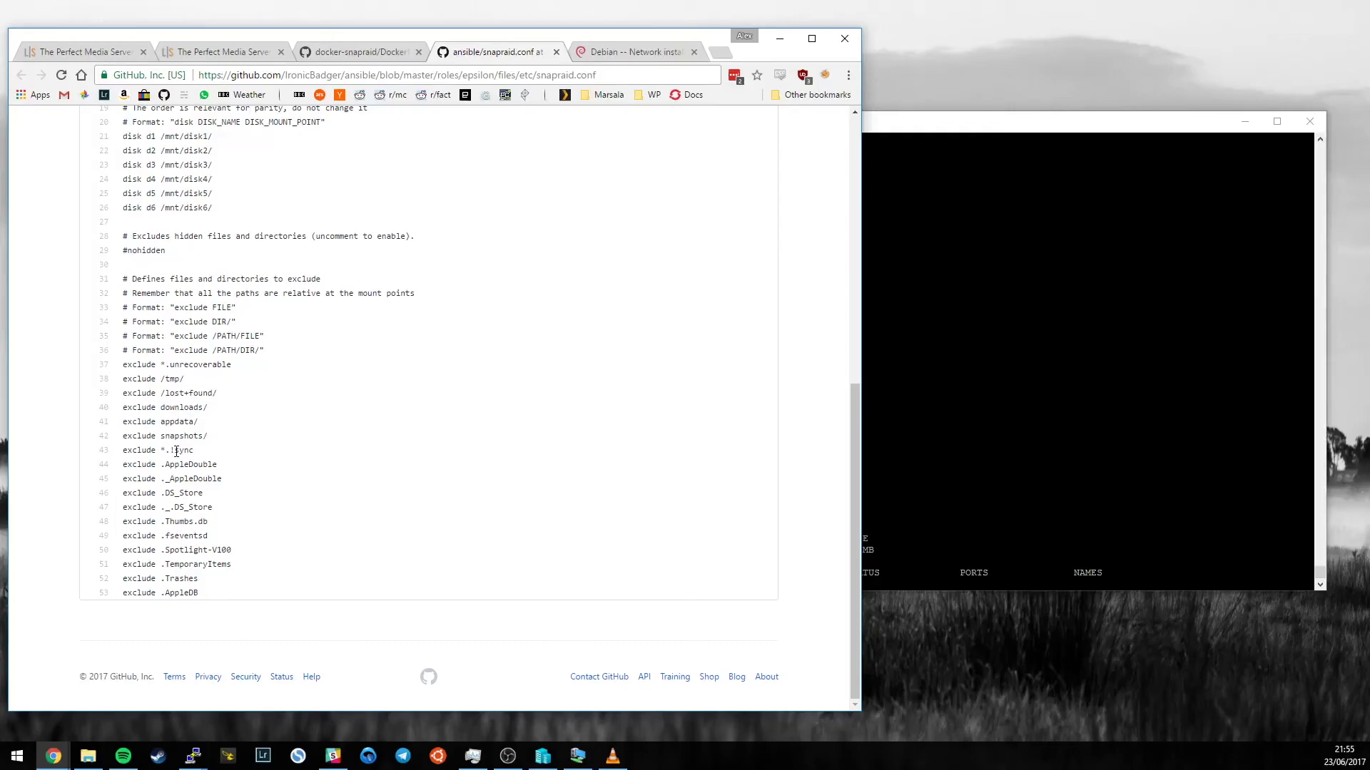
mouse_move(353, 499)
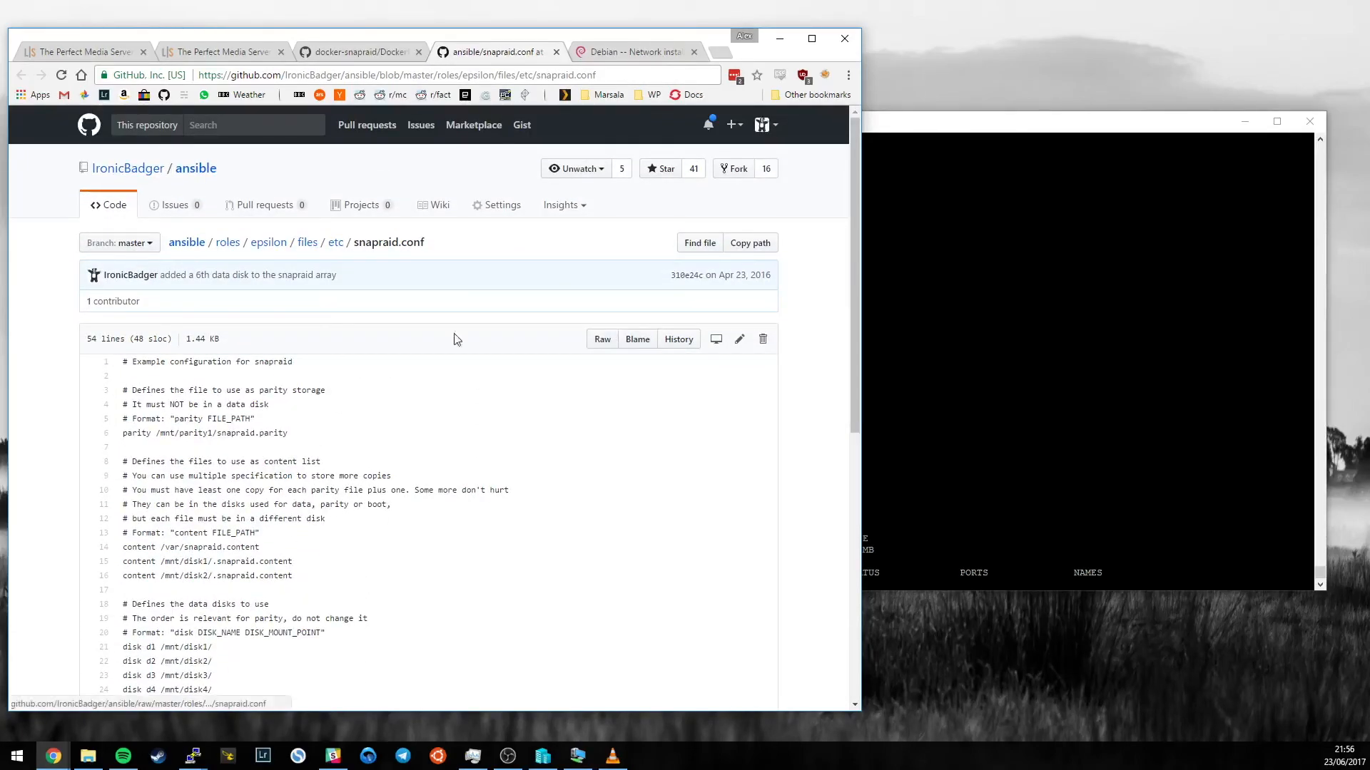
scroll("down", 3)
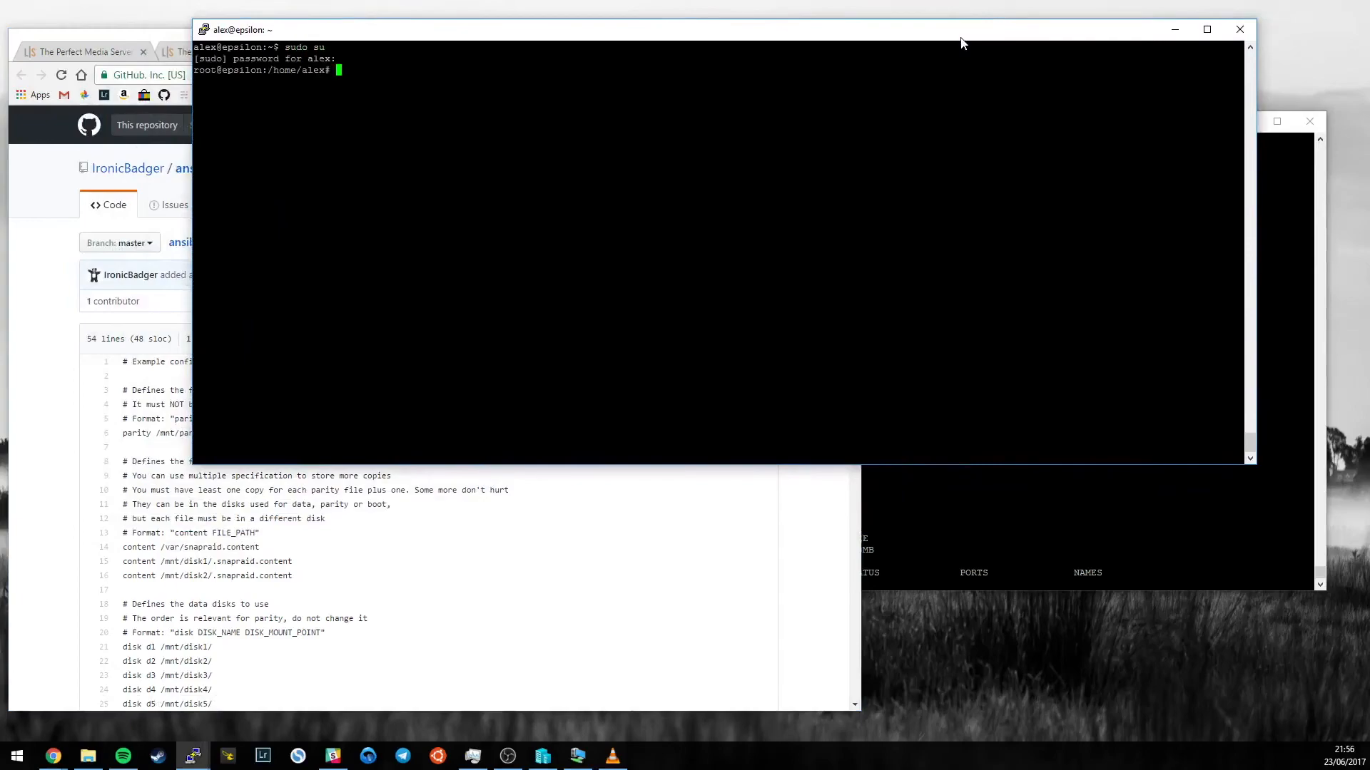
From a root shell on epsilon, show snapraid status: about 65% used, no errors, no sync running
type("cd")
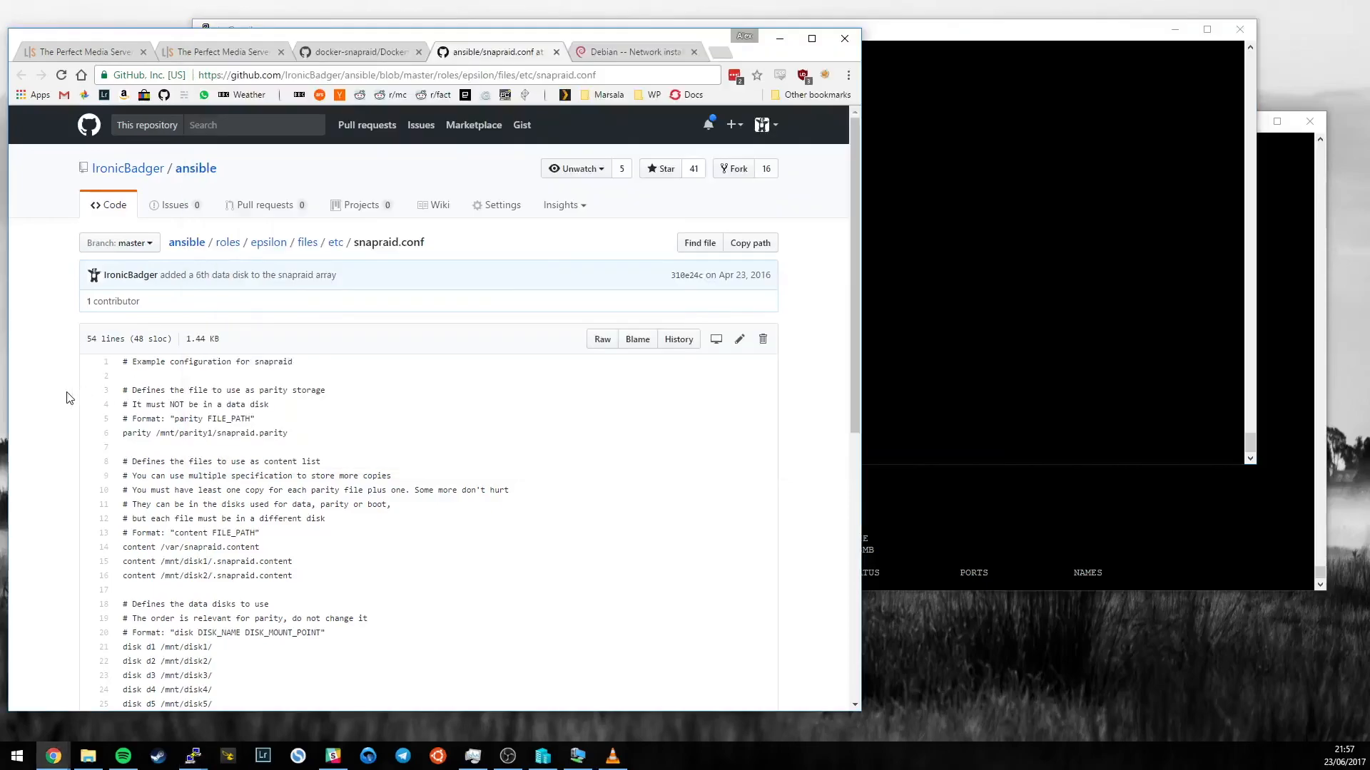
scroll("down", 3)
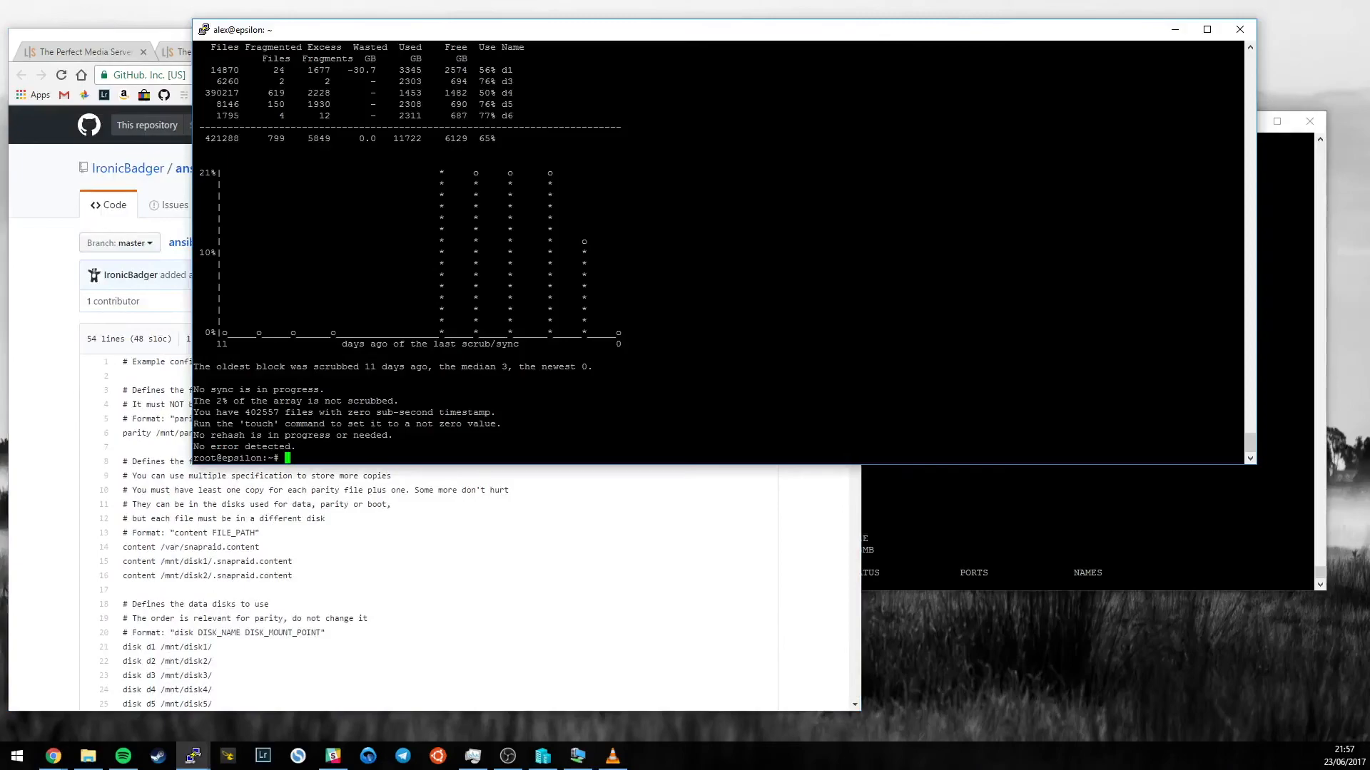
mouse_move(57, 408)
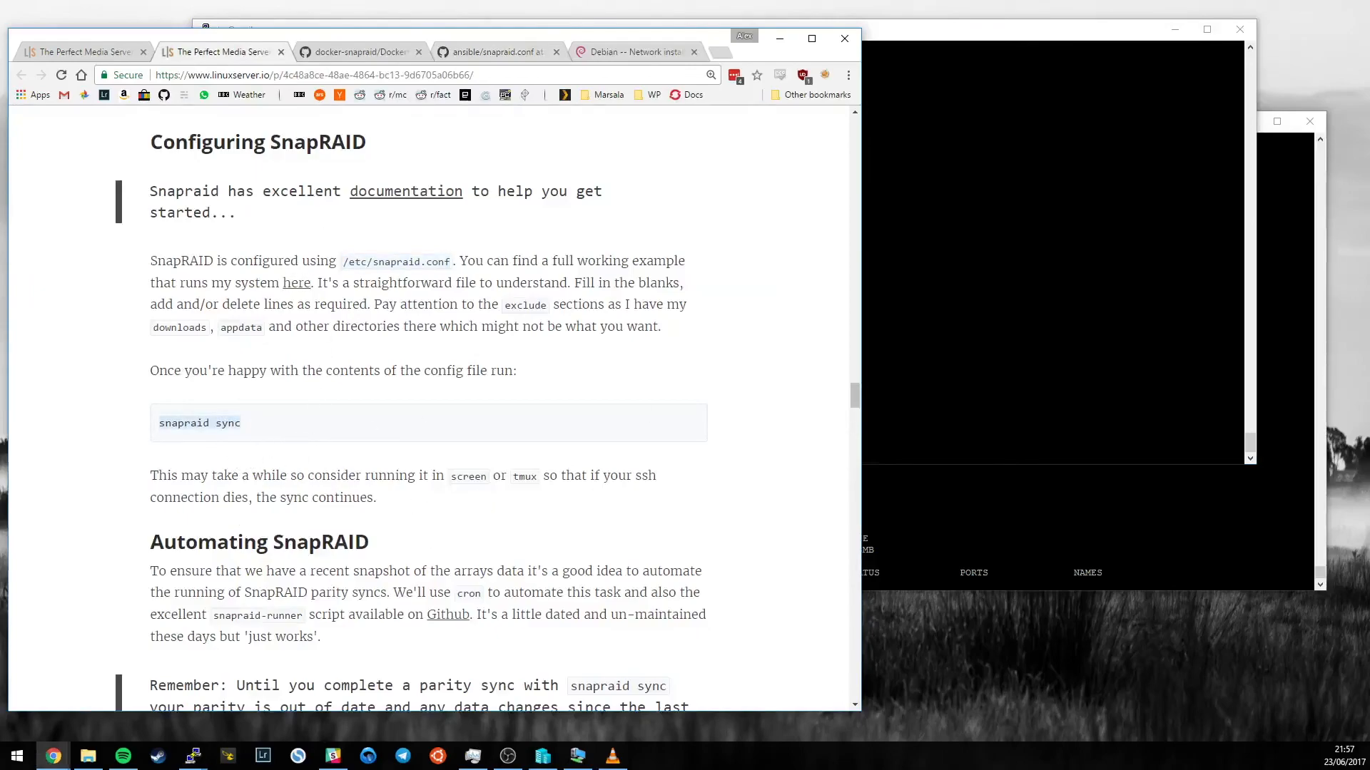
mouse_move(361, 489)
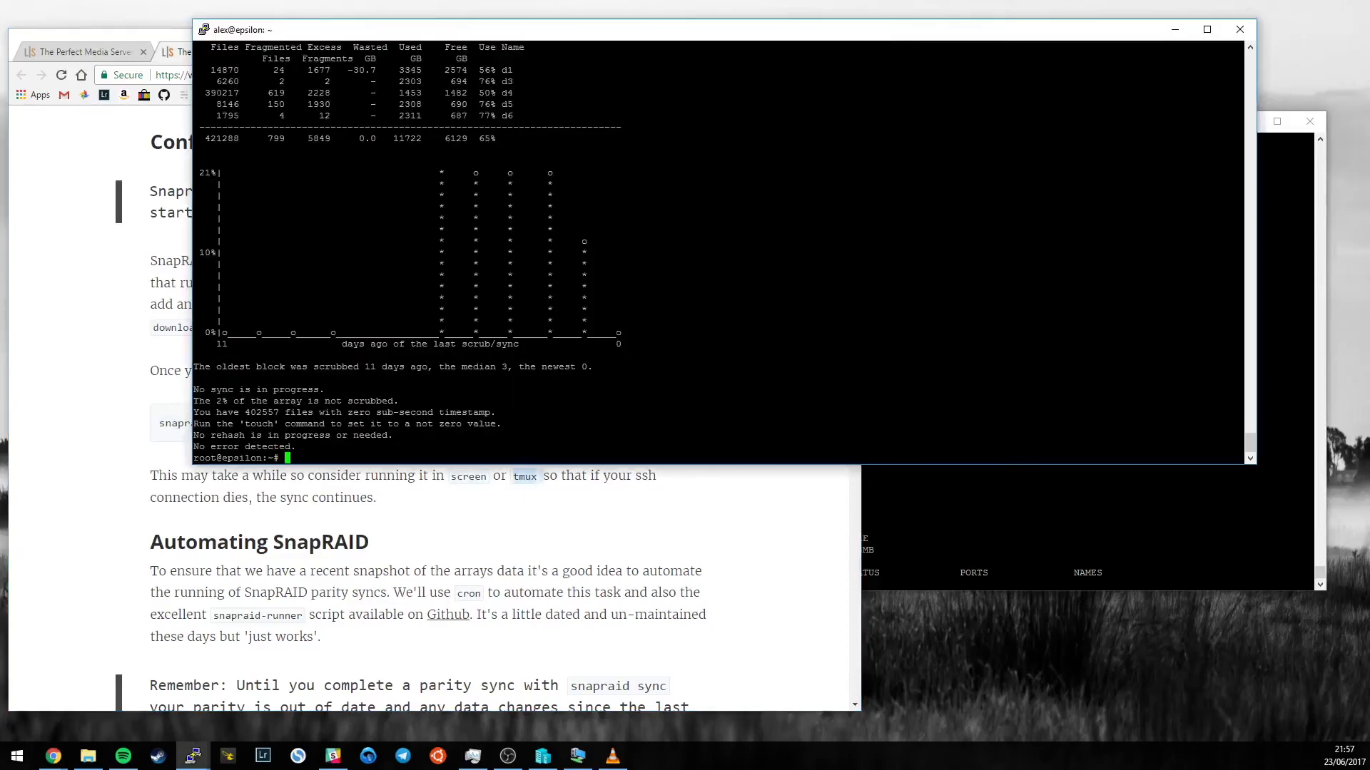
Install screen with apt, start a screen session and launch snapraid sync inside it
type("screen")
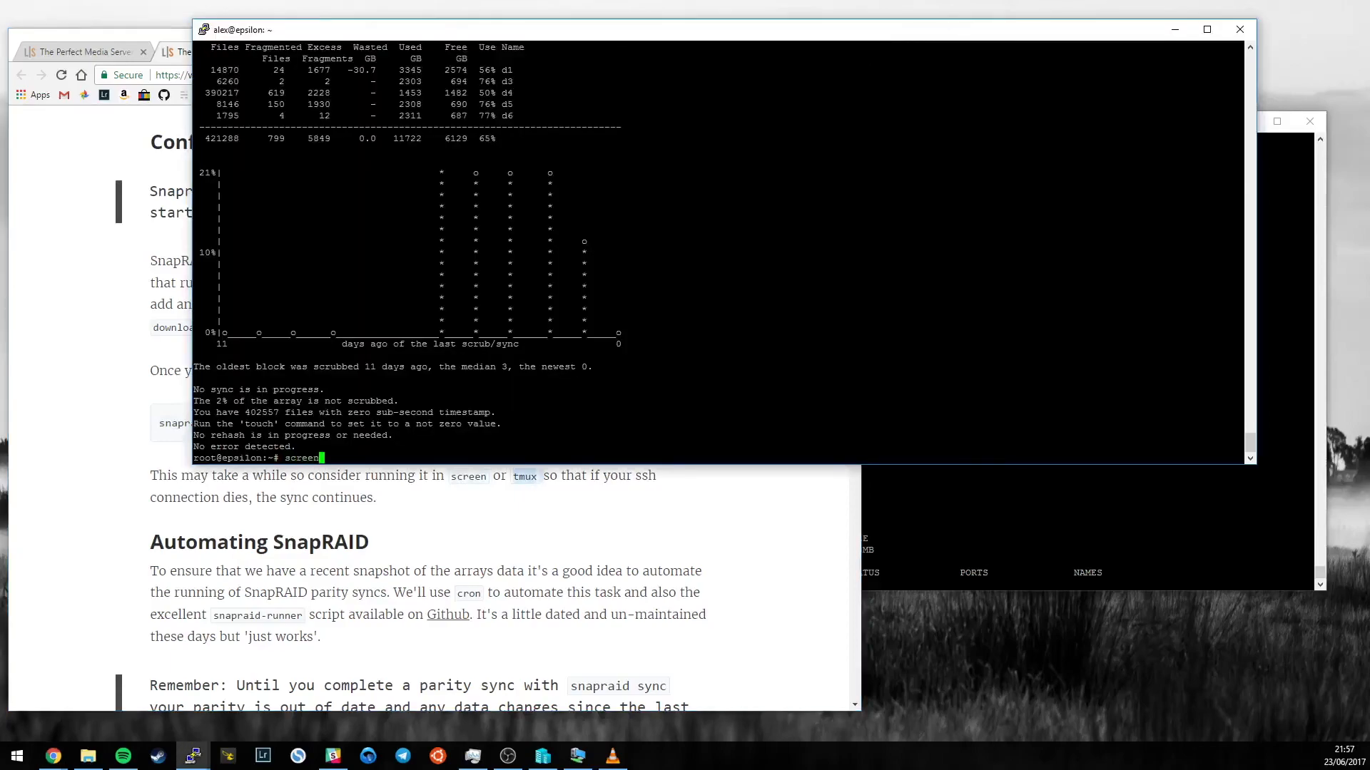
type("ap")
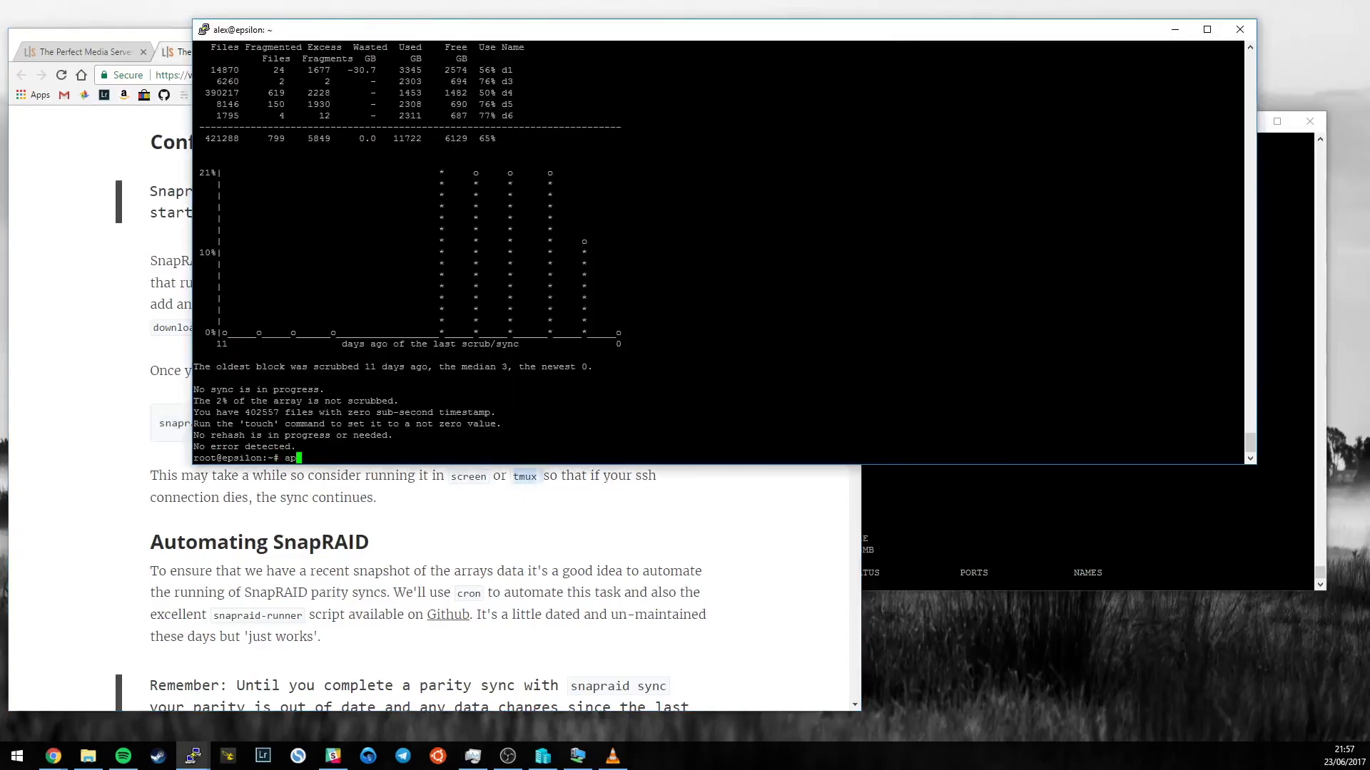
type("pt install screen")
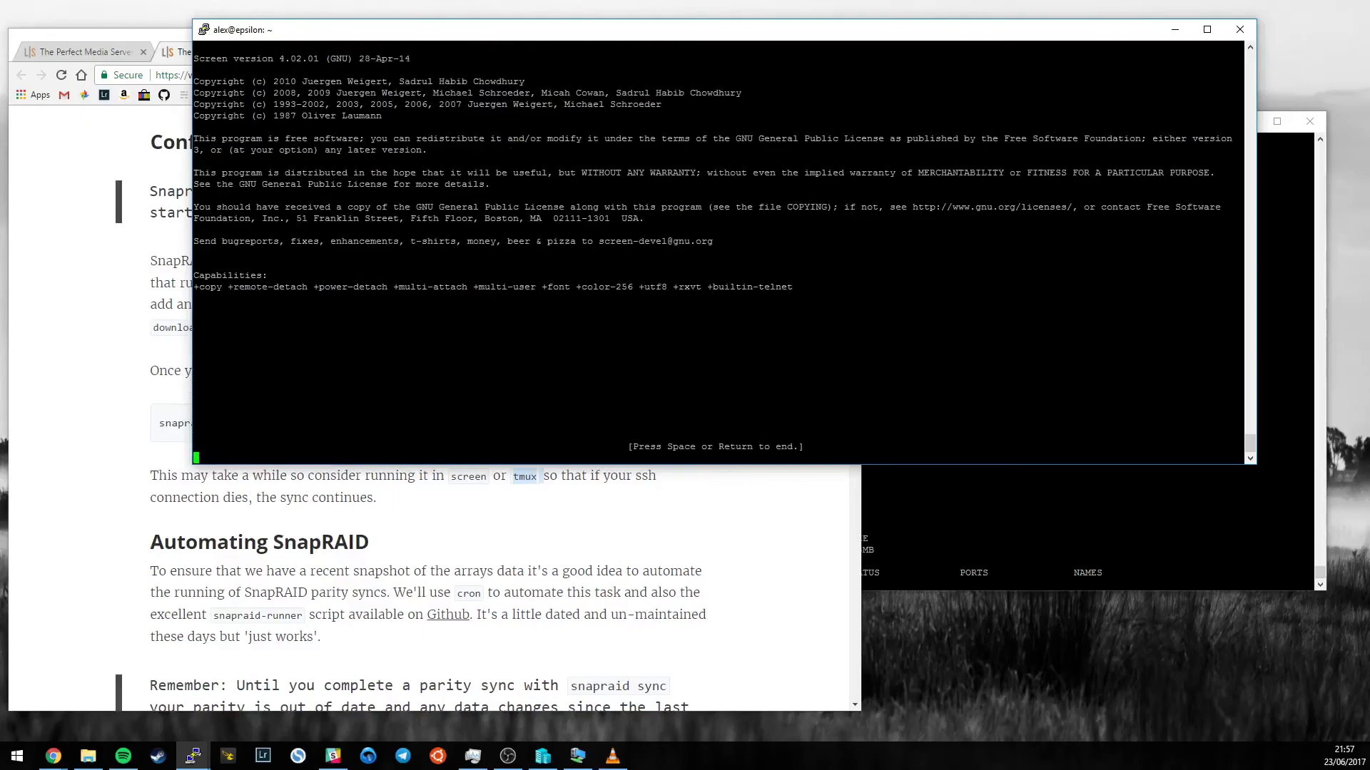
key("space")
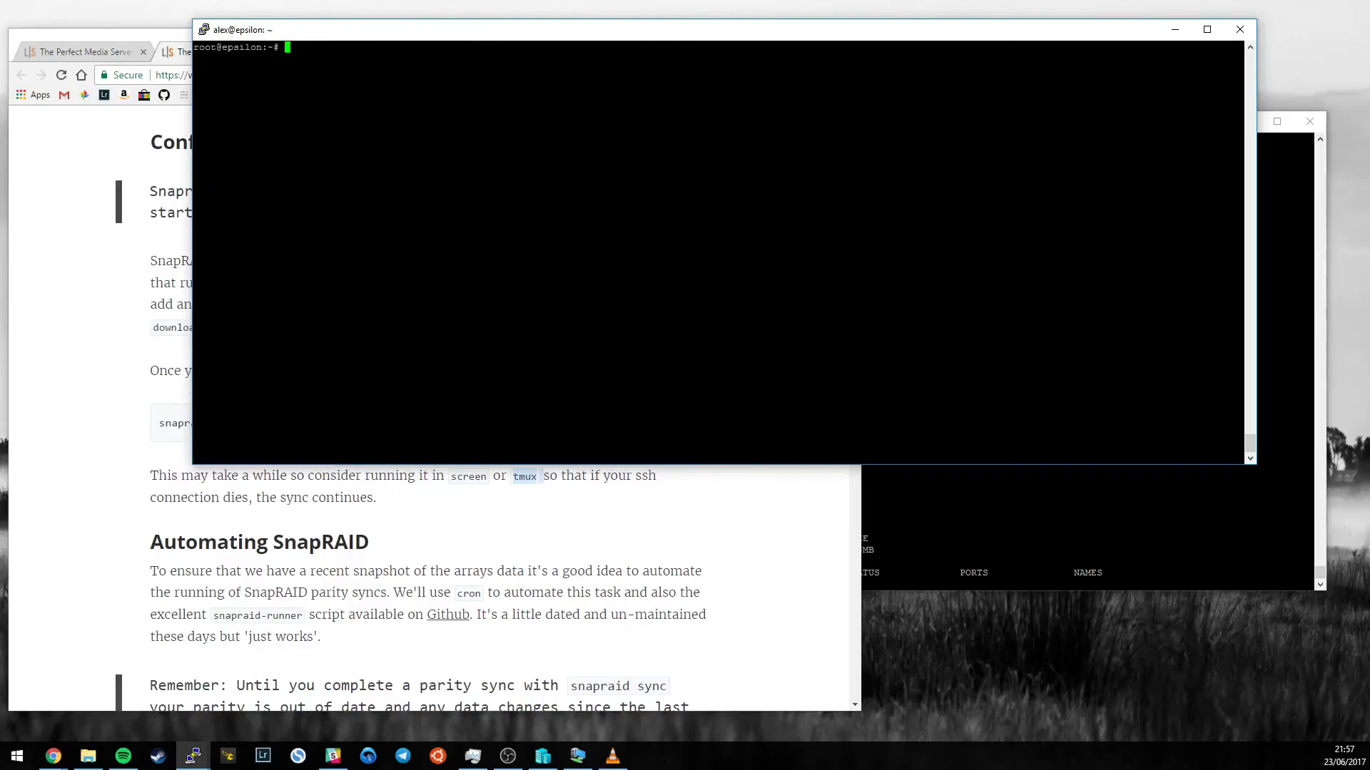
type("snapr")
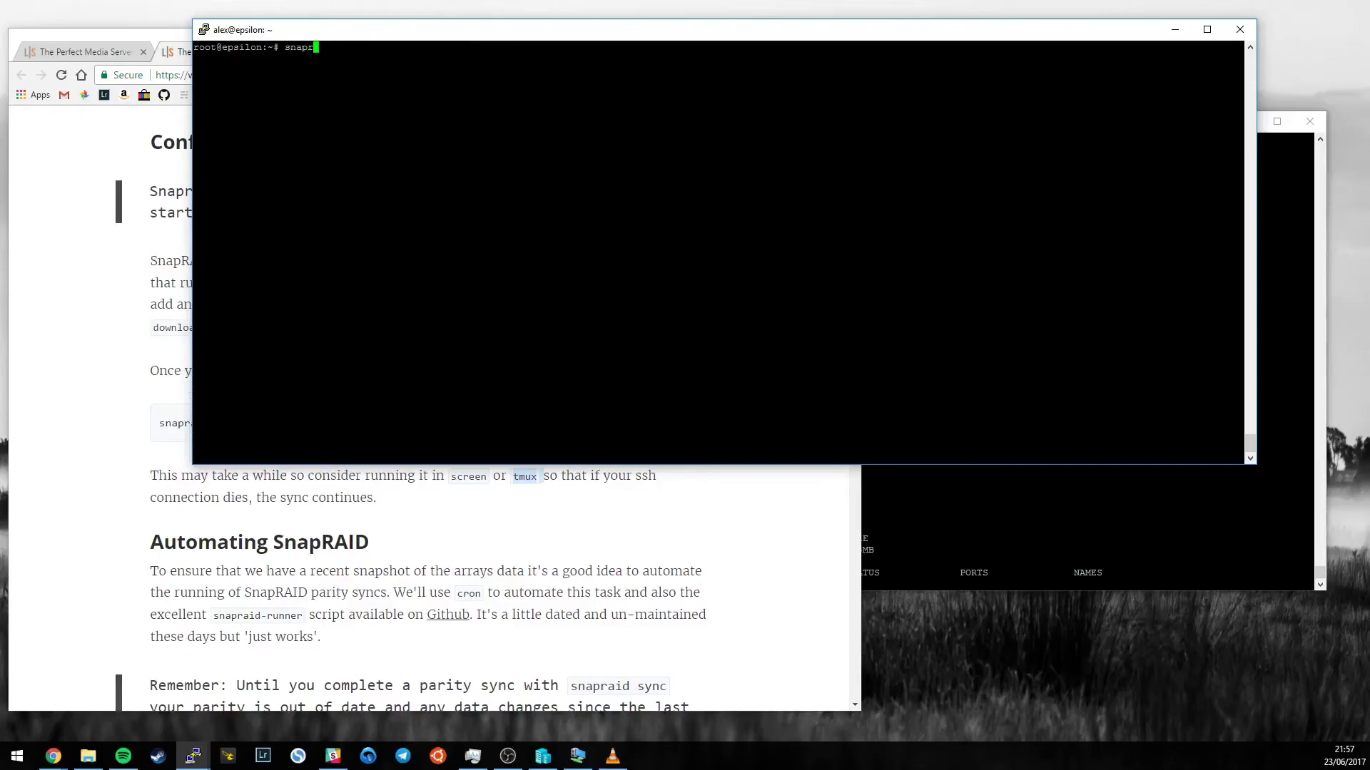
type("aid sync")
type("screen -l")
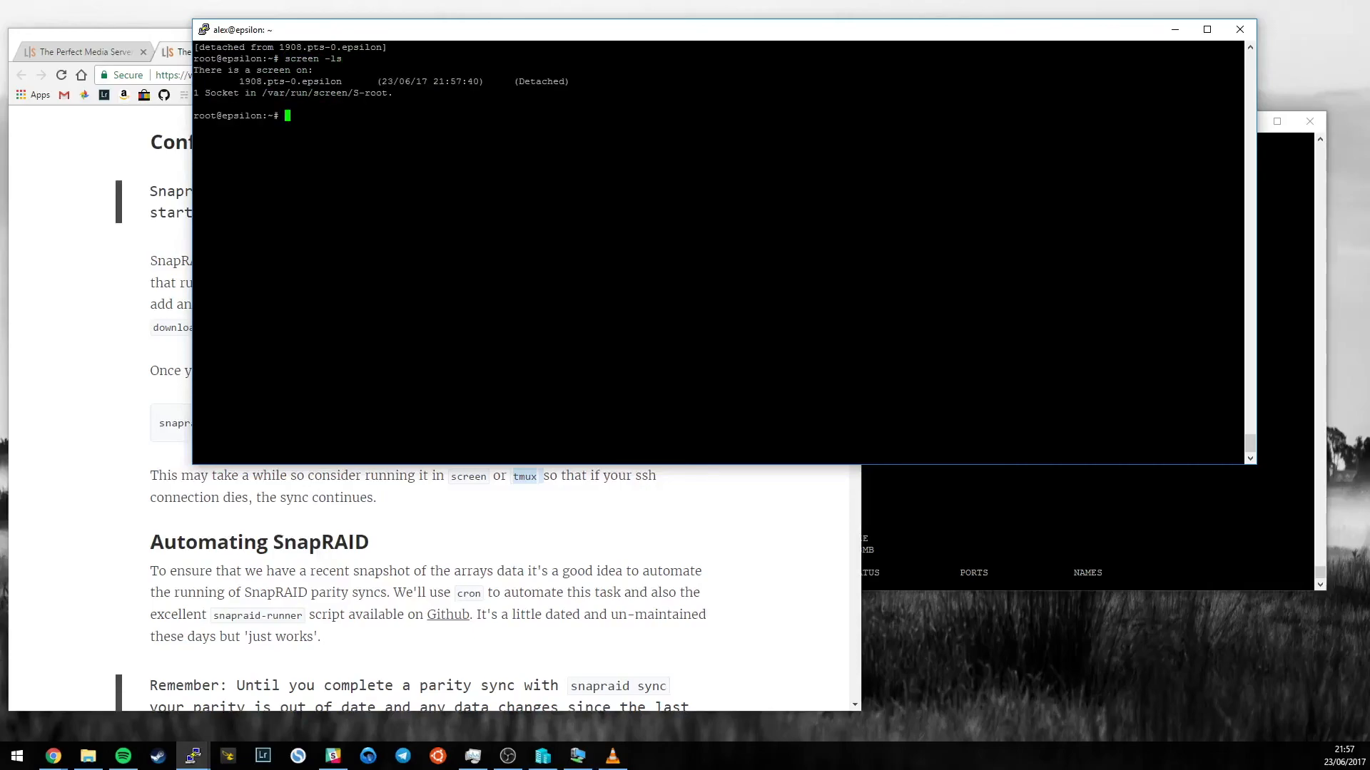
Reattach the detached session with screen -R and its id 19
type("scr")
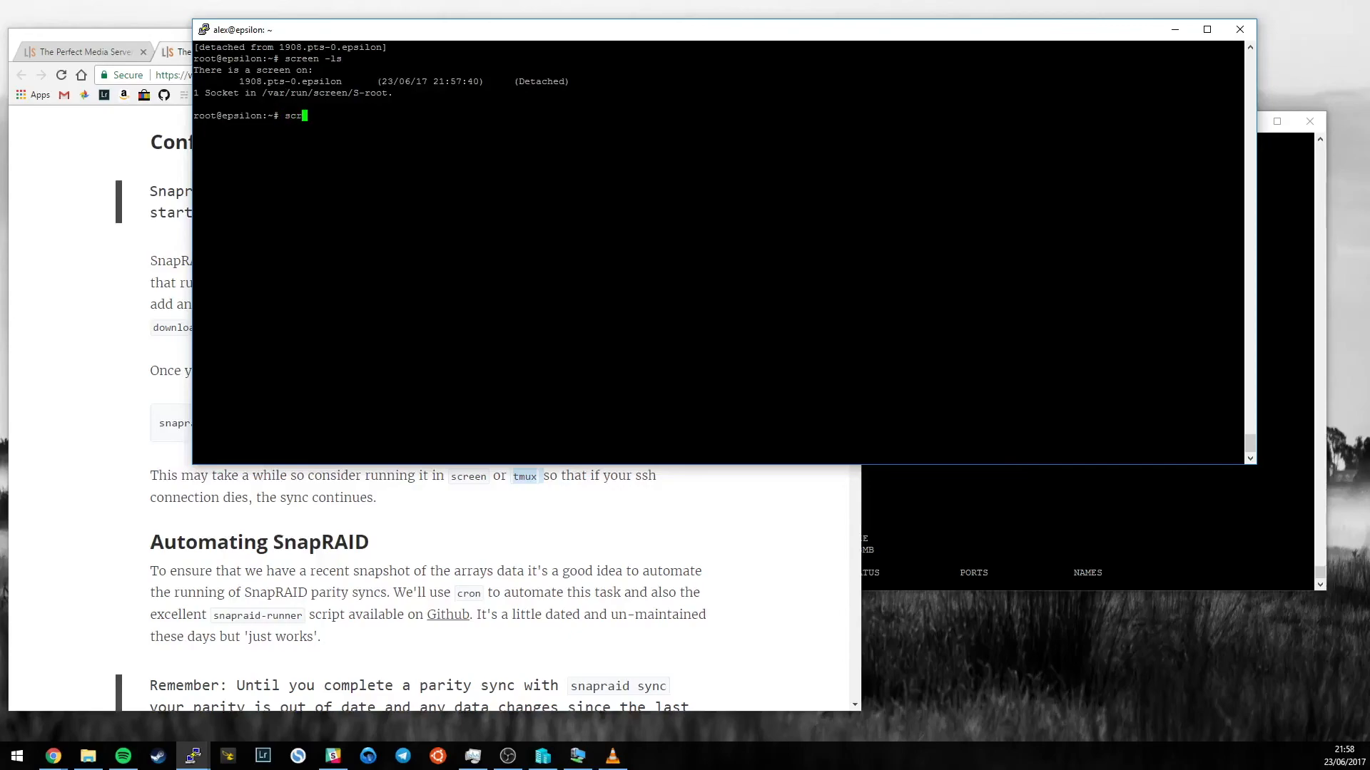
type("een -R")
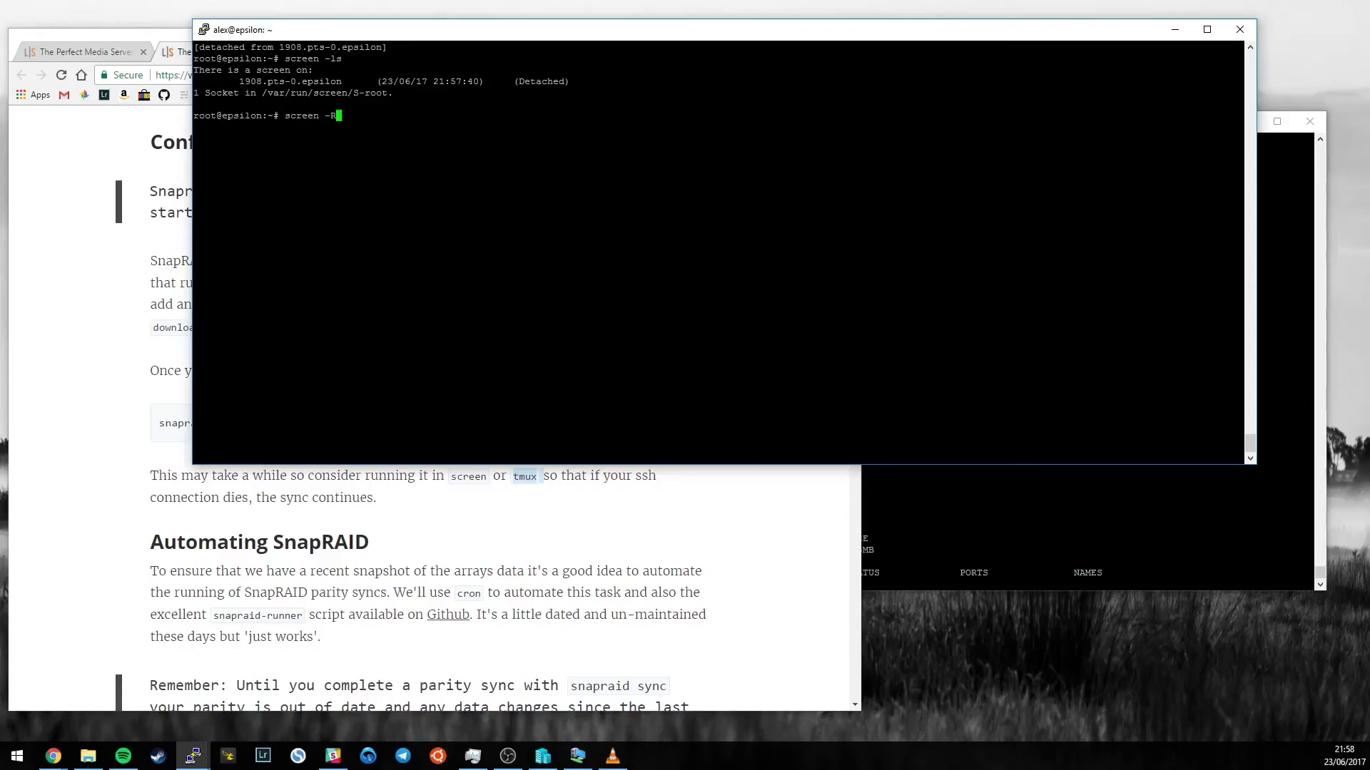
type("19")
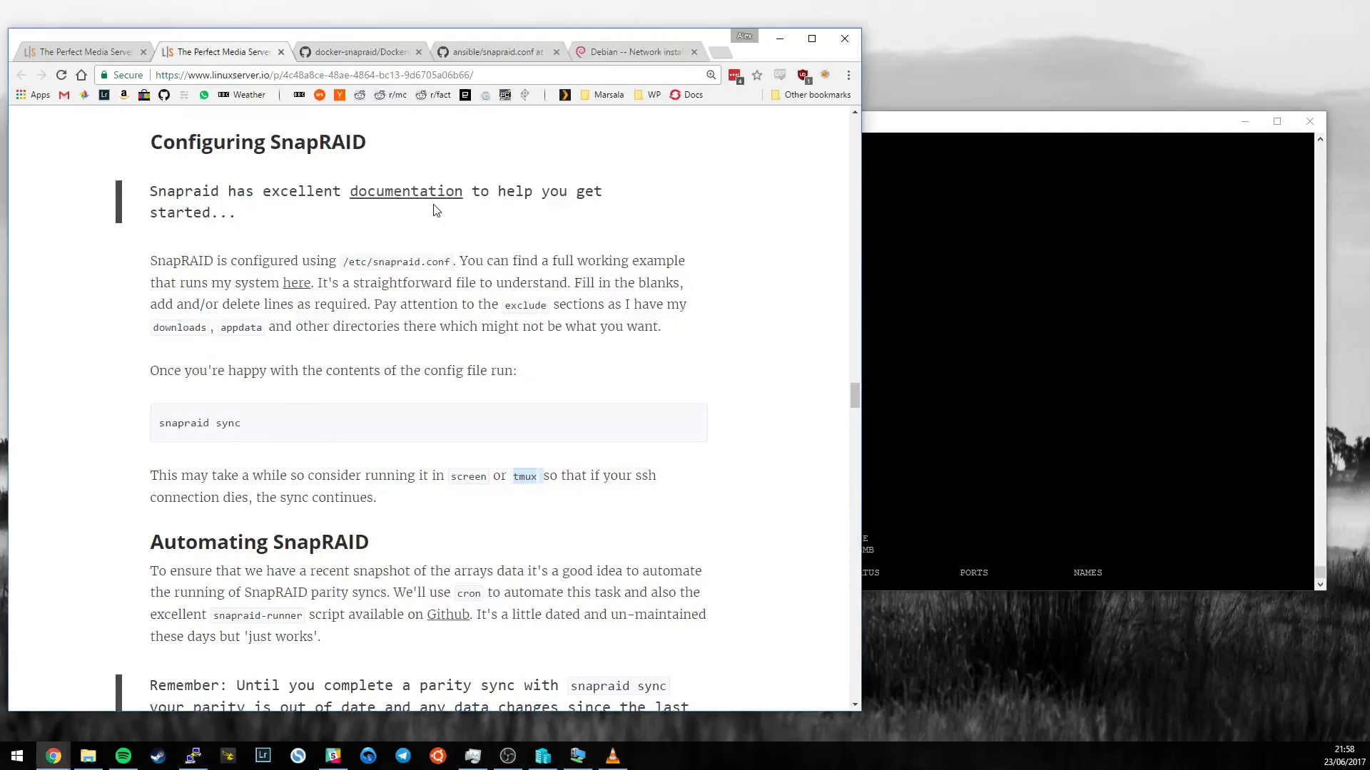
mouse_move(193, 756)
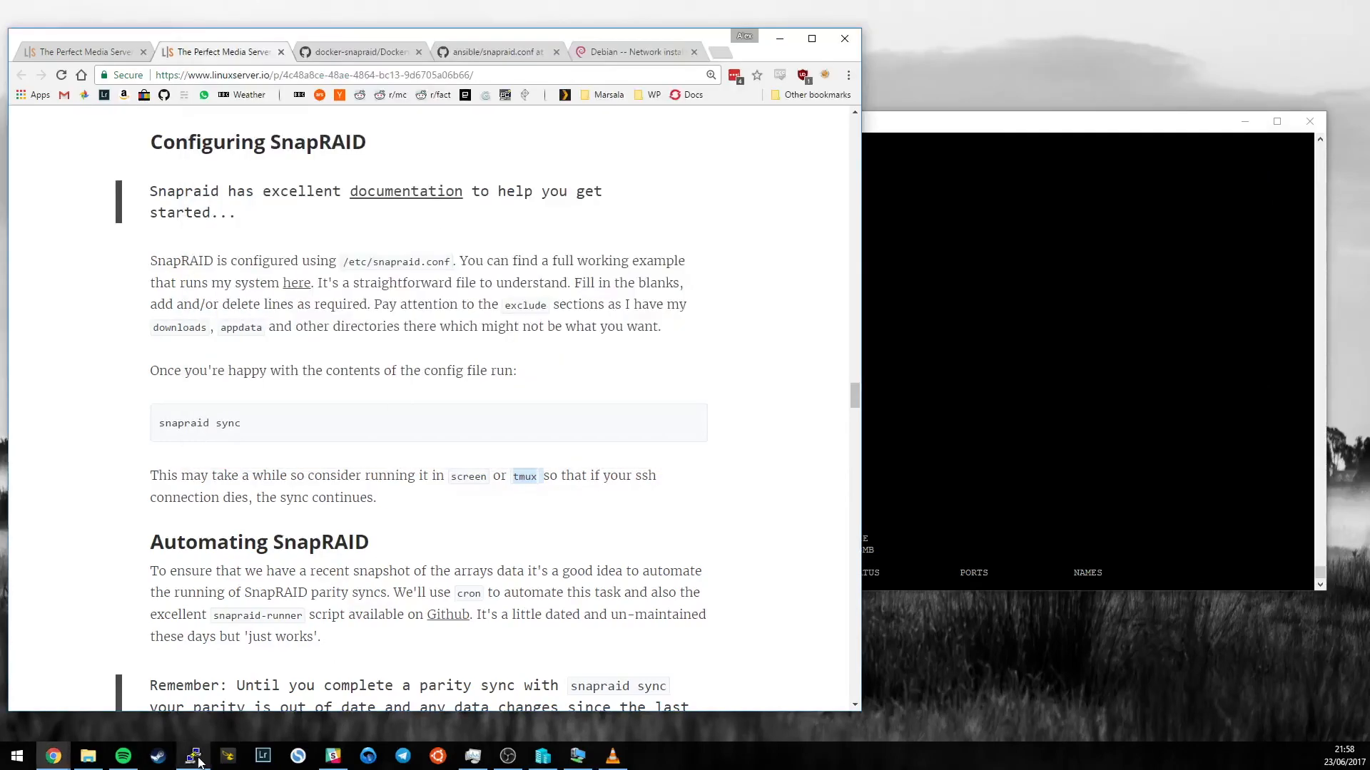
Log in as alex in a new PuTTY session, sudo su, and rejoin the screen running snapraid sync
left_click(193, 756)
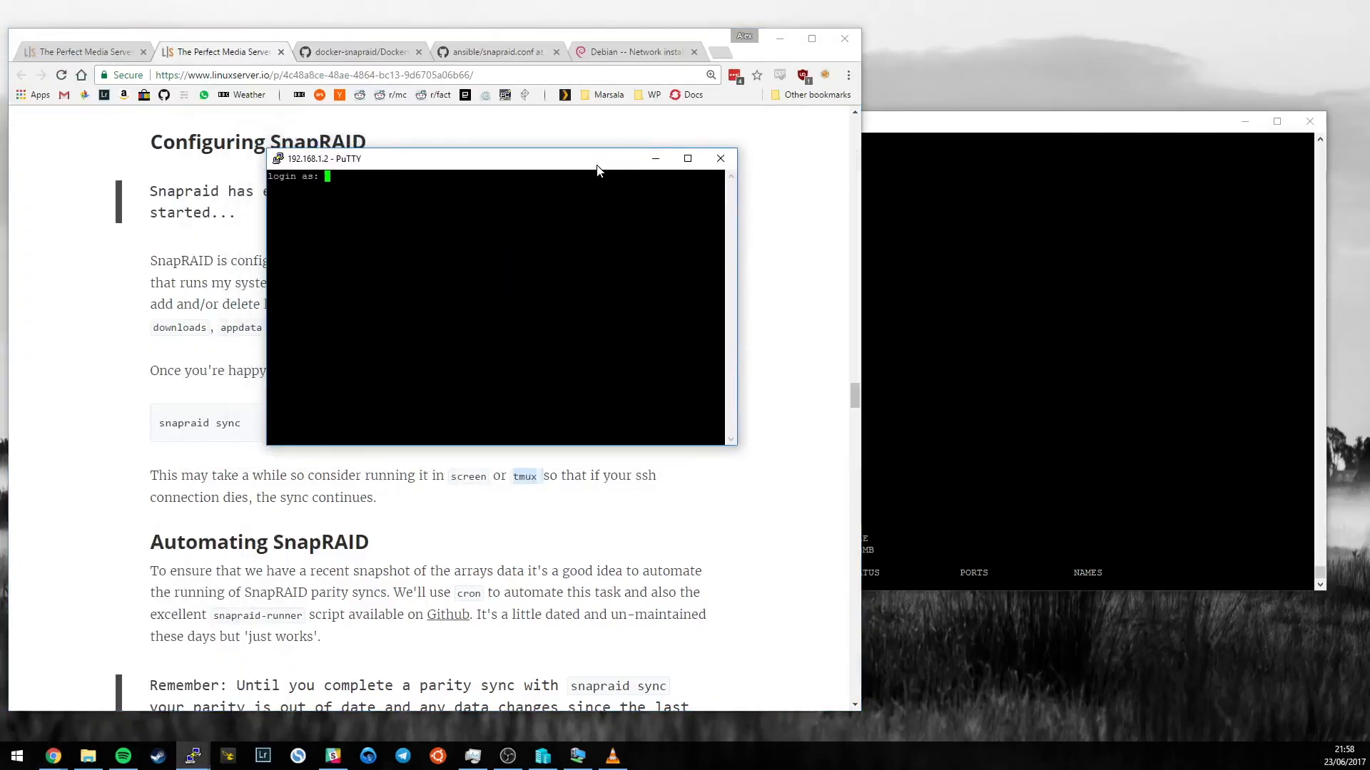
type("alex")
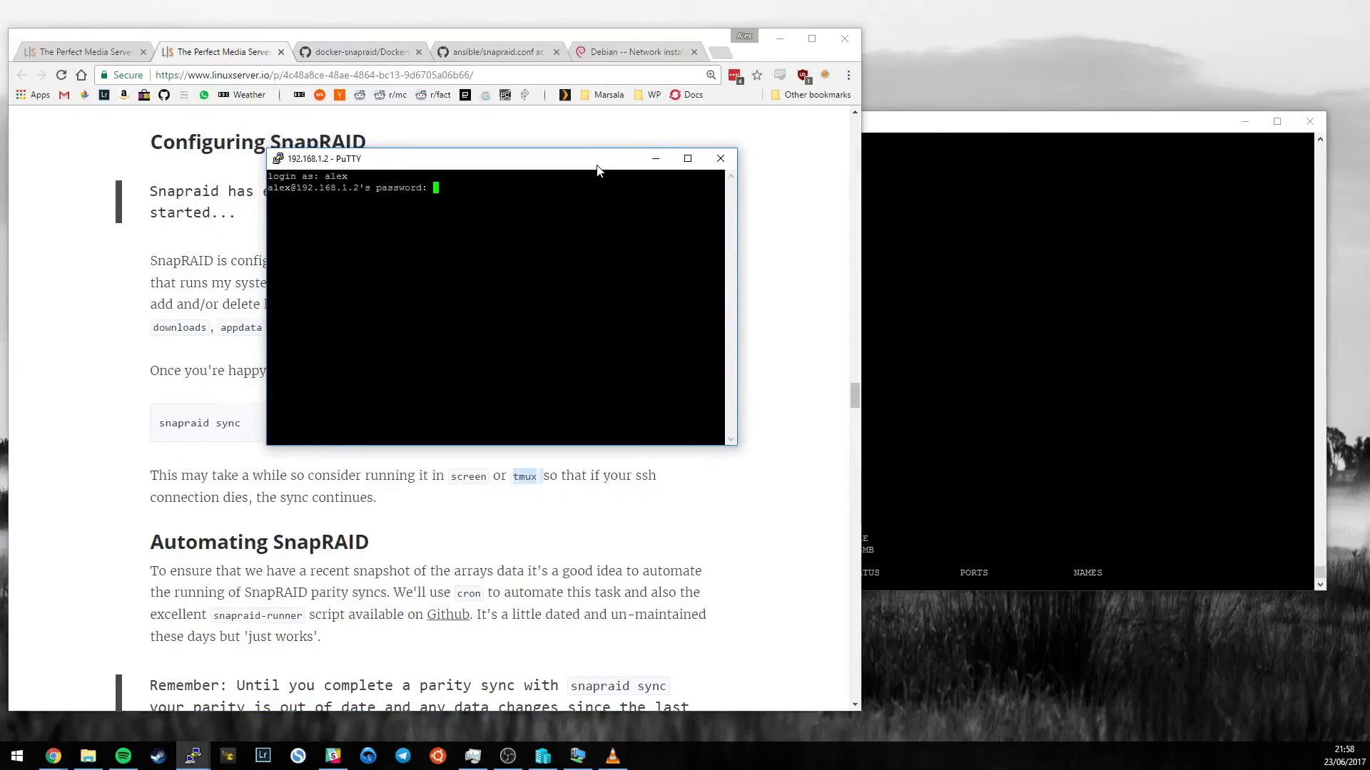
type("screen -ls")
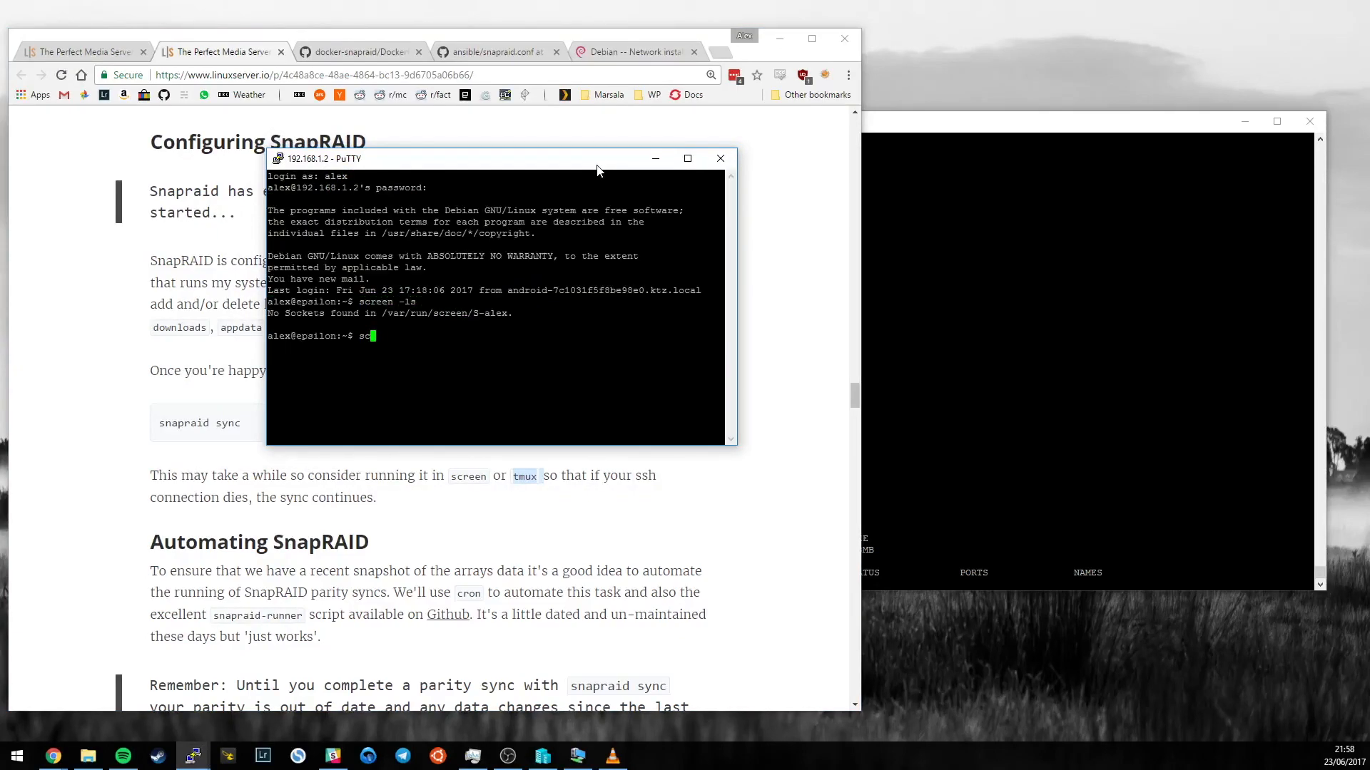
type("udo su")
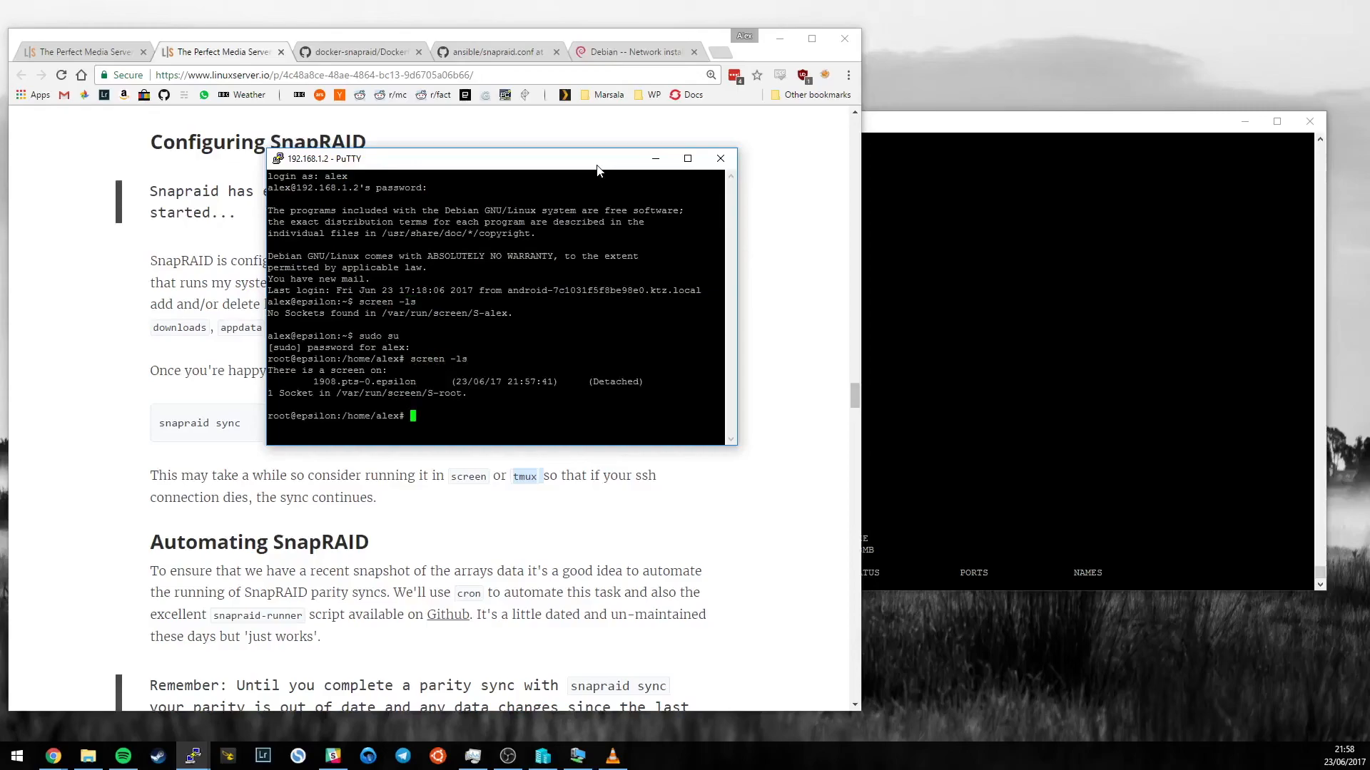
type("screen")
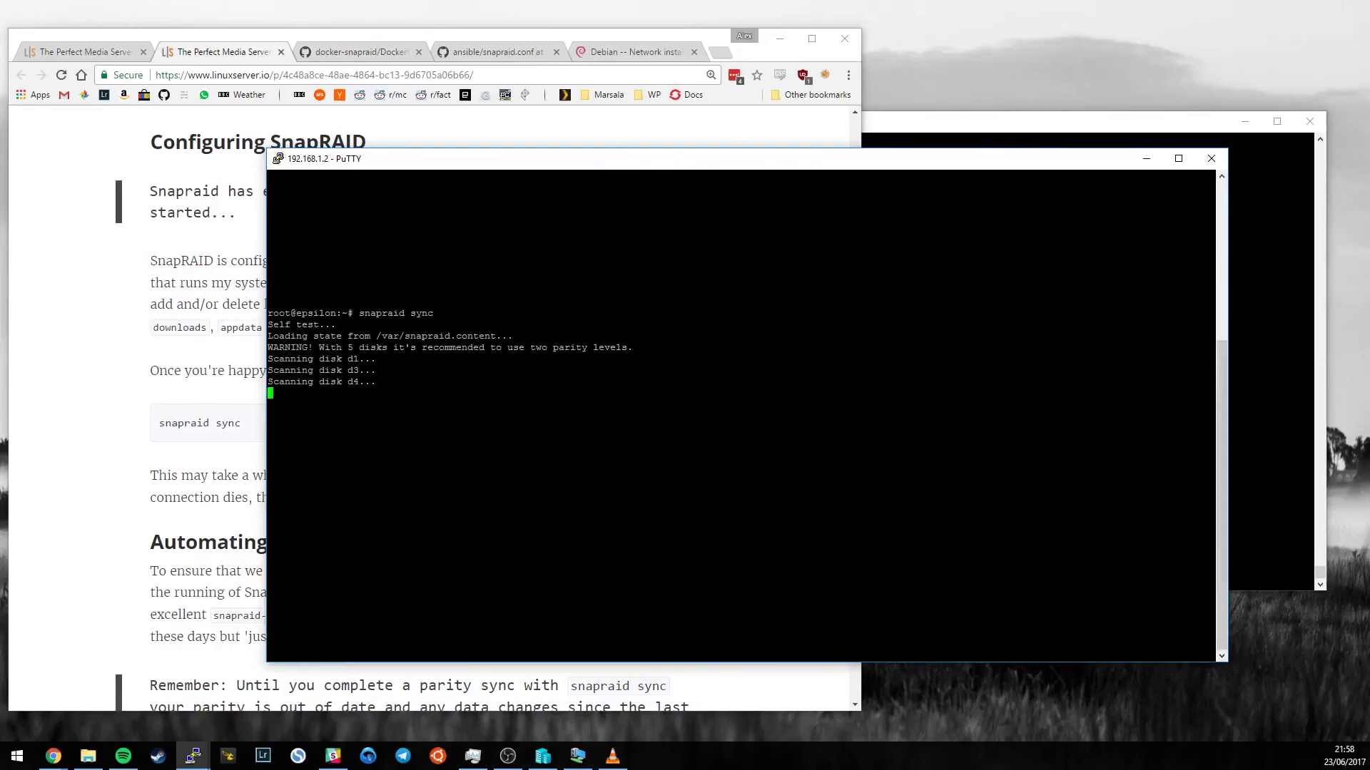
mouse_move(131, 539)
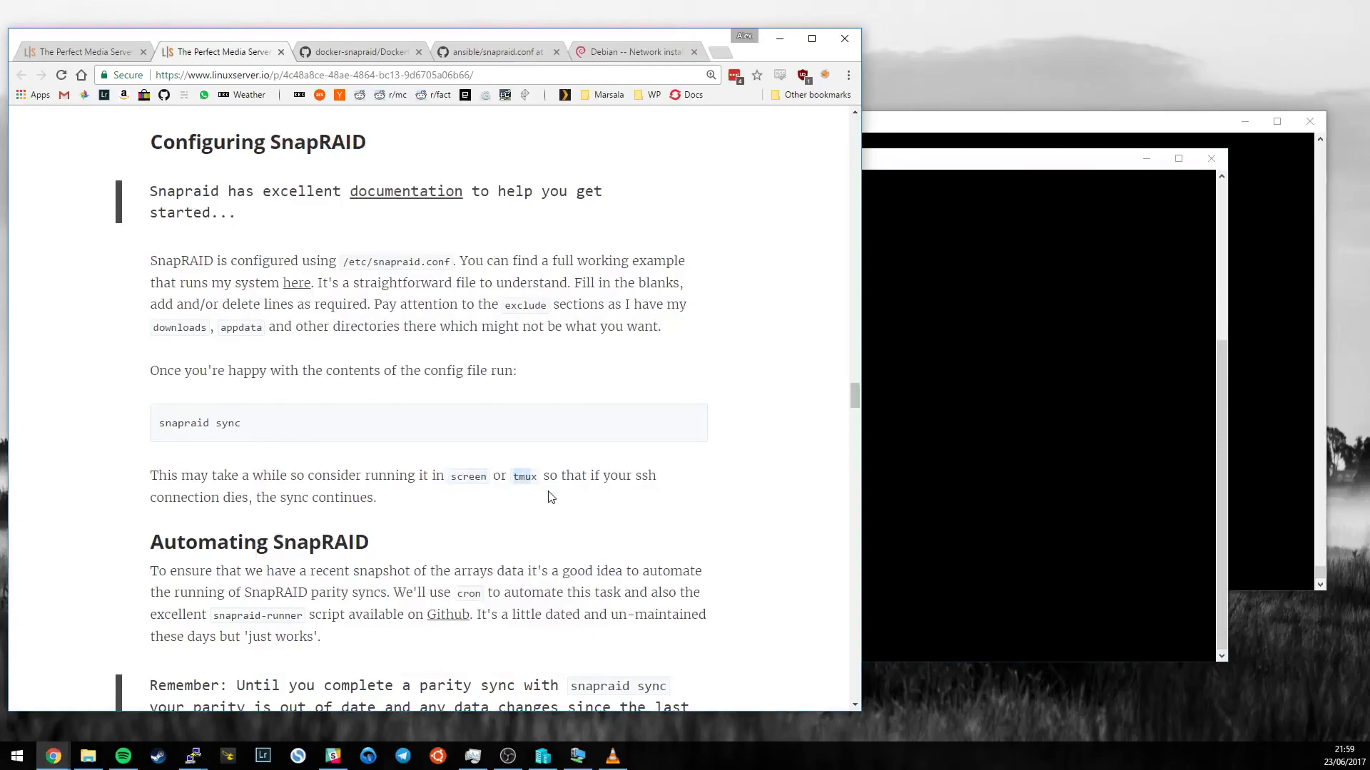
mouse_move(504, 514)
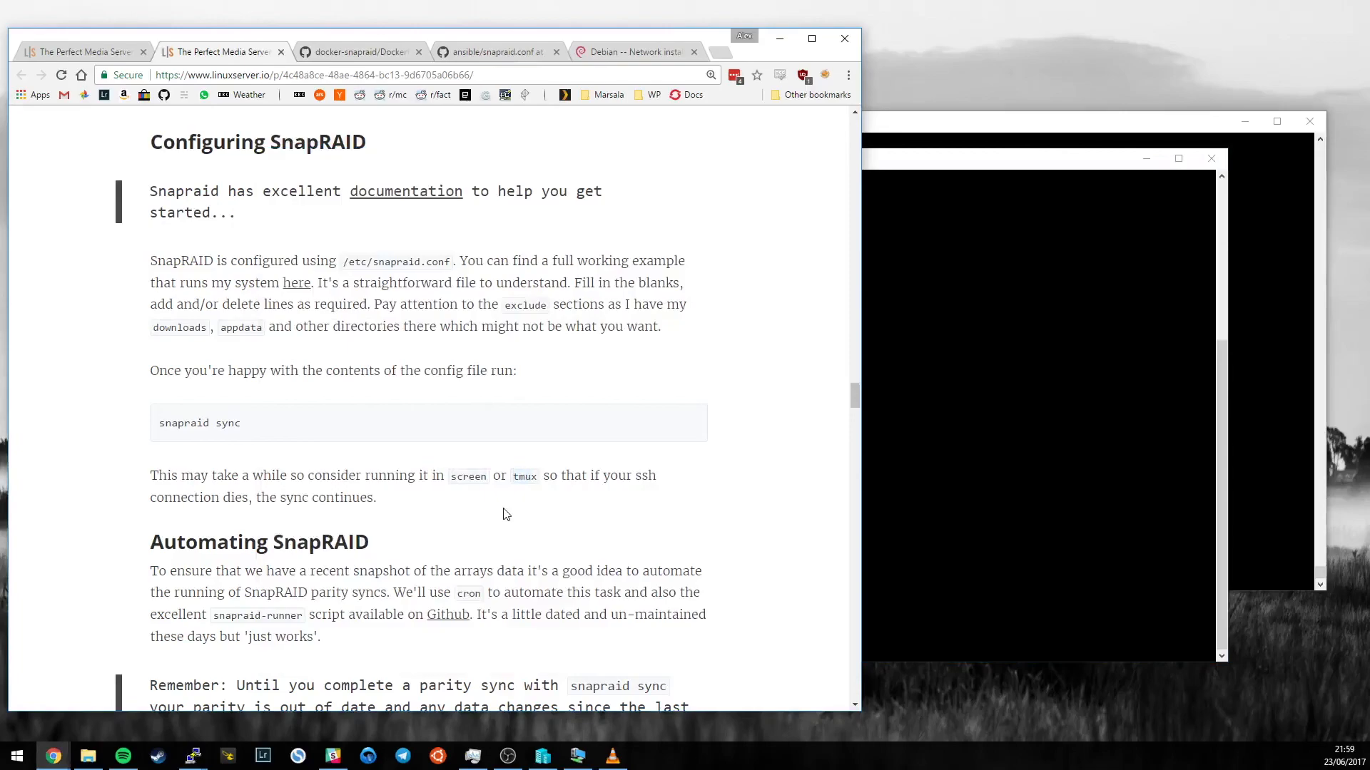
mouse_move(325, 462)
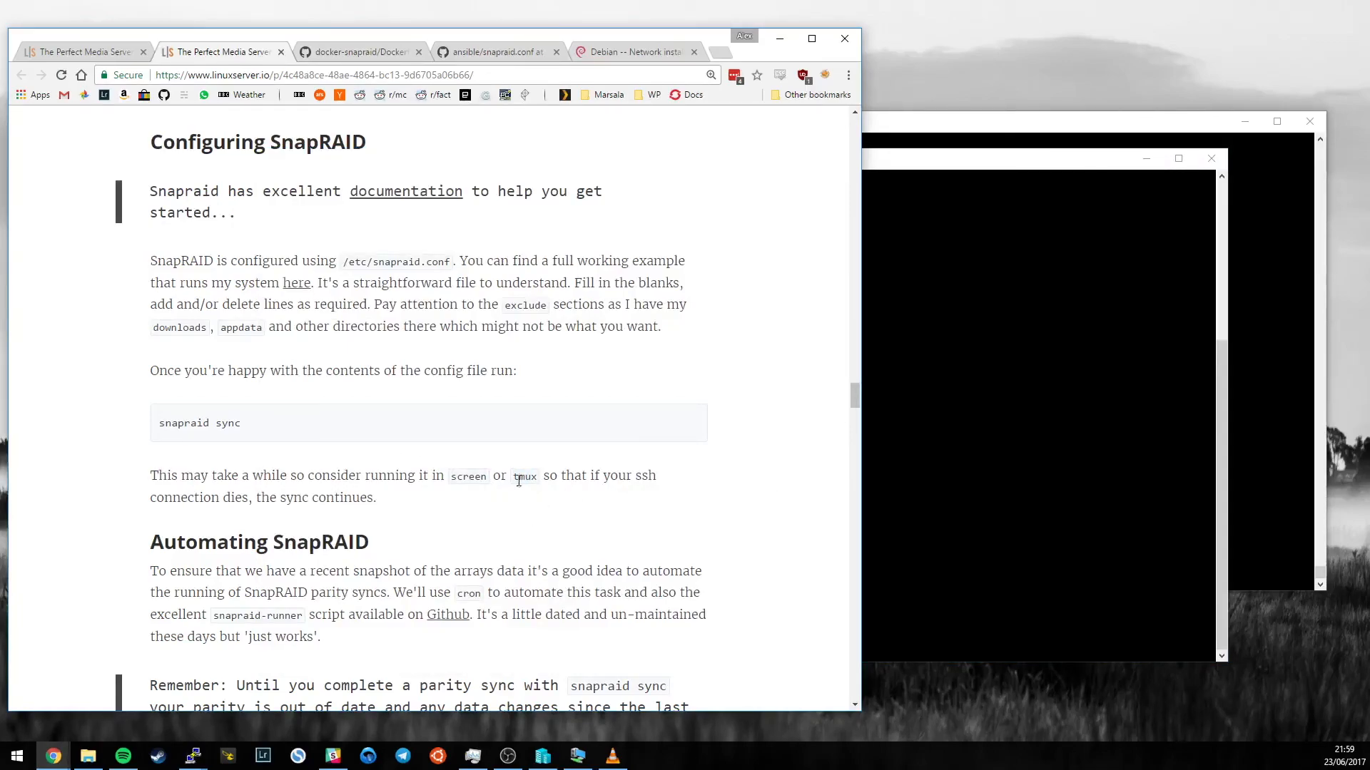
mouse_move(477, 501)
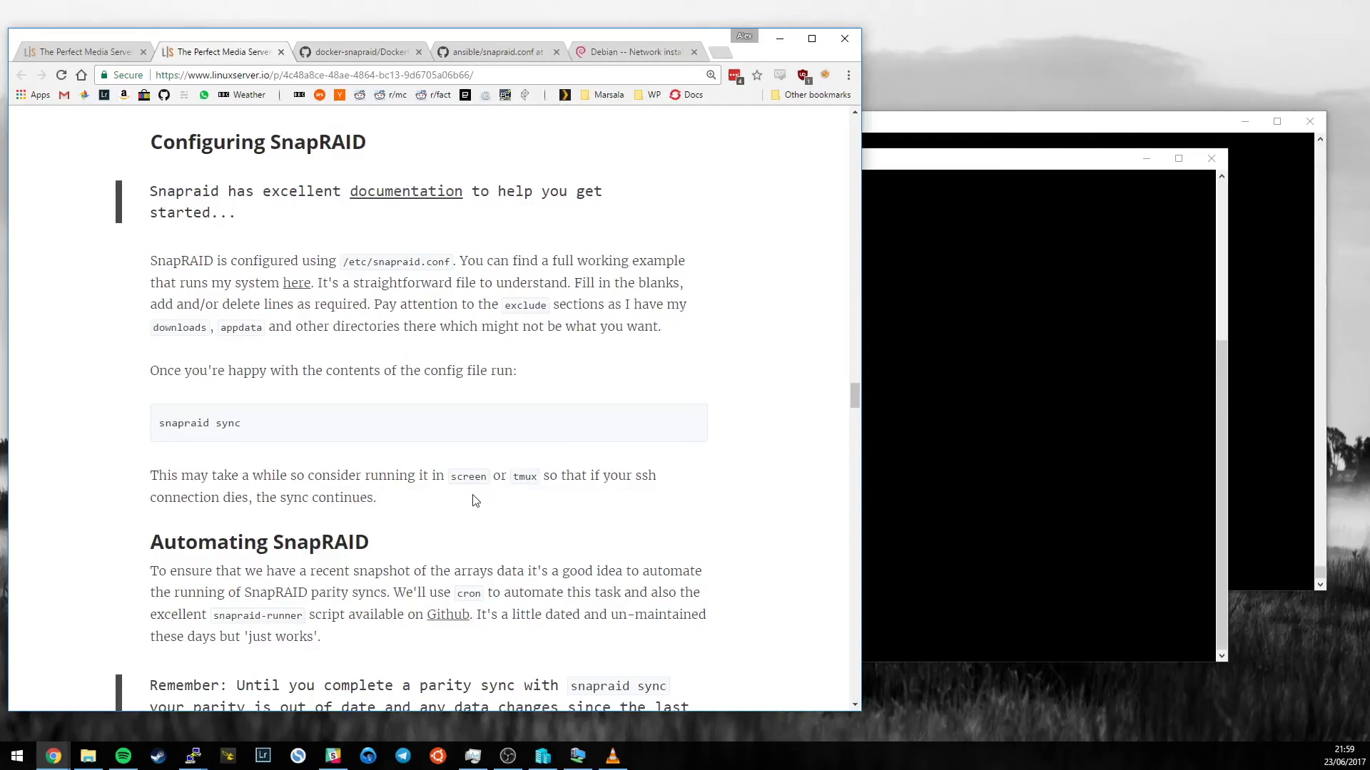
Scroll the blog down to the Automating SnapRAID section with the snapraid-runner commands
scroll("down", 3)
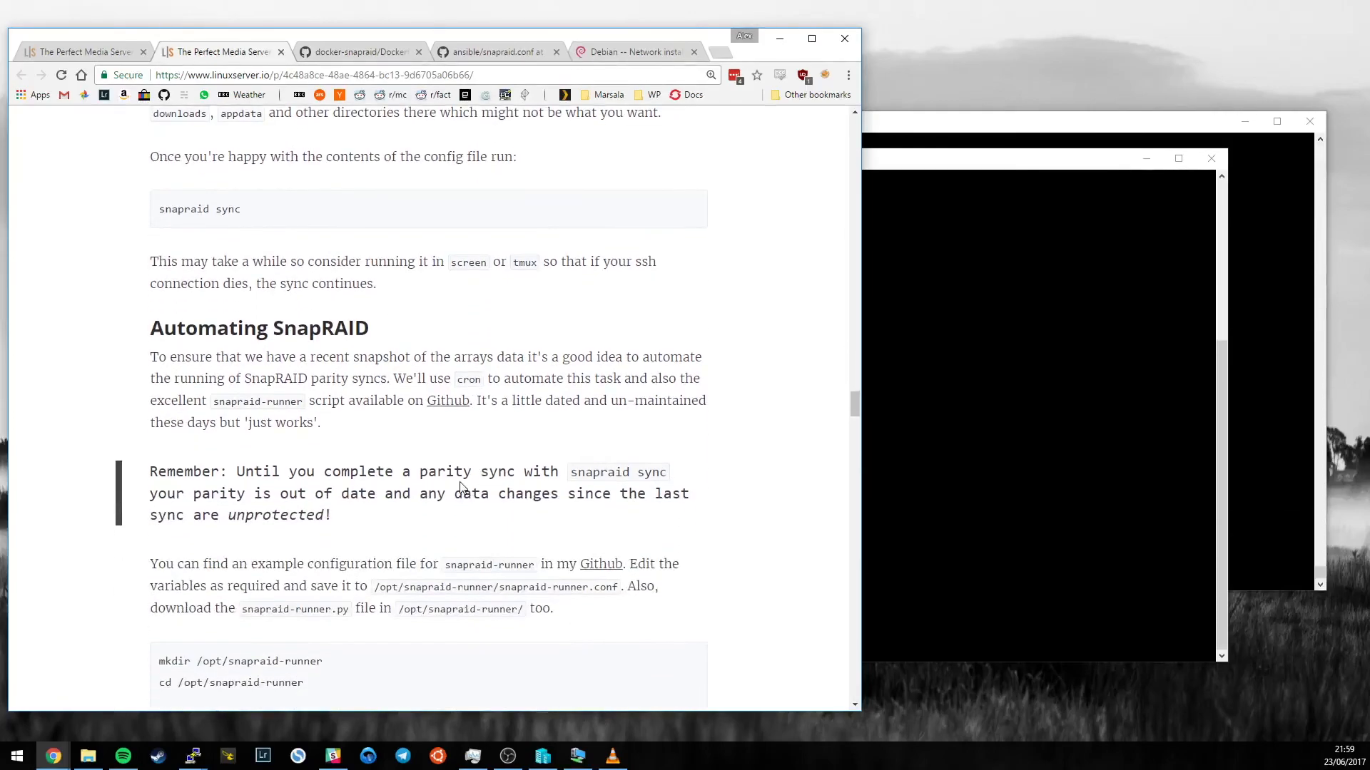
scroll("down", 3)
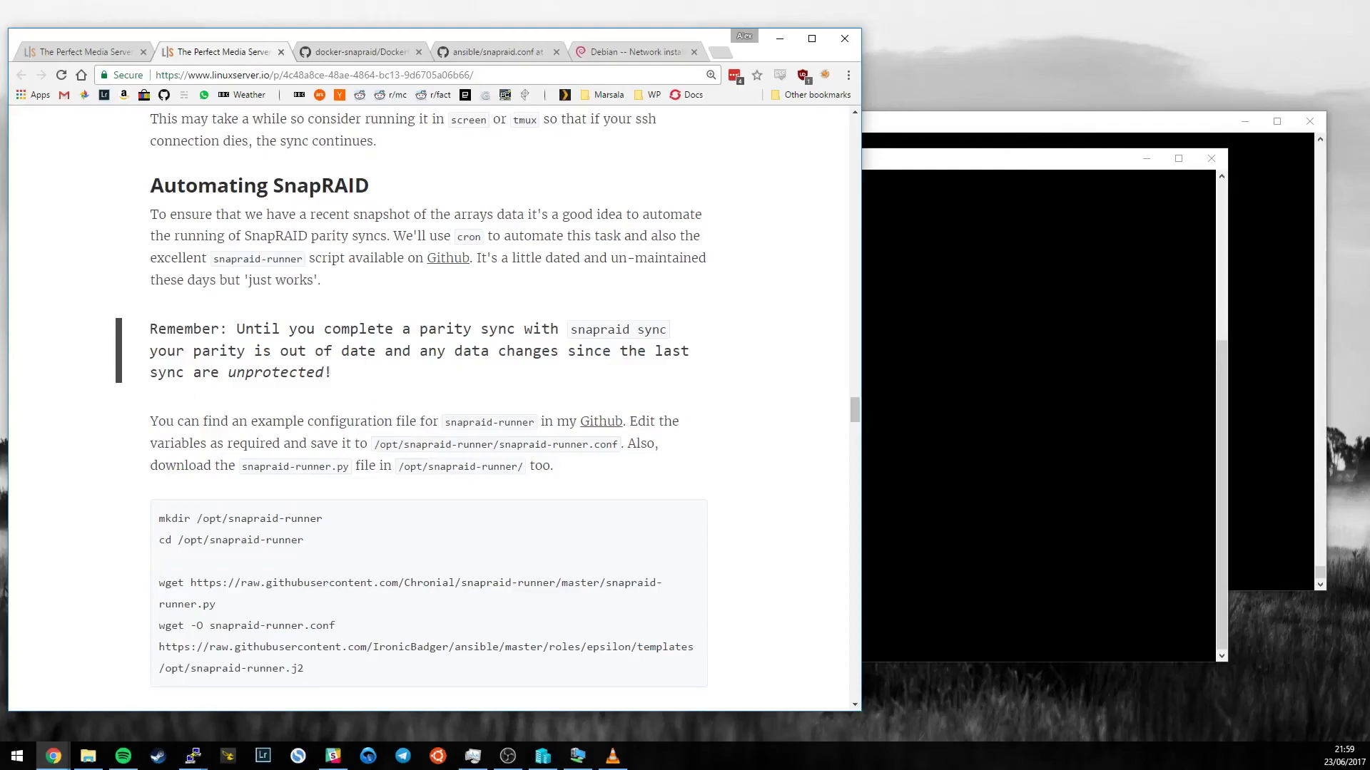
scroll("down", 3)
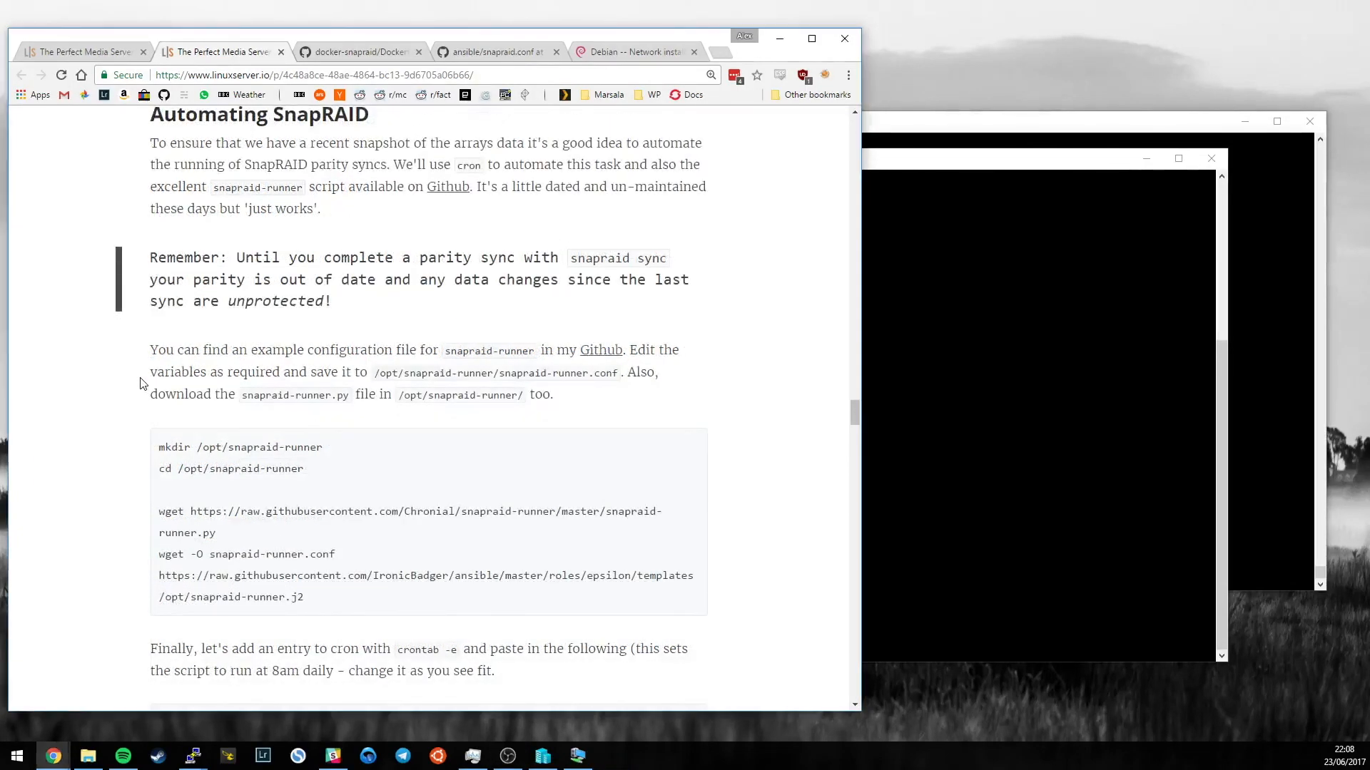
mouse_move(447, 185)
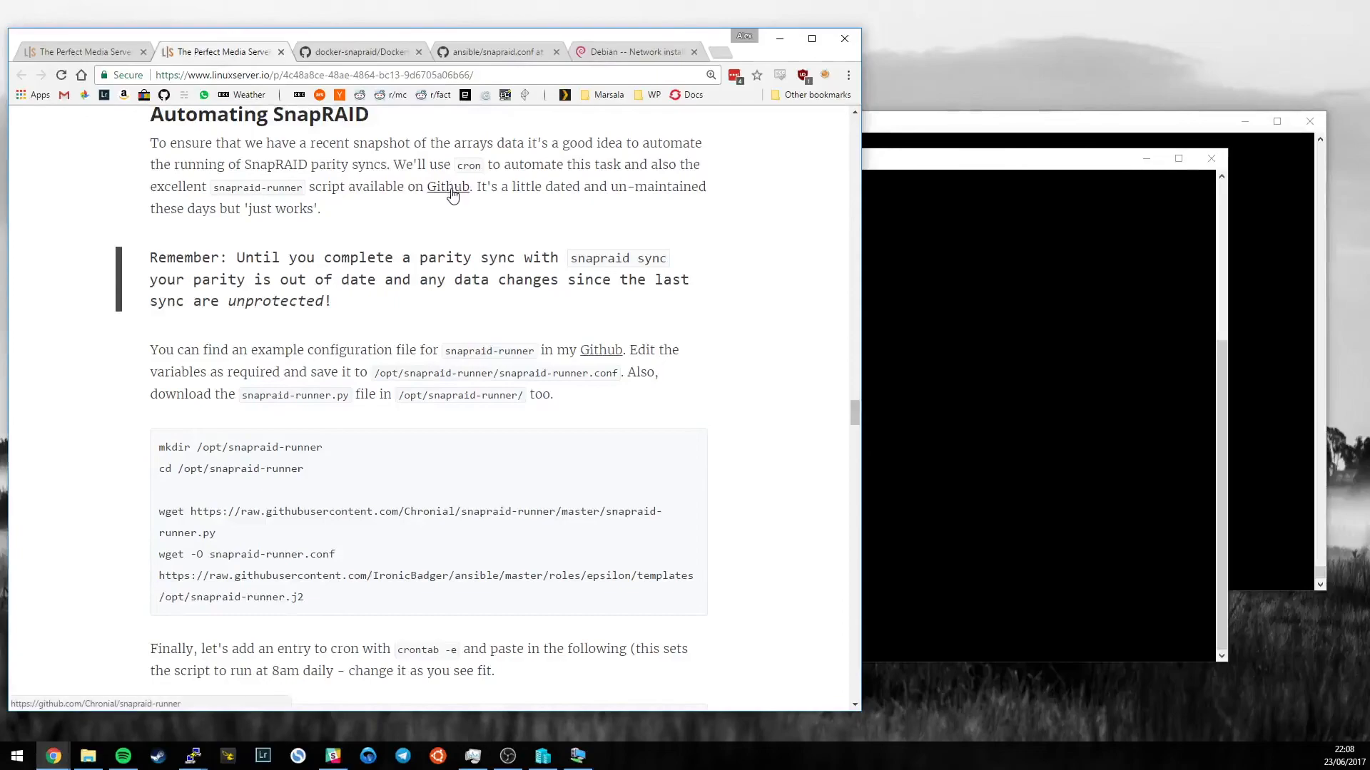
Visit Chronial's snapraid-runner repo on GitHub, view its fork network, and return to the file listing
left_click(448, 186)
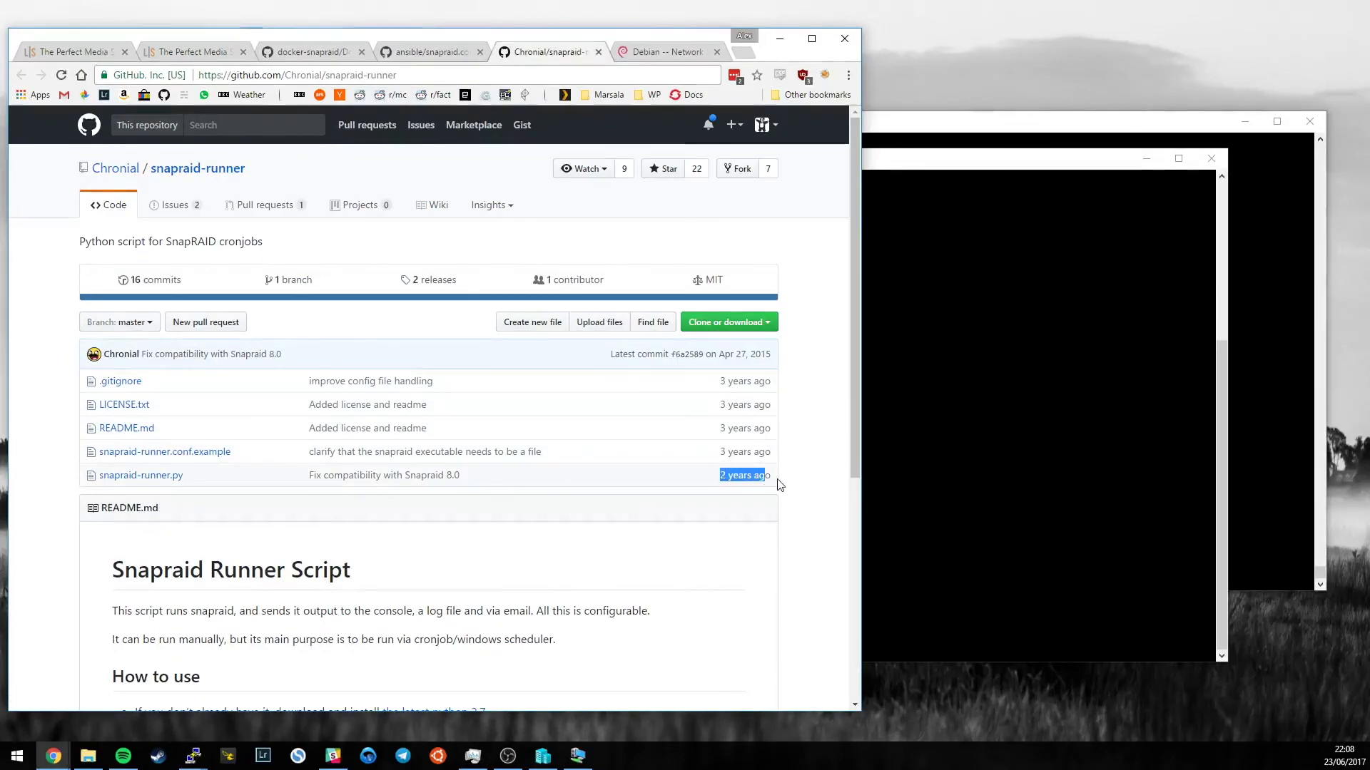
mouse_move(742, 169)
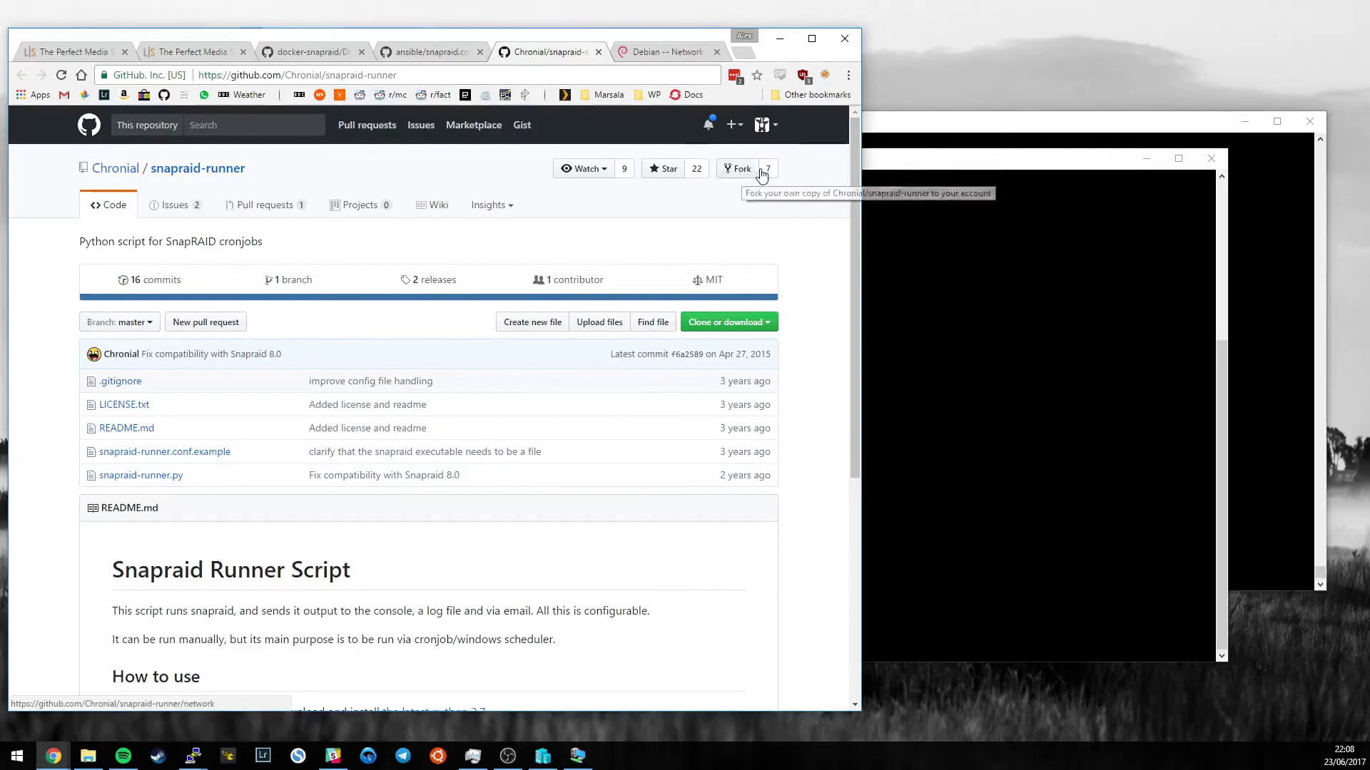
left_click(767, 168)
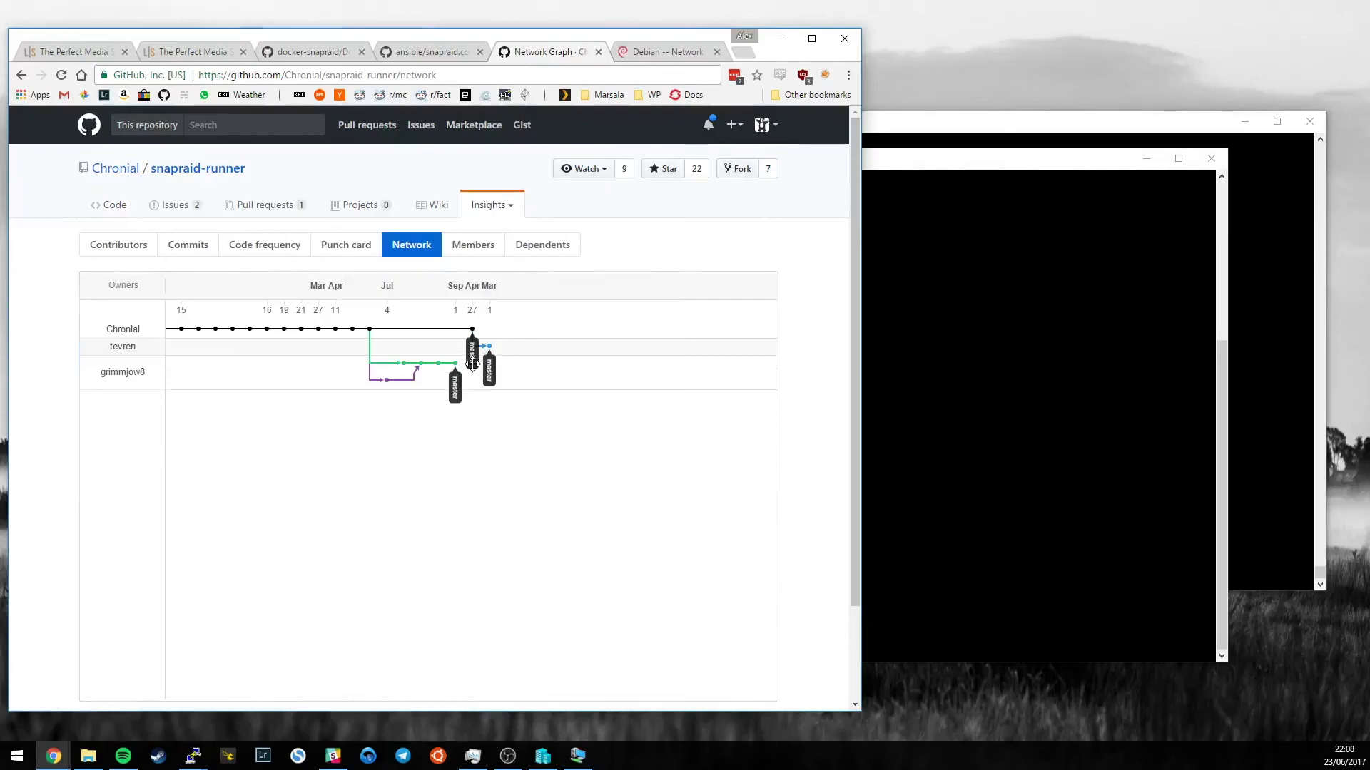
mouse_move(454, 366)
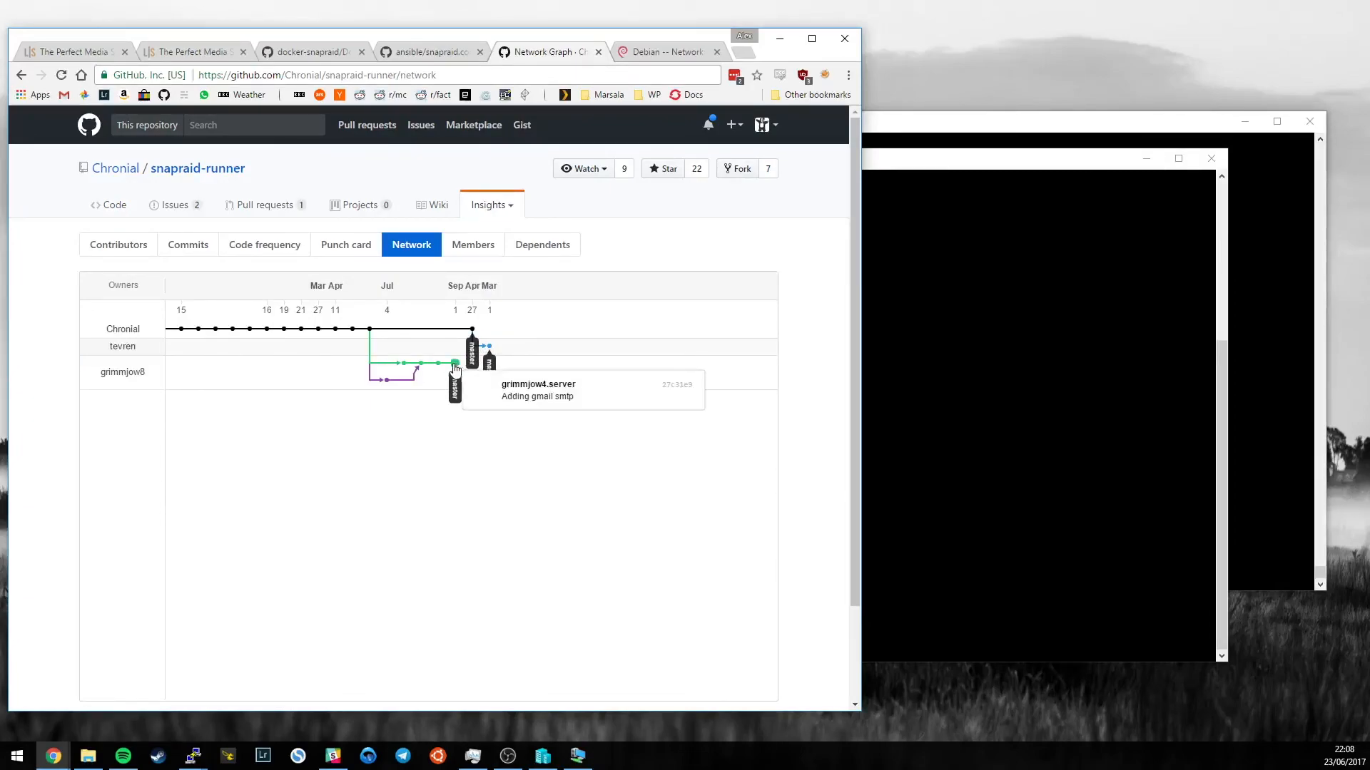
mouse_move(308, 428)
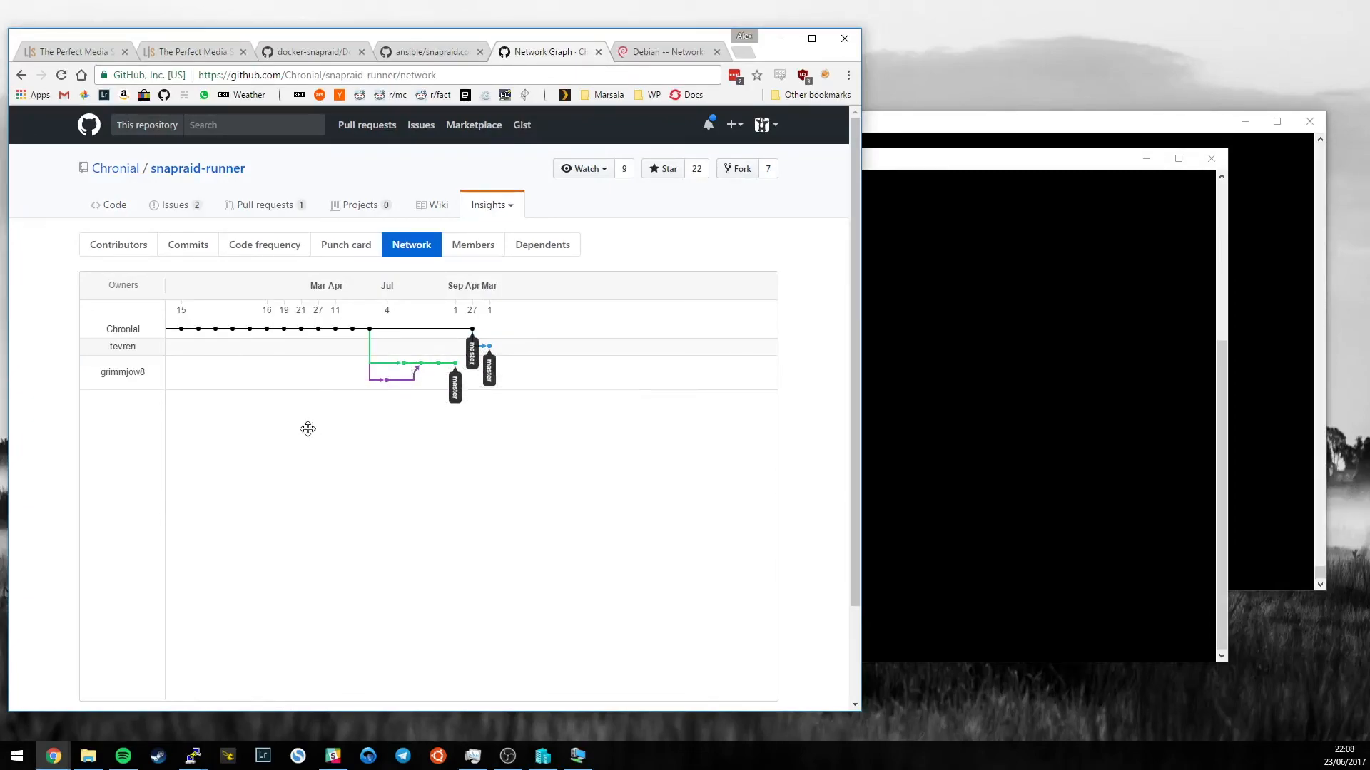
left_click(197, 168)
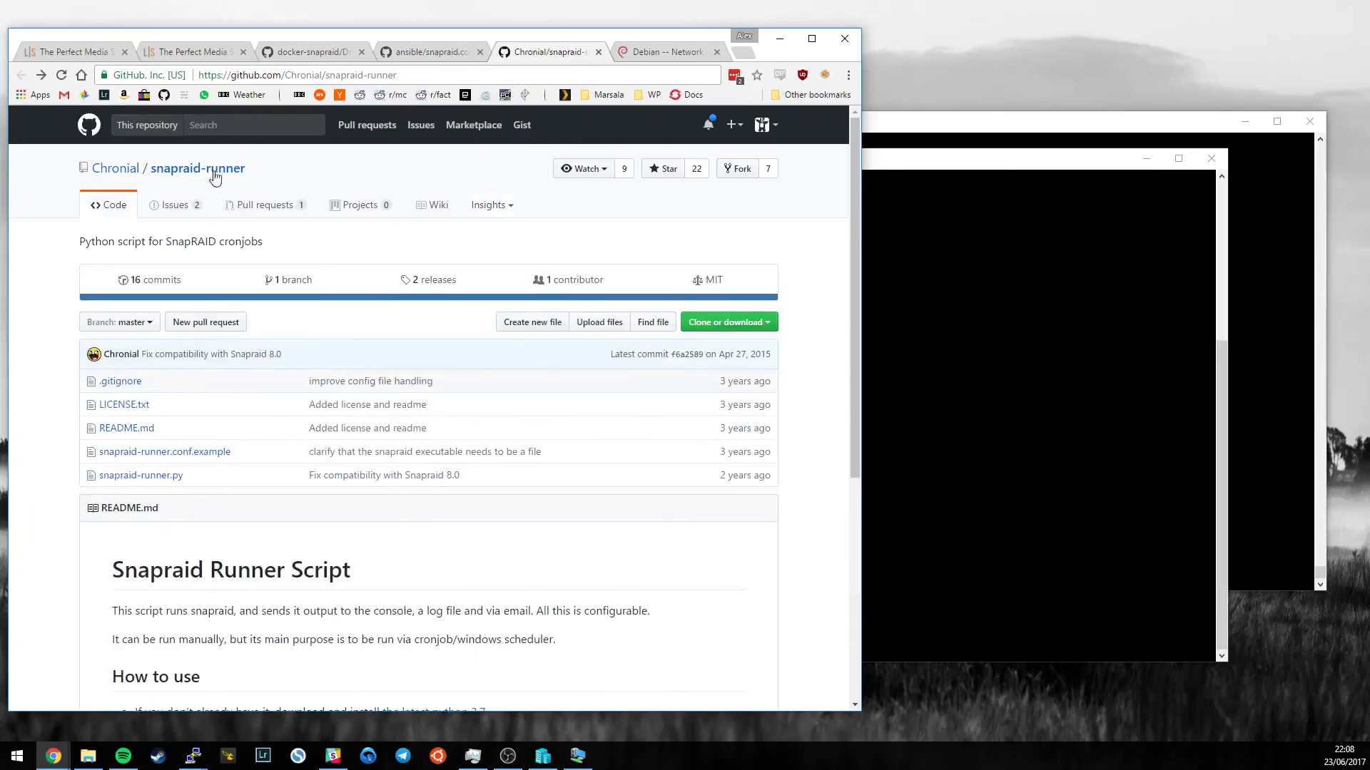
mouse_move(114, 383)
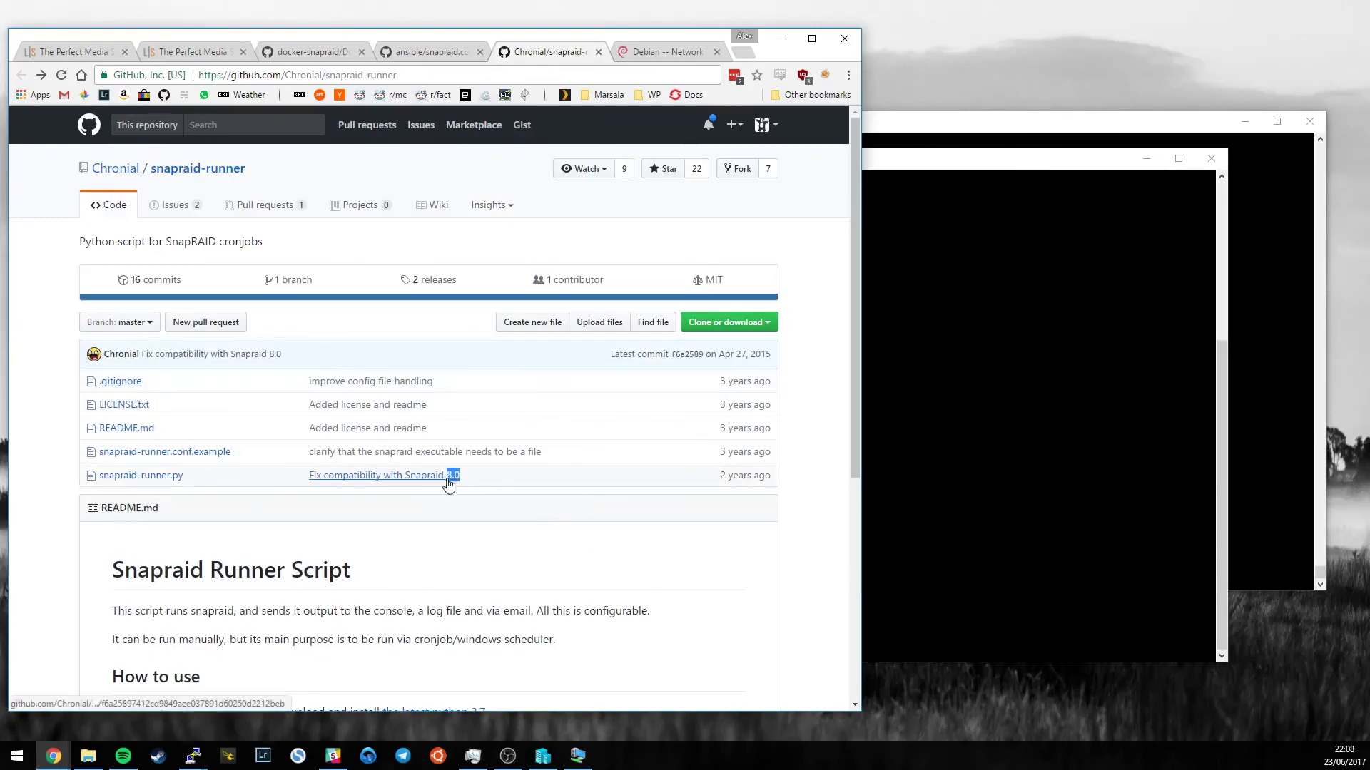
mouse_move(478, 549)
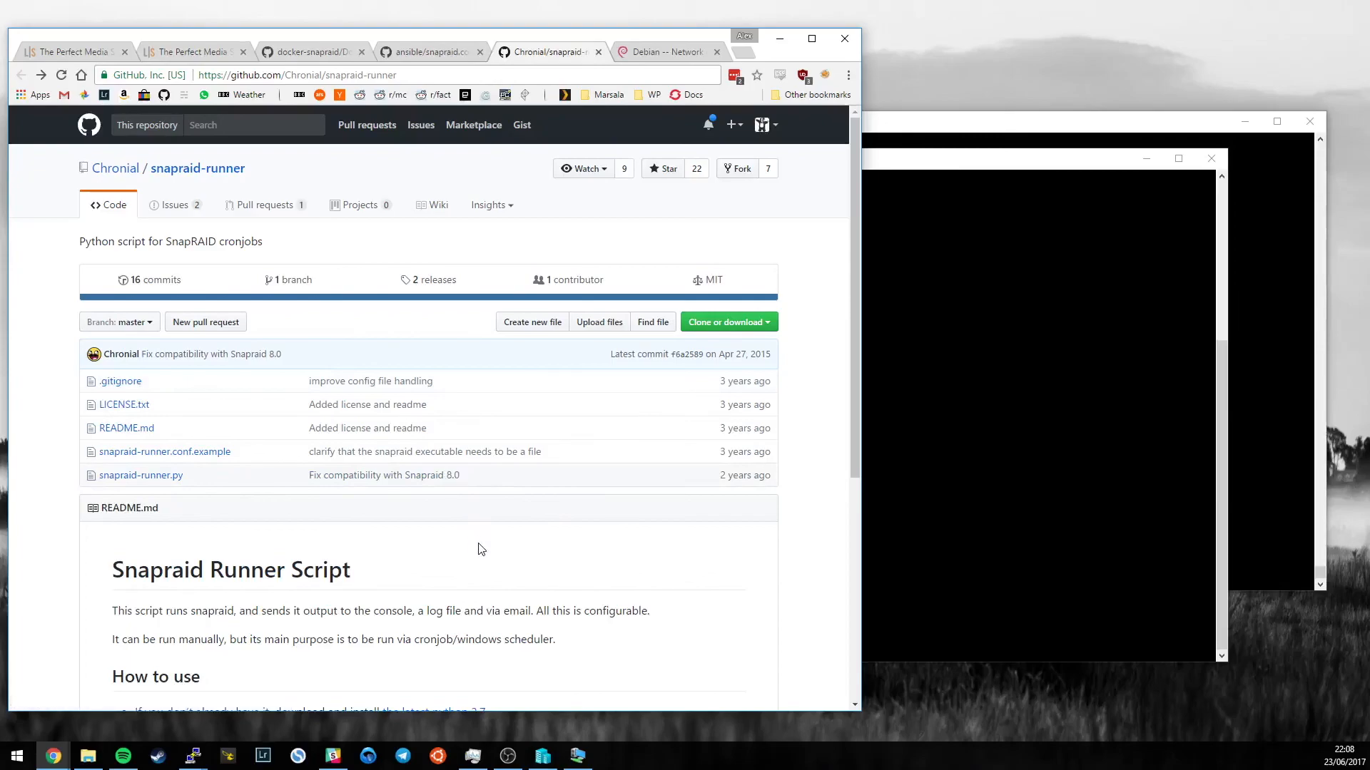
mouse_move(388, 237)
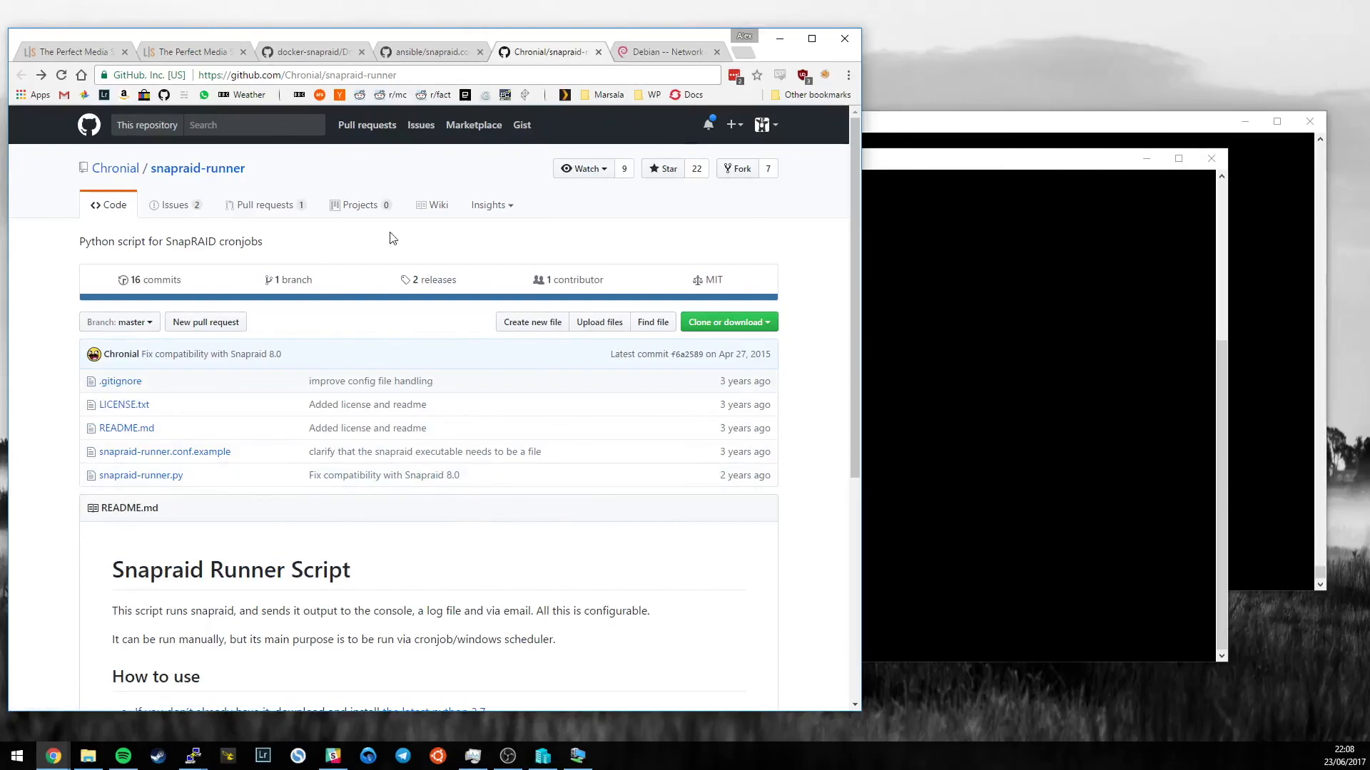
Return to the guide's wget commands, then switch to the root shell on the debian machine
left_click(190, 51)
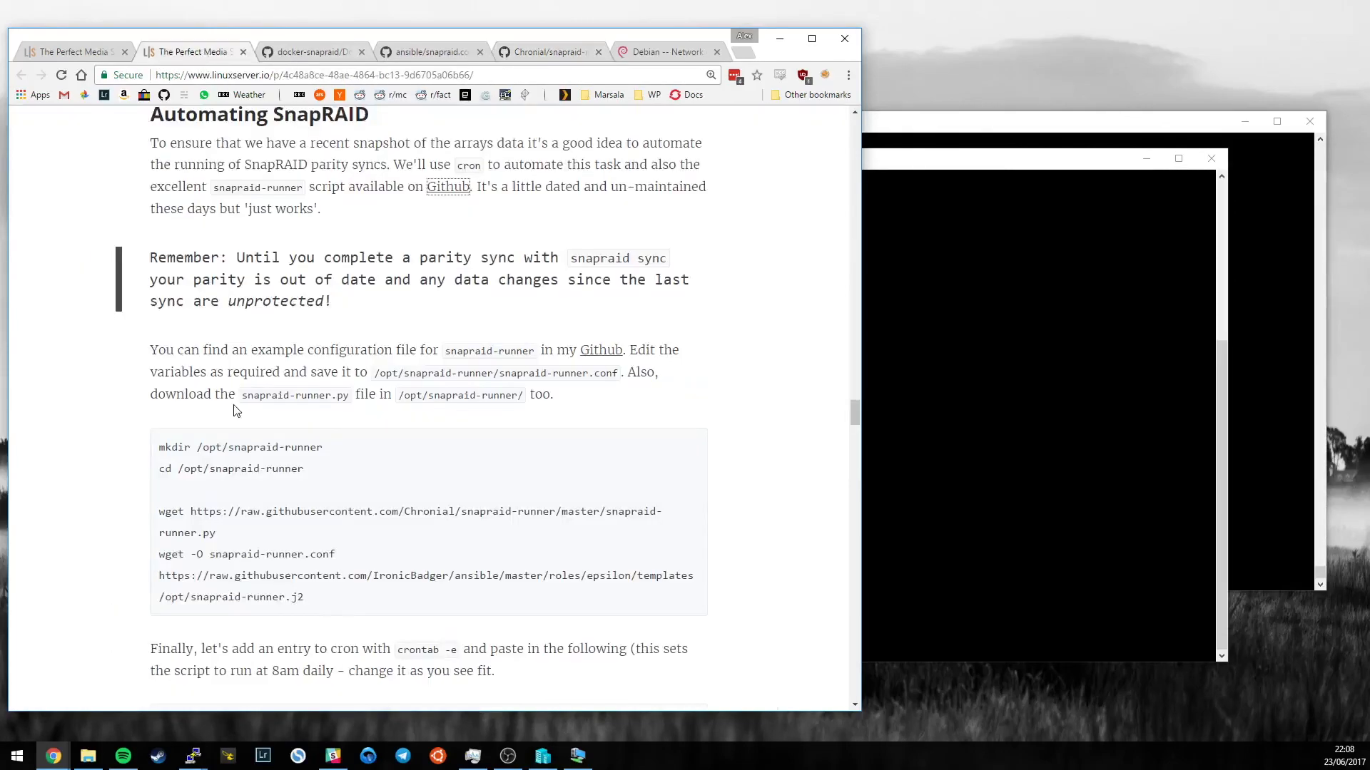
scroll("down", 3)
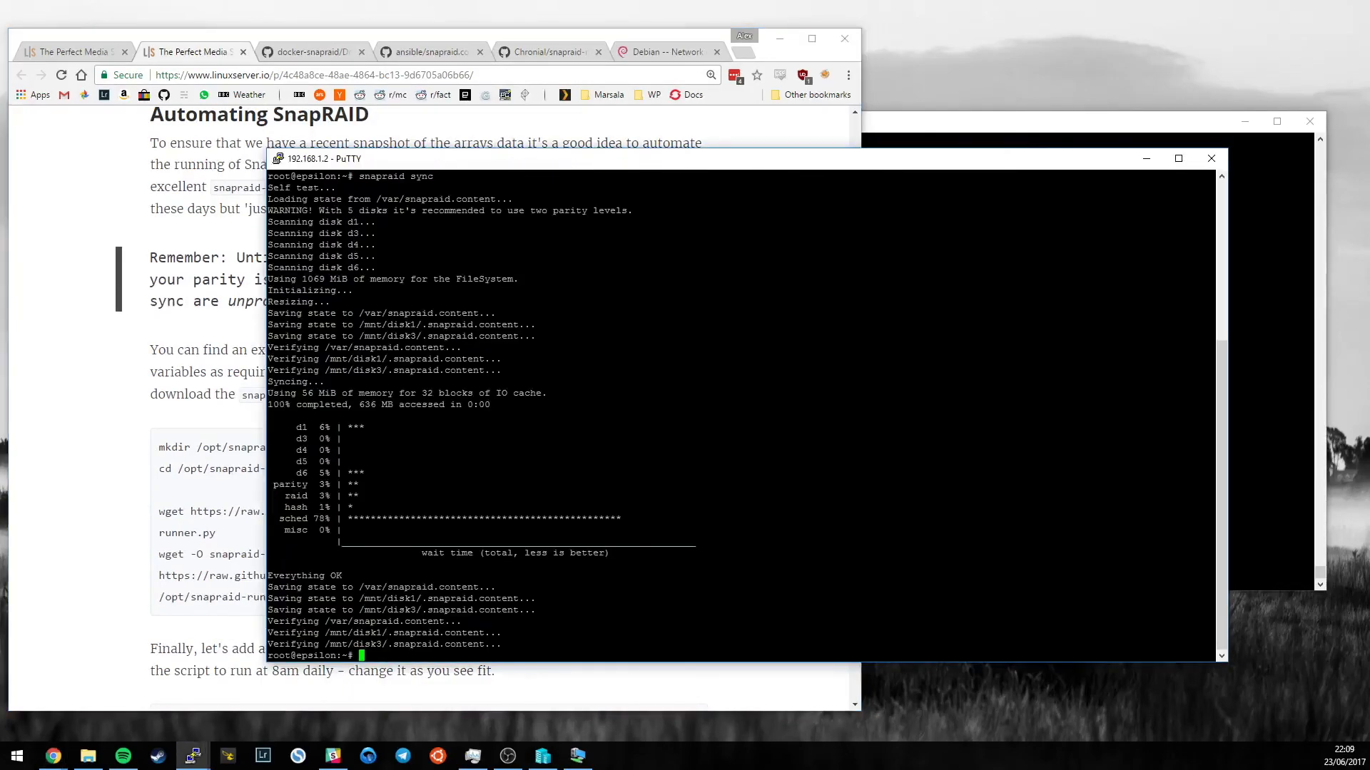
left_click(1210, 159)
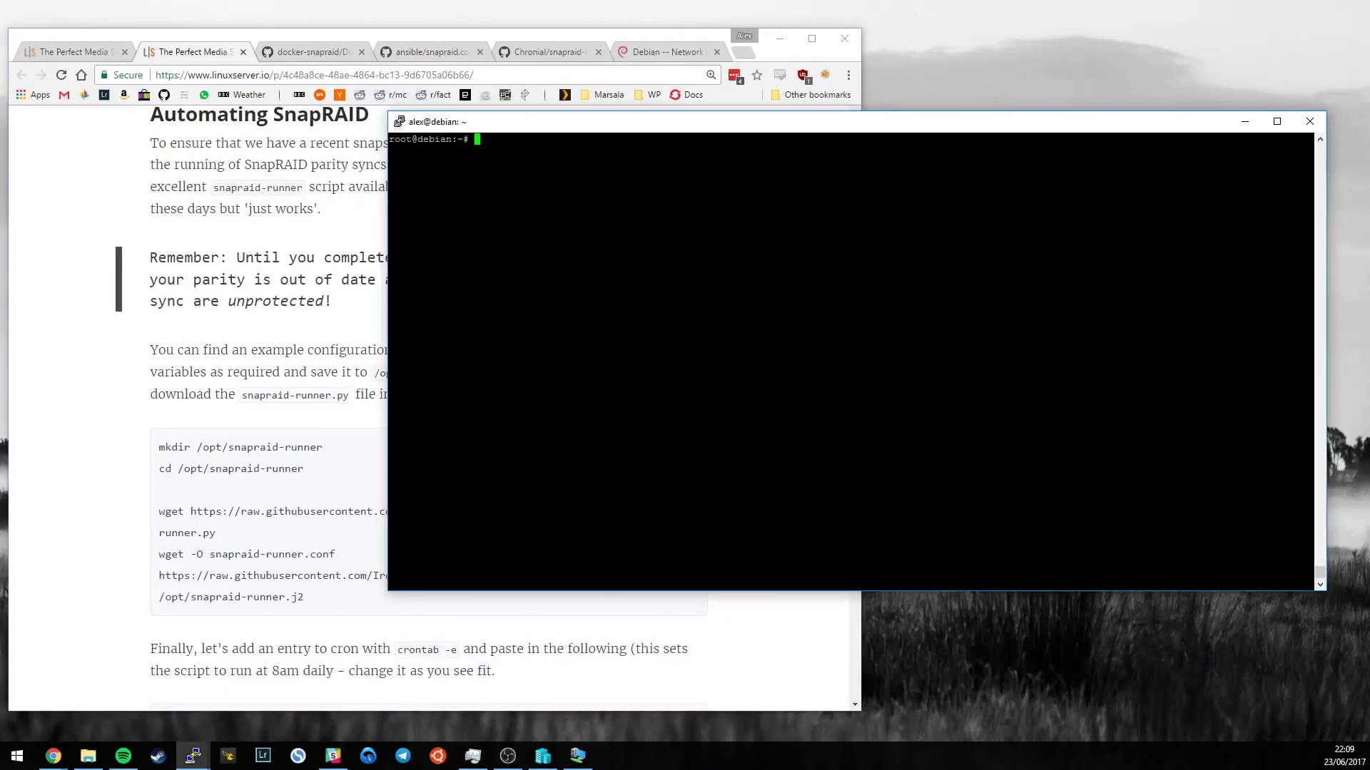
Create /opt/snapraid-runner and wget snapraid-runner.py and snapraid-runner.conf into it
type("mkdir /op")
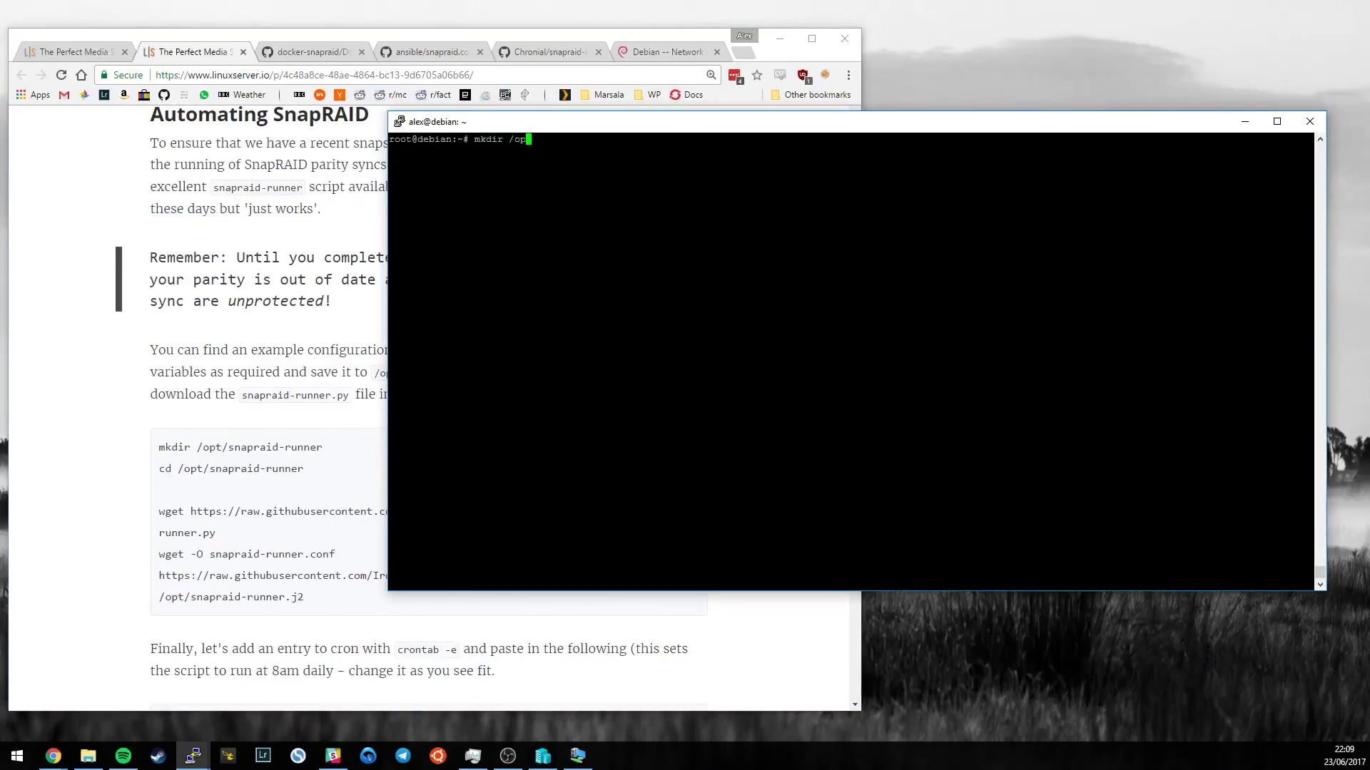
type("t/snapraid-")
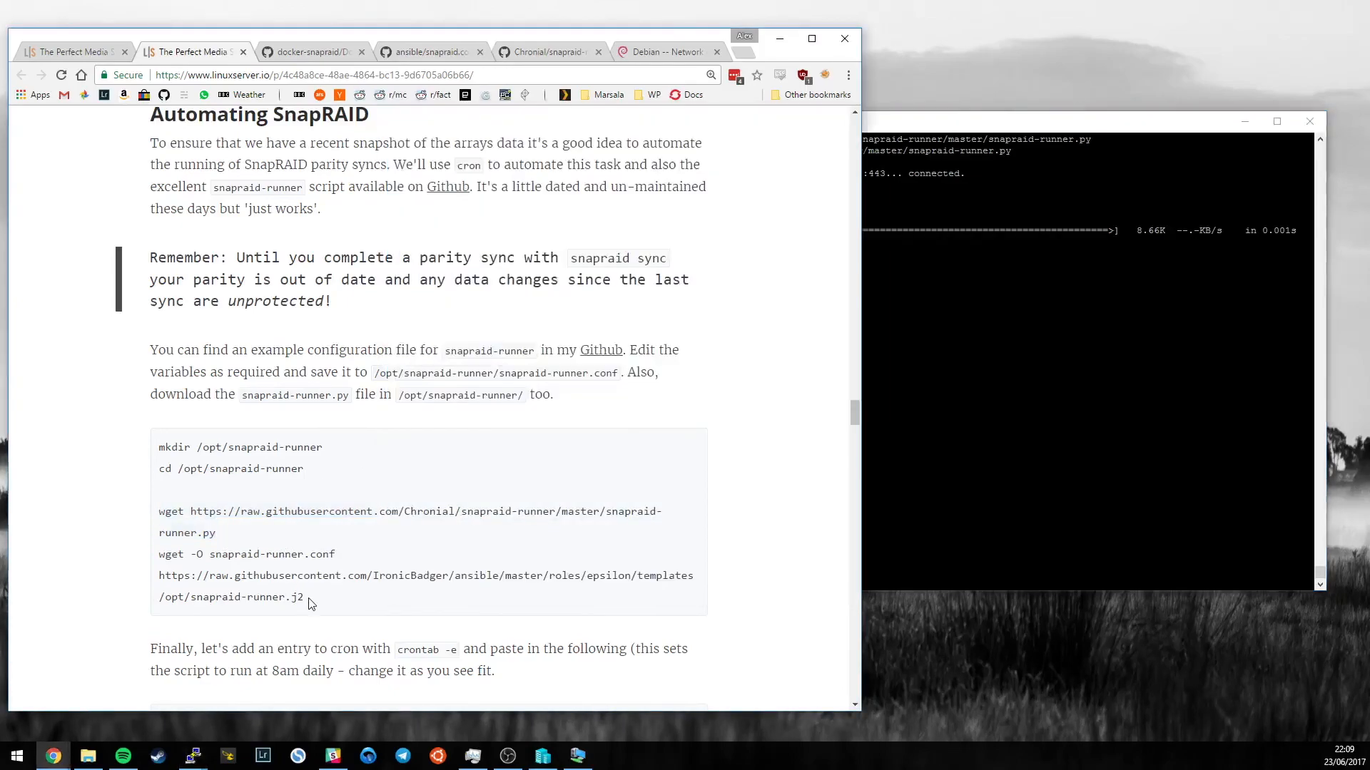
left_click_drag(159, 554, 304, 598)
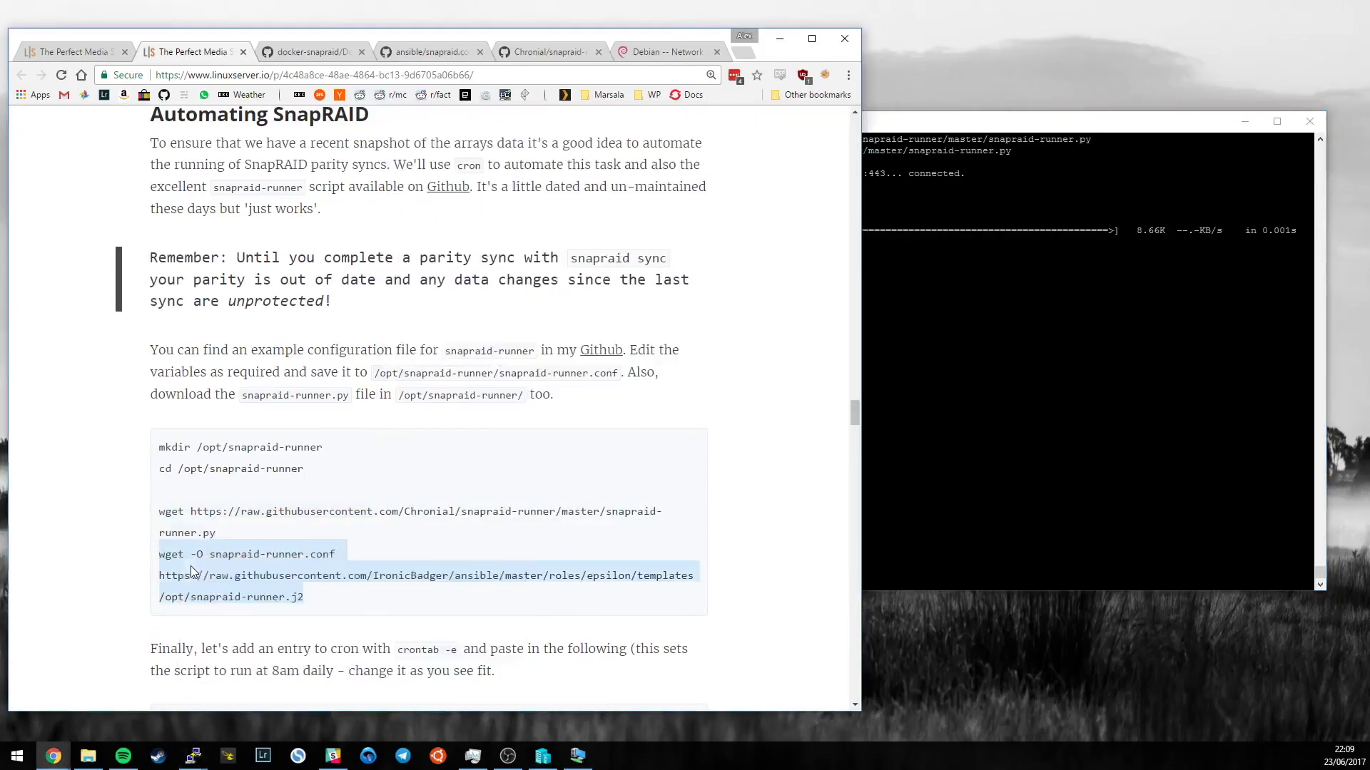
mouse_move(349, 577)
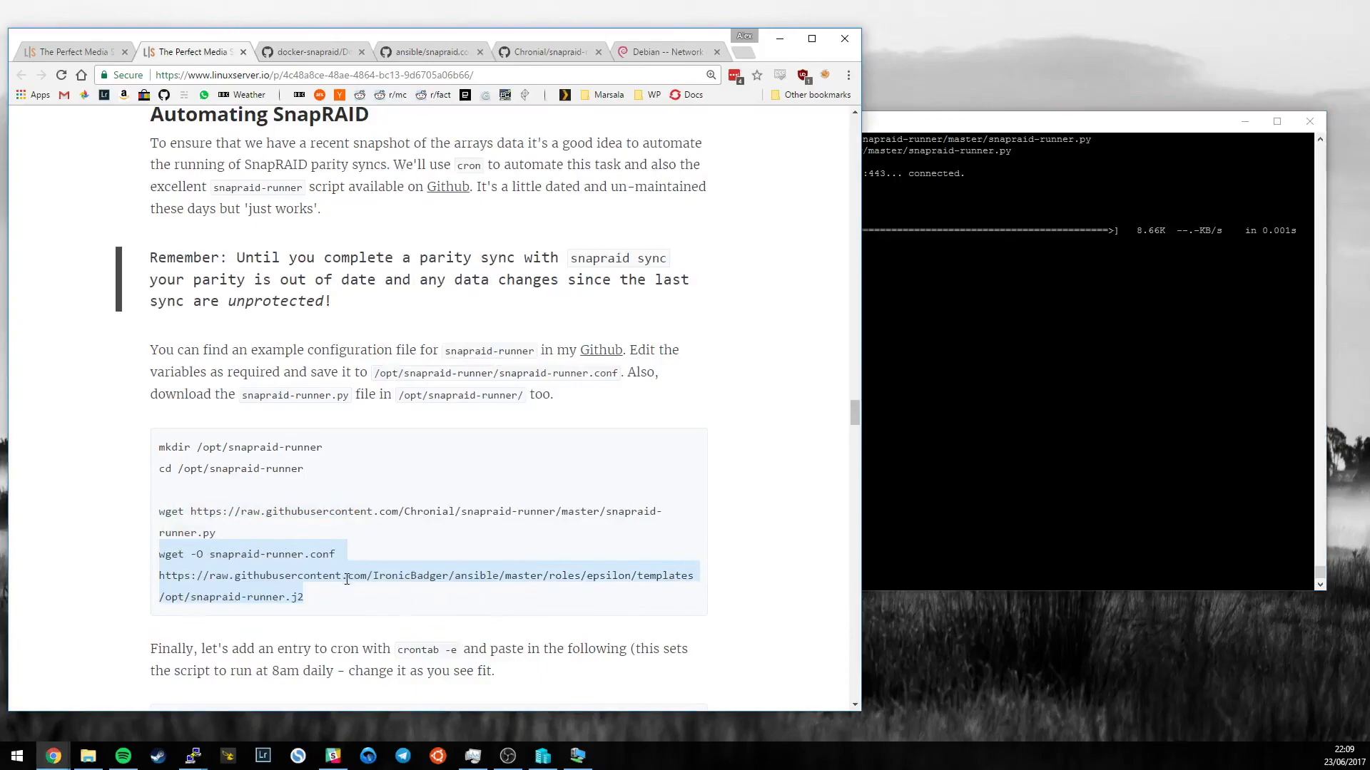
left_click(316, 607)
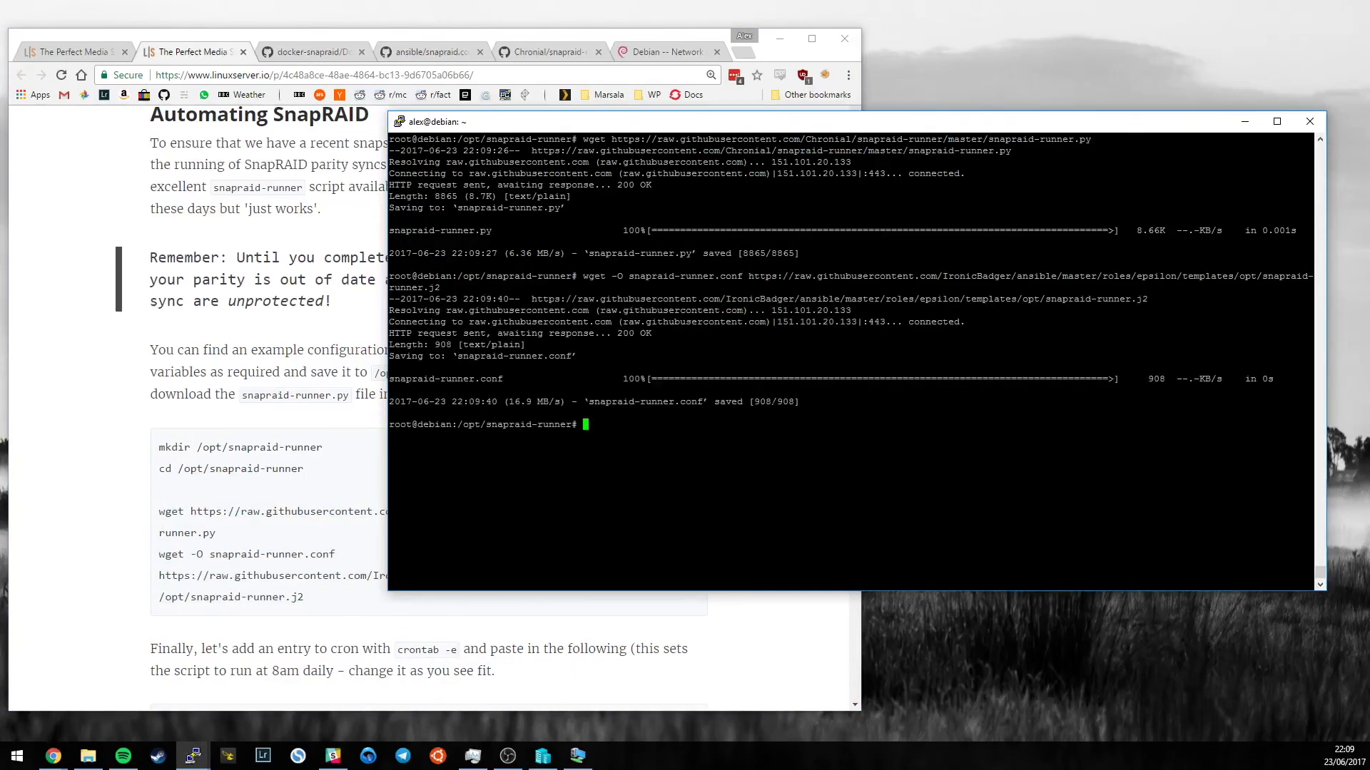
type("vi")
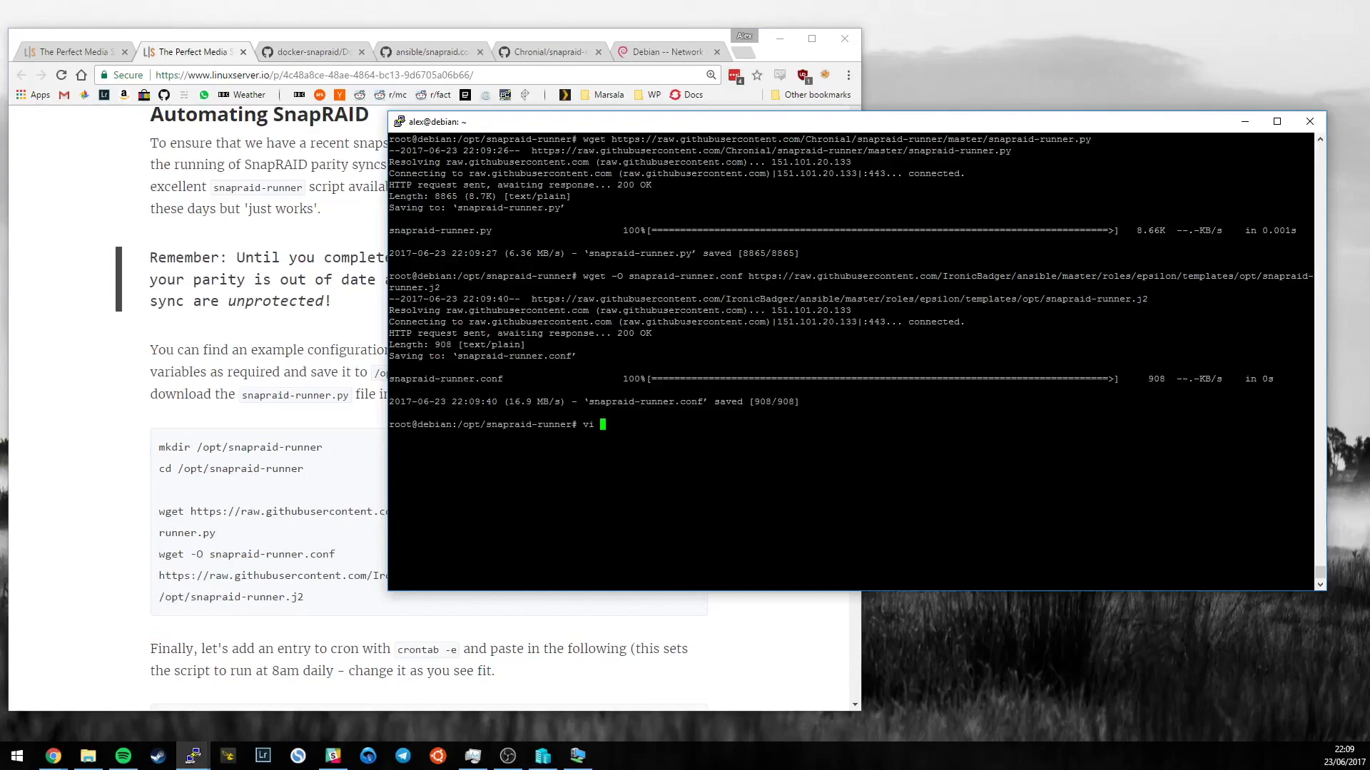
type("snapraid-runner.conf")
type("/{{")
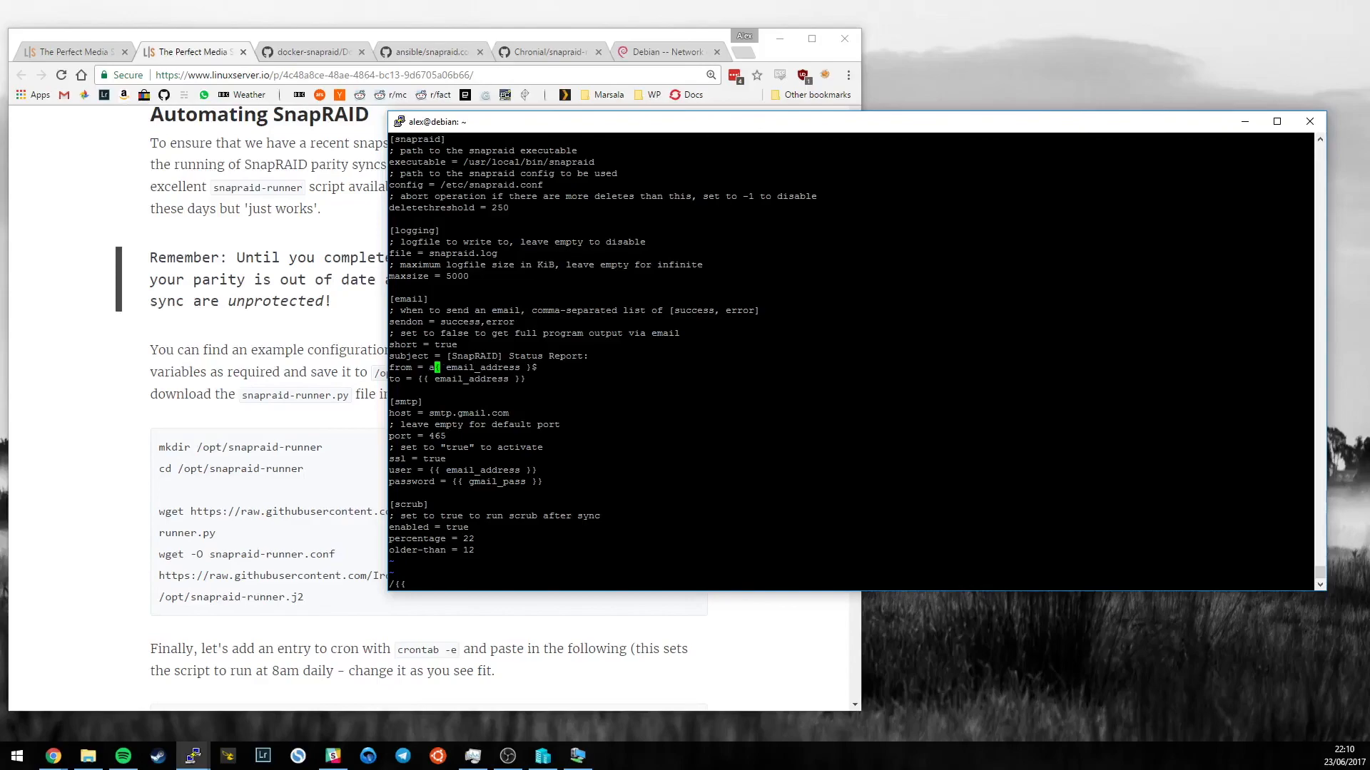
type("nemail")
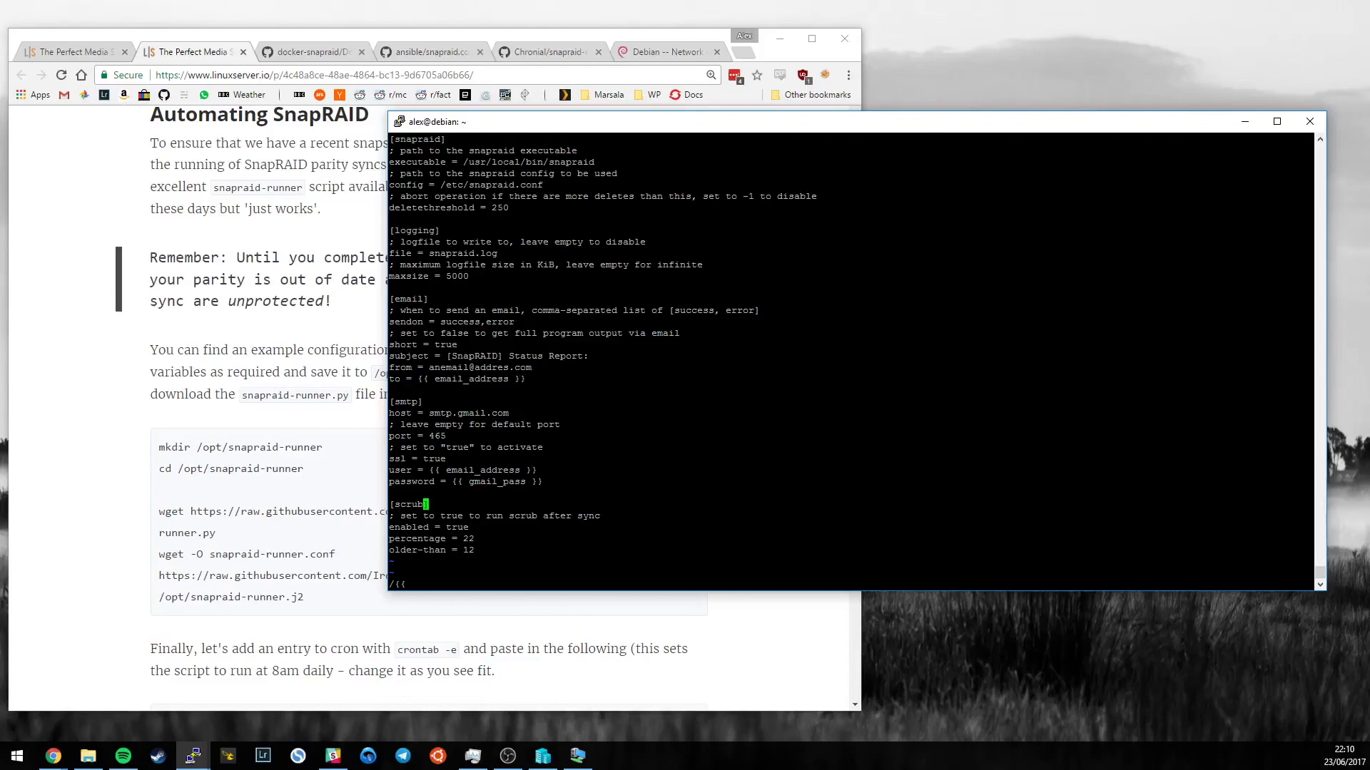
double_click(528, 162)
type("which")
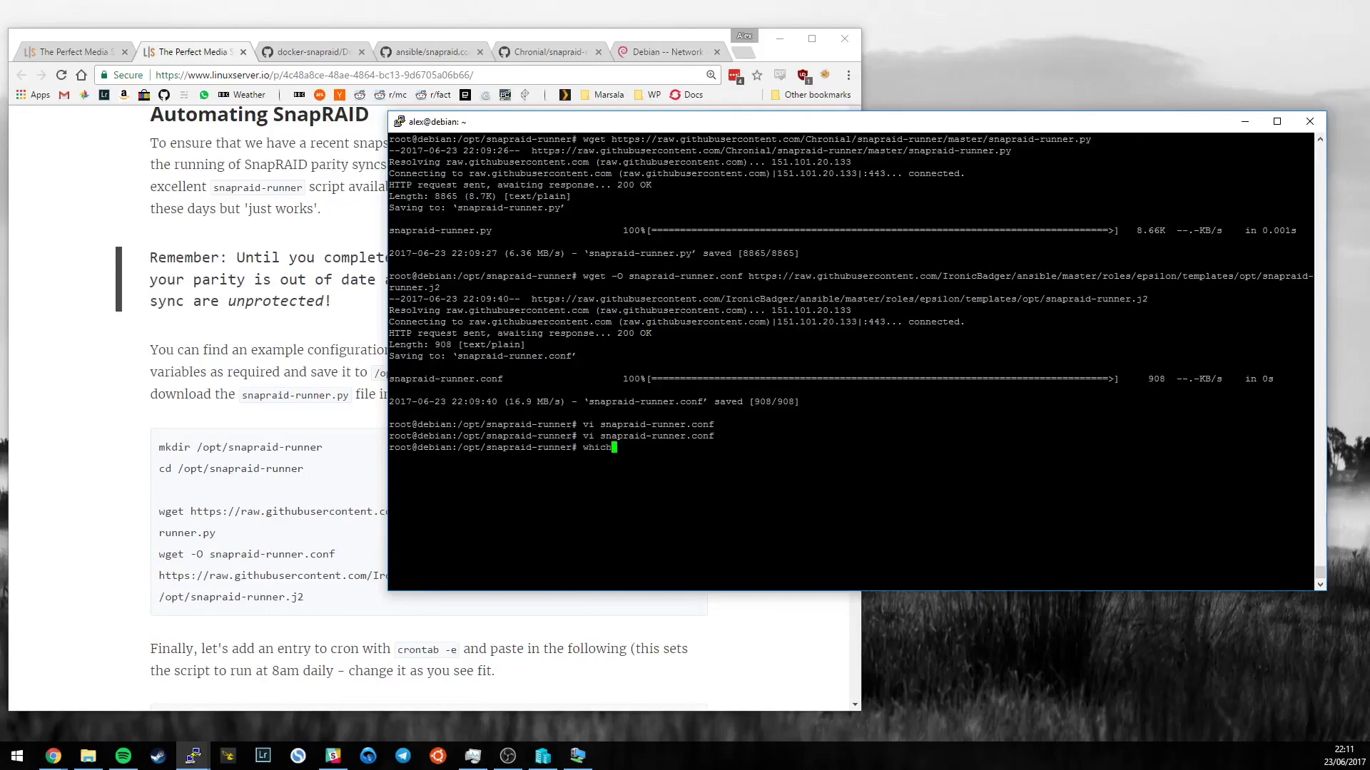
Run 'which snapraid' and reopen snapraid-runner.conf in vi, noting the config path and snapraid.log setting
type("snapraid")
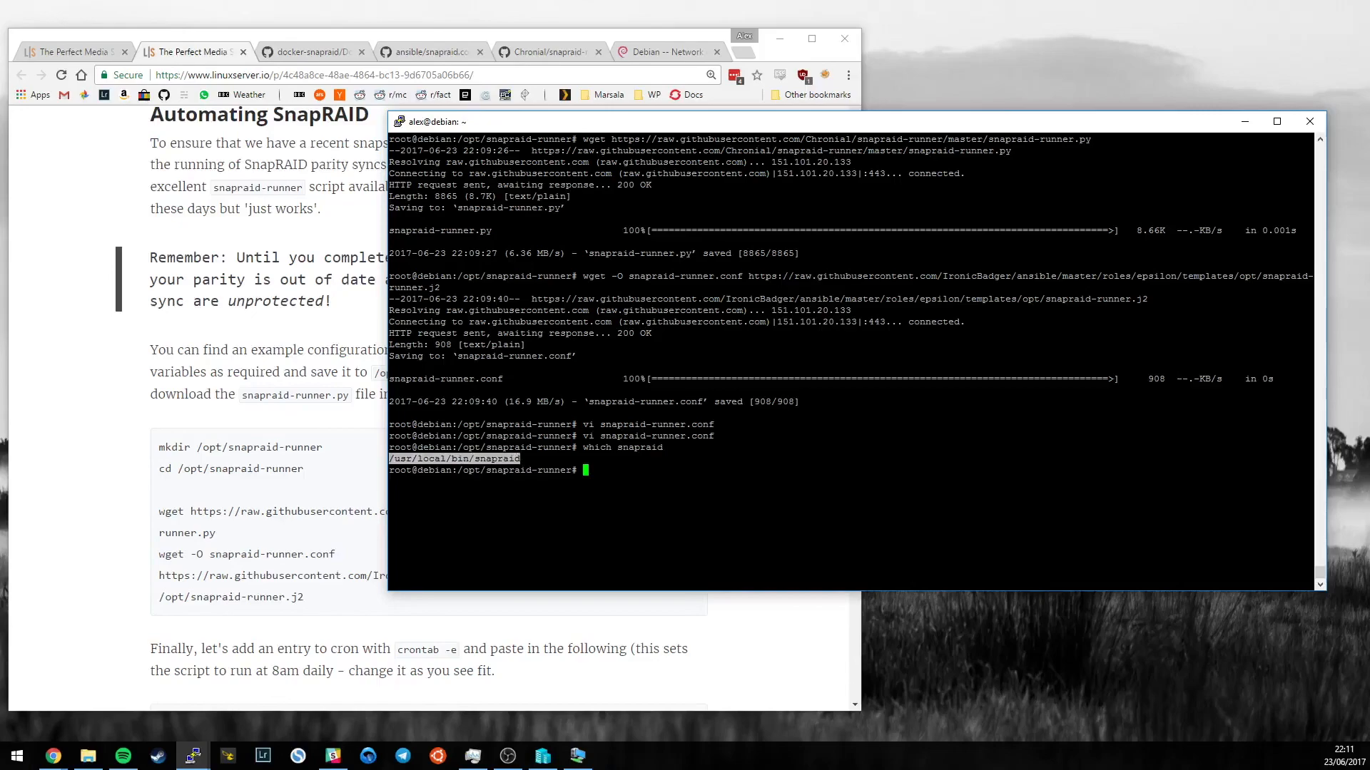
type("vi snapraid-runner.conf")
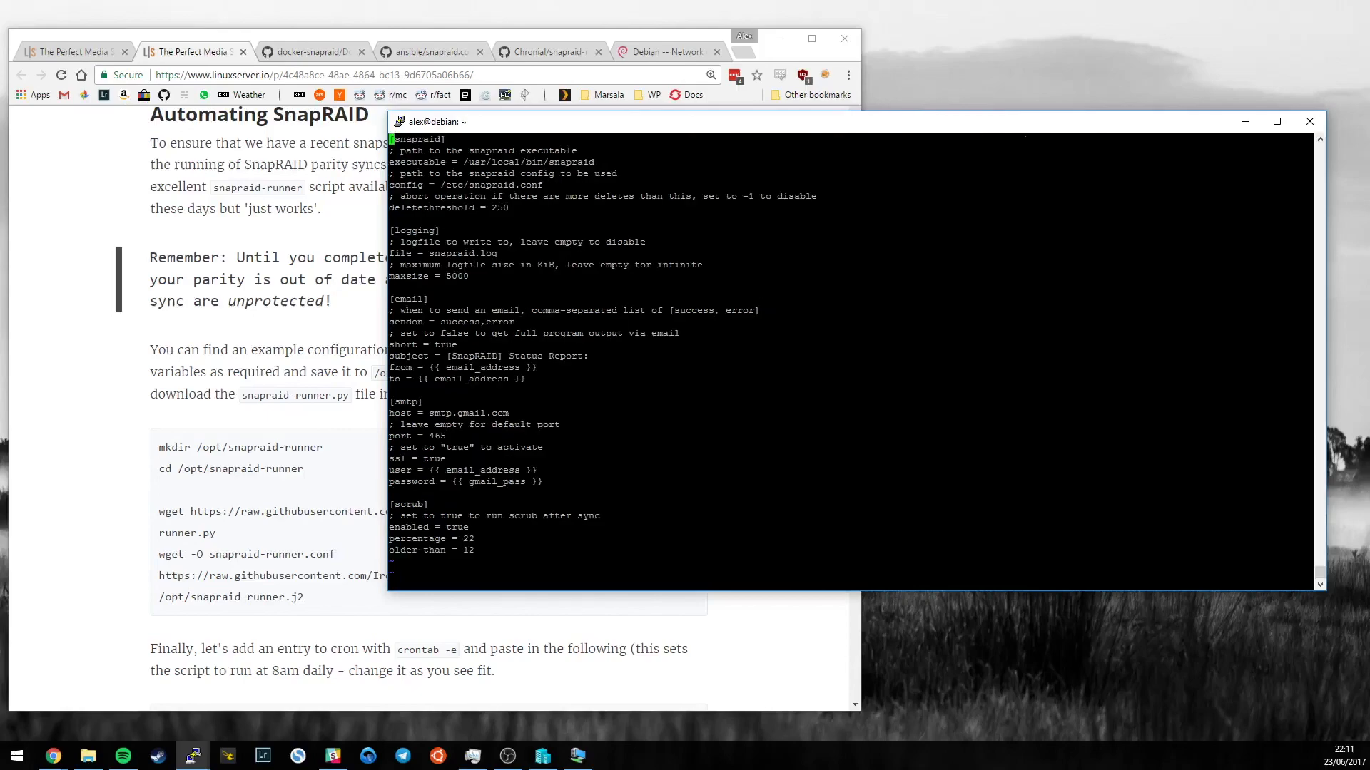
double_click(491, 184)
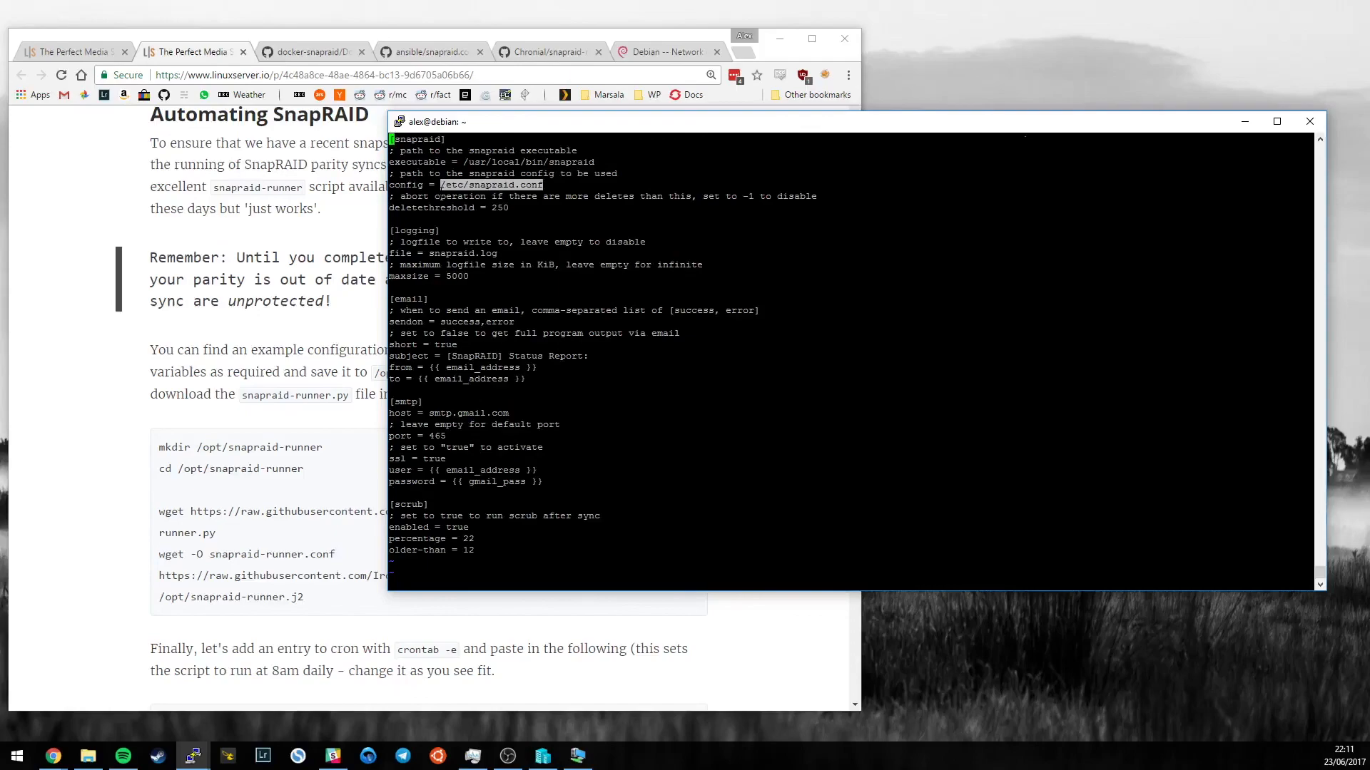
mouse_move(318, 235)
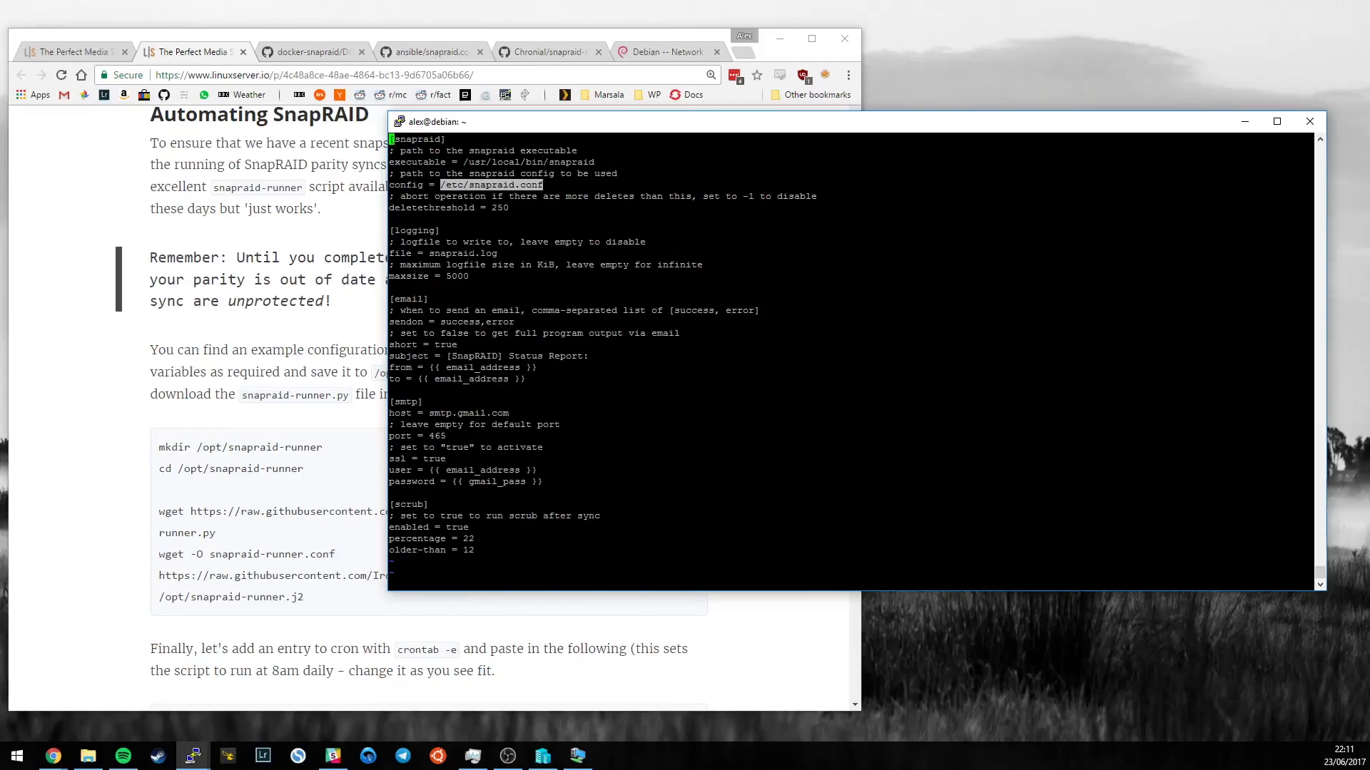
double_click(463, 254)
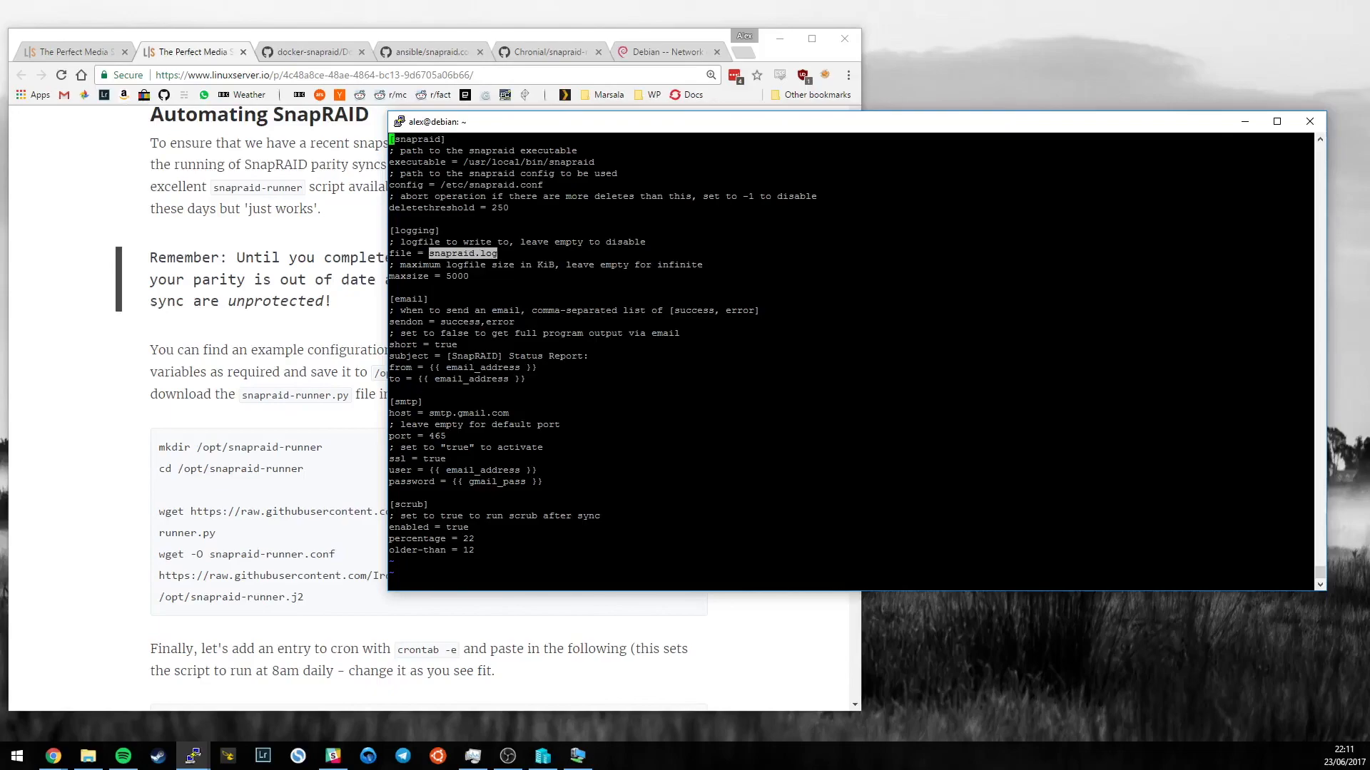
Review the remaining snapraid-runner.conf settings against /usr/local/bin/snapraid and quit vi
double_click(472, 321)
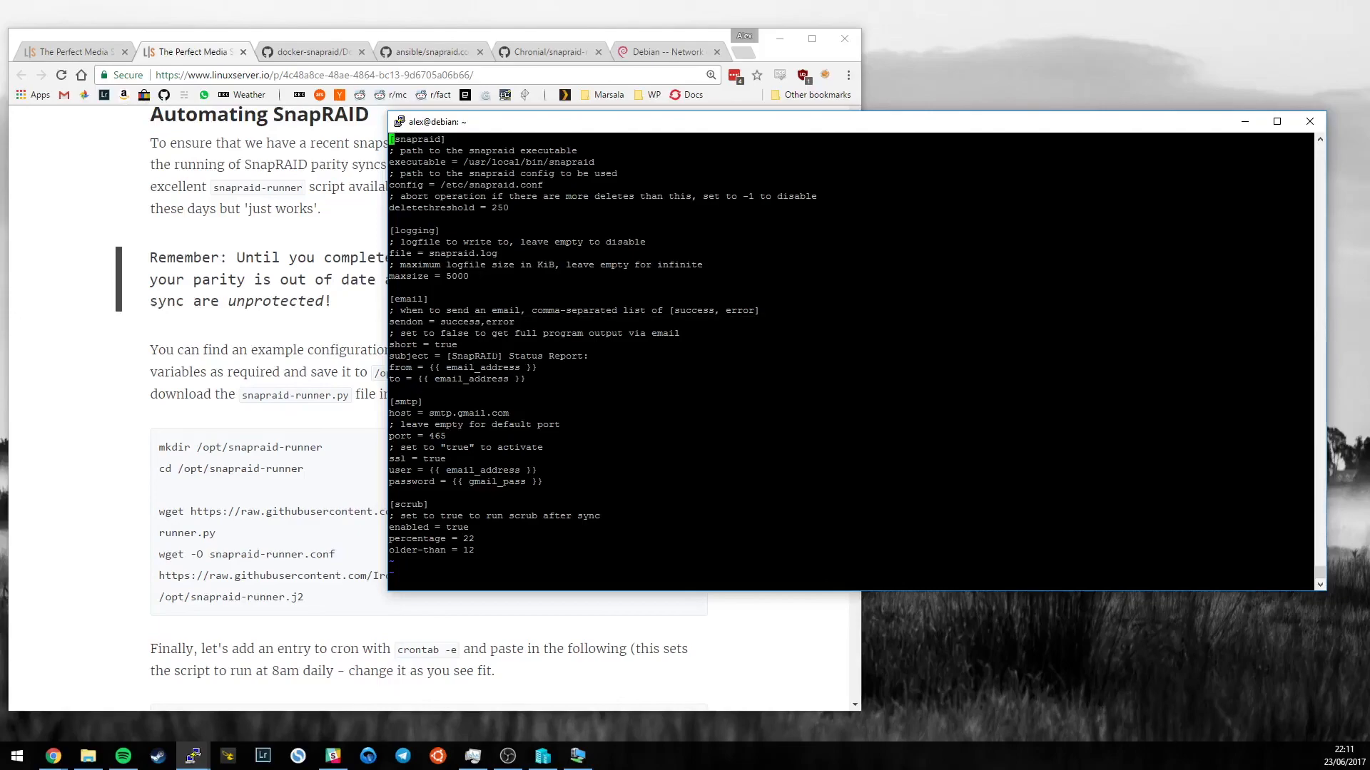
double_click(458, 321)
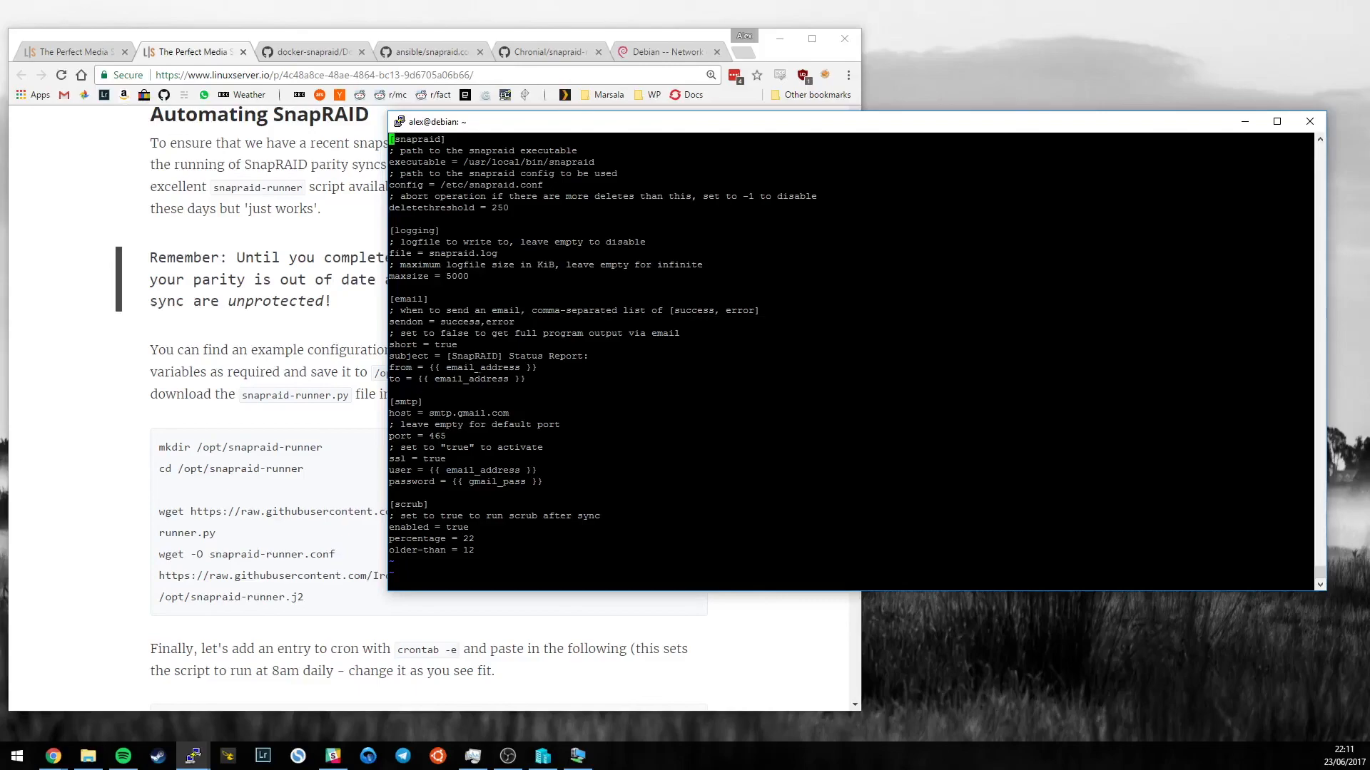
left_click_drag(391, 344, 526, 378)
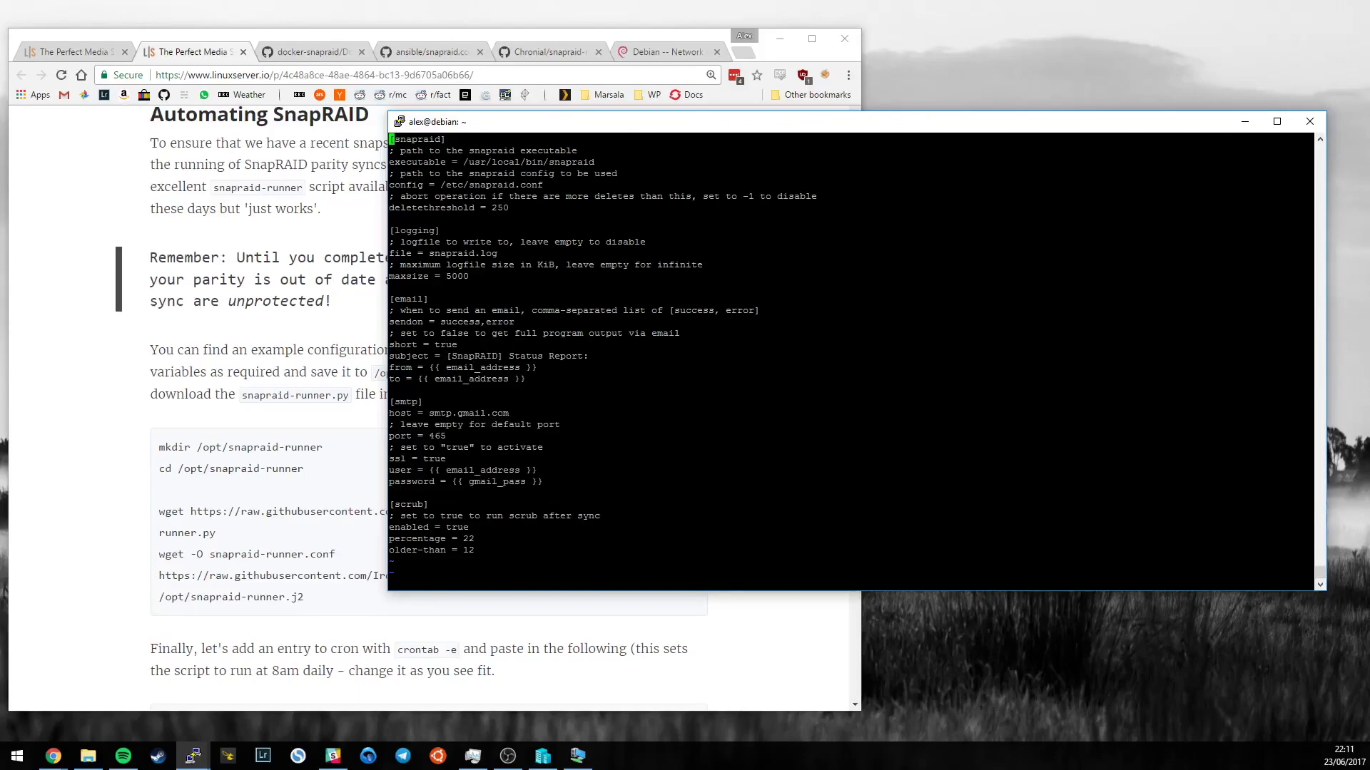
left_click_drag(389, 504, 476, 550)
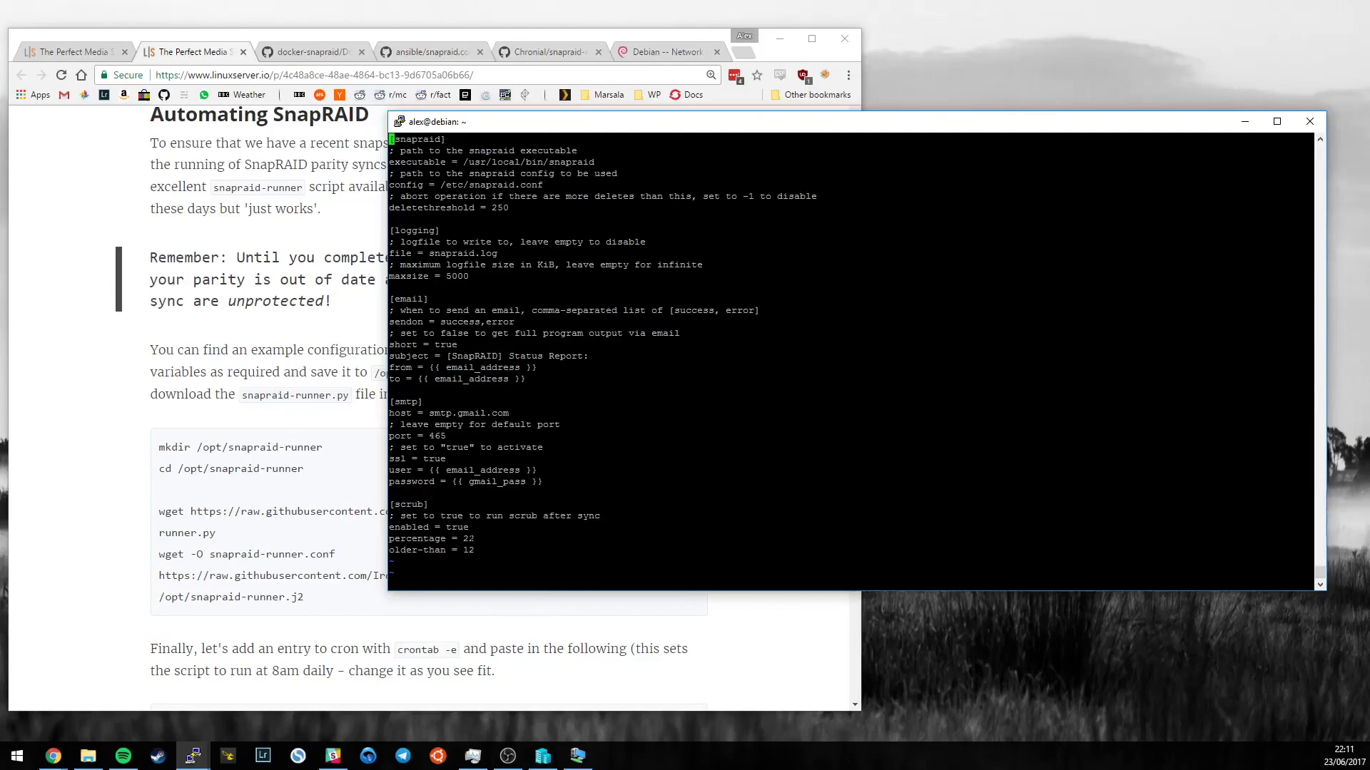
double_click(468, 538)
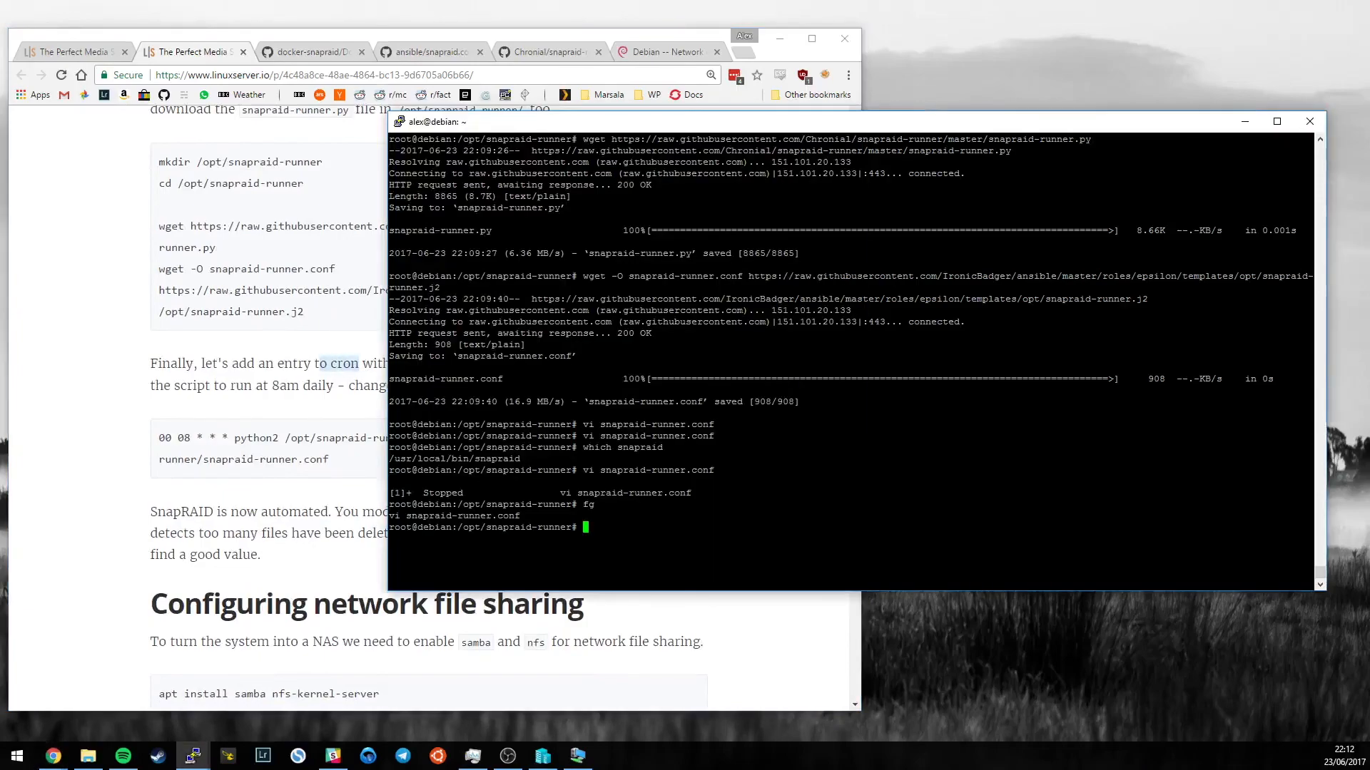
In crontab -e with nano, add '00 08 * * * python2 /opt/snapraid-runner/snapraid-runner.py -c ...' for a daily 8am run
type("crontab -")
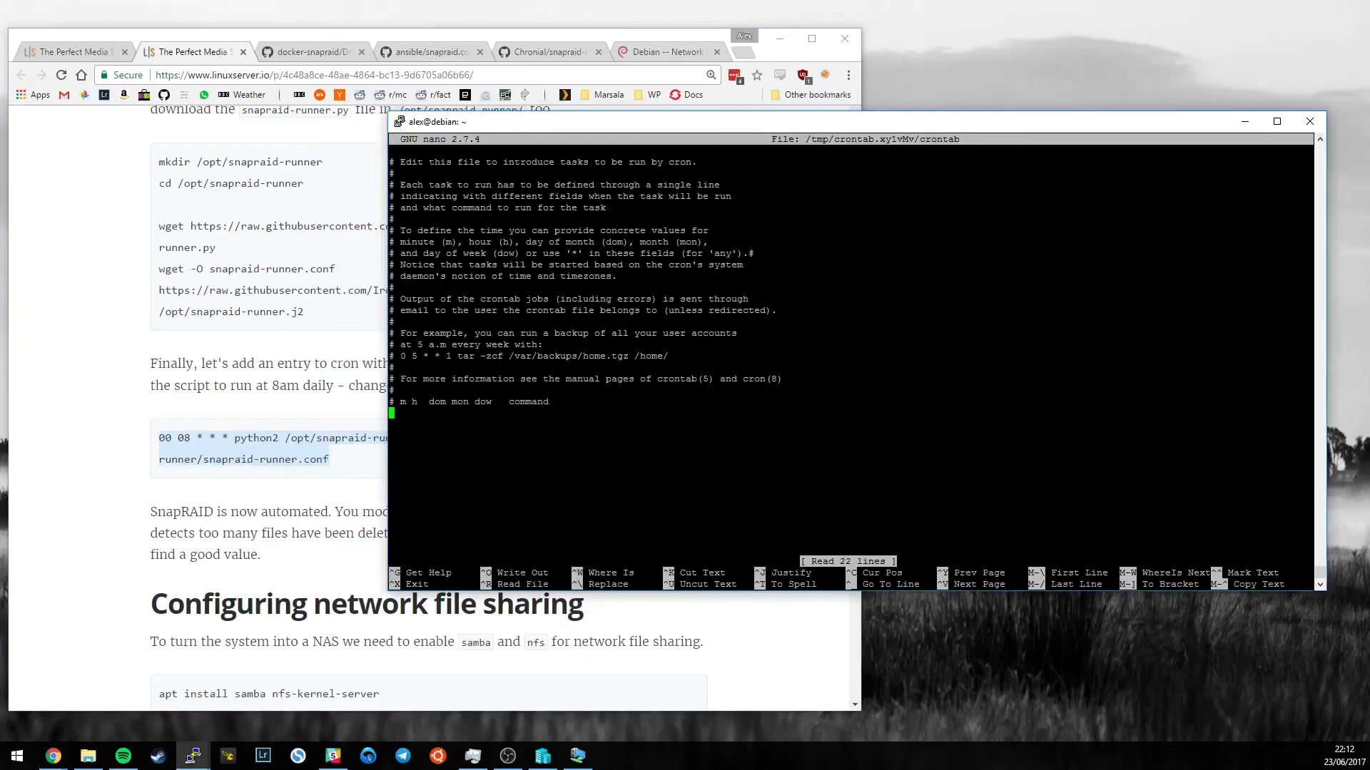
type("00 08 * * * python2 /opt/snapraid-runner/snapraid-runner.py -c /opt/snapraid-runner/snapraid-runner.conf")
type("crontab format")
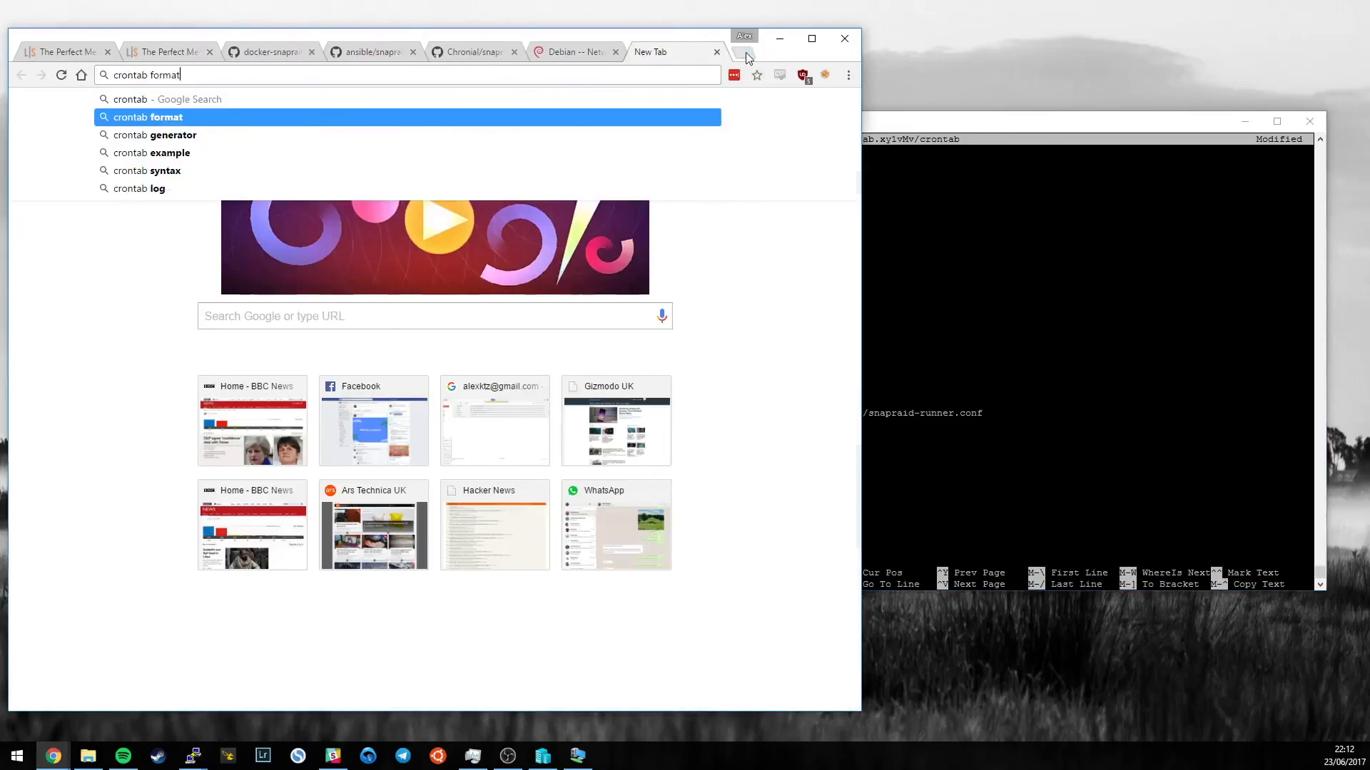
On crontab-generator.org, tick Every 30 Minutes, Odd Hours, Every 5 Days, Monday-Friday, Even Months and generate the line
left_click(154, 134)
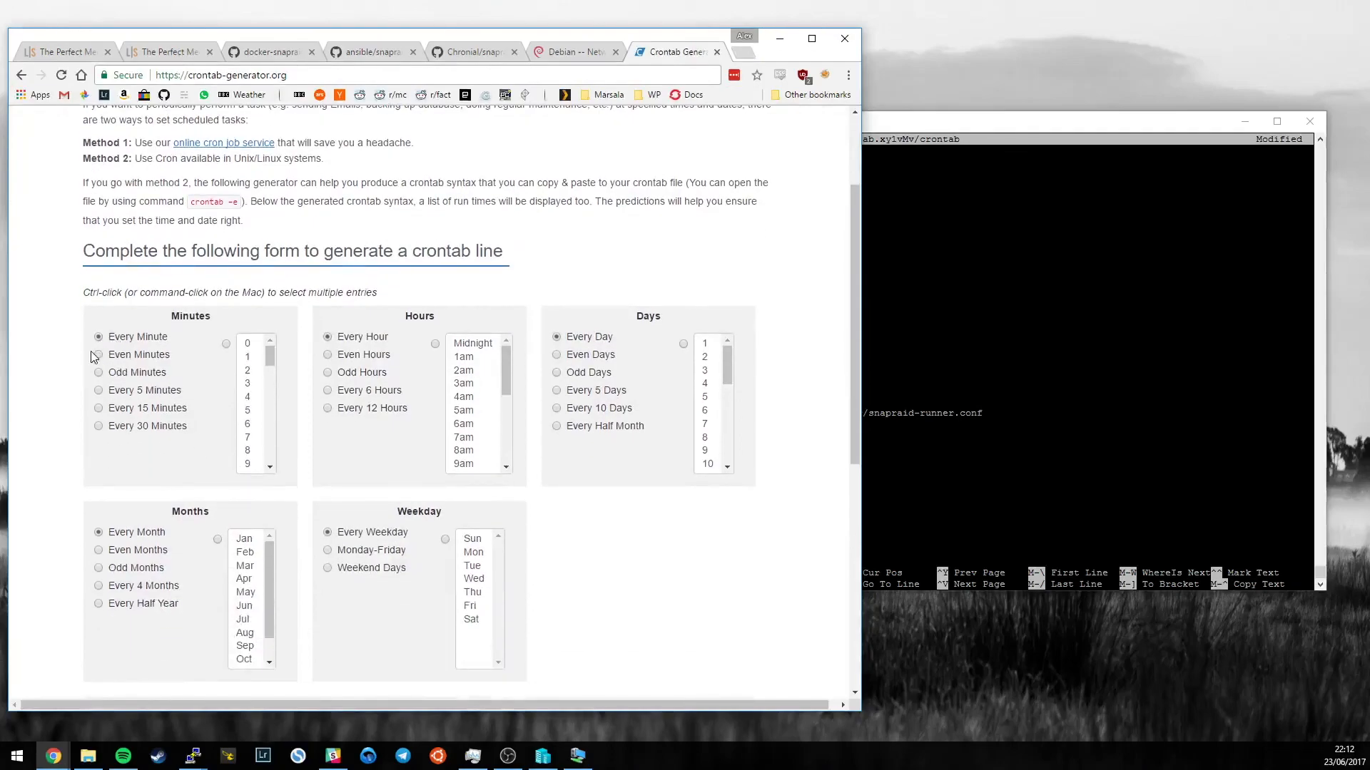
left_click(98, 425)
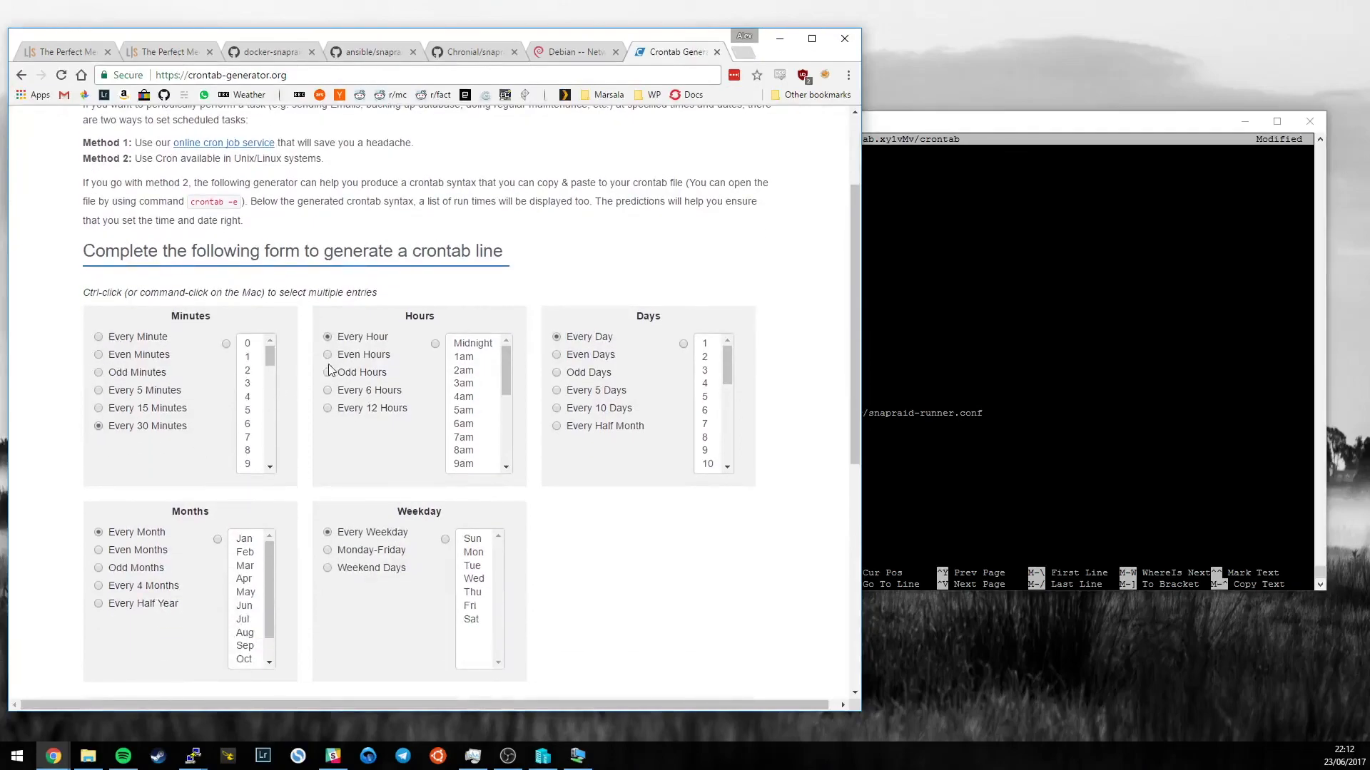
left_click(327, 372)
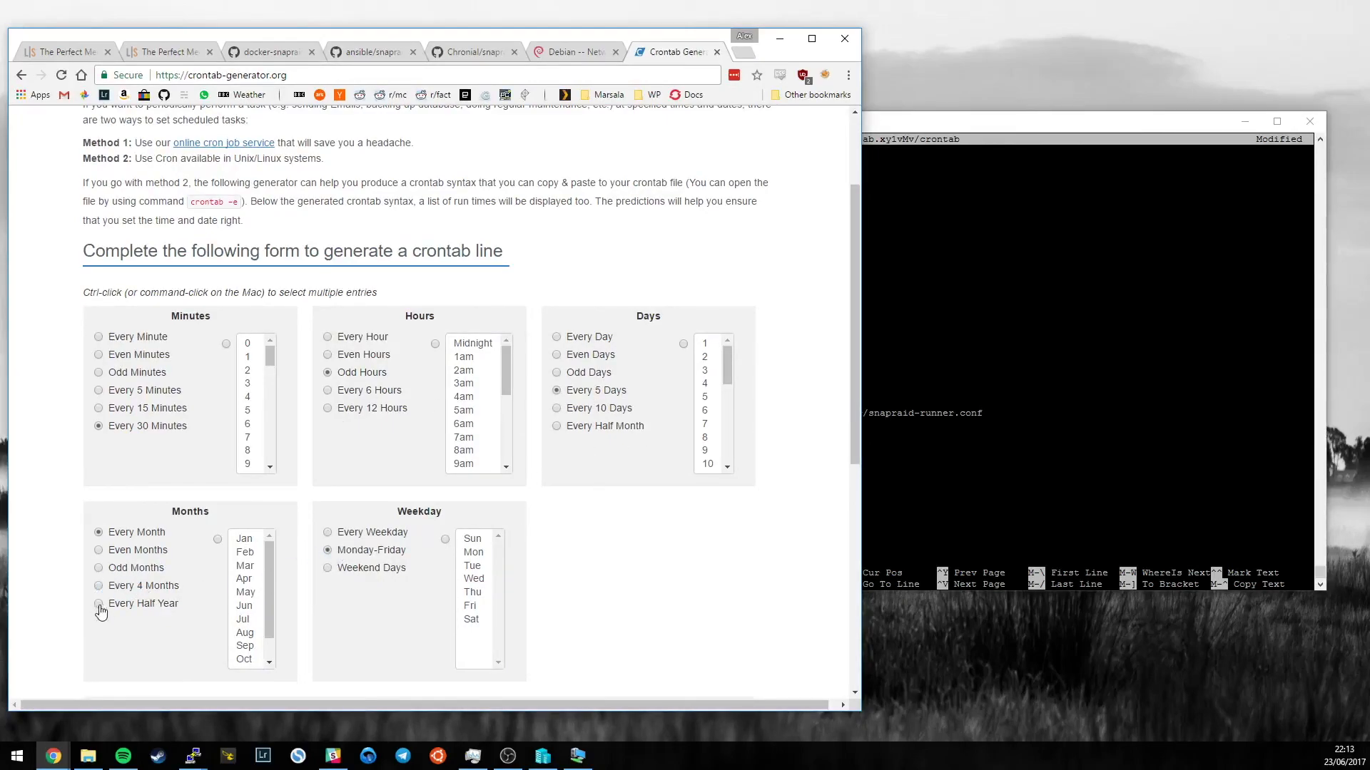
left_click(99, 549)
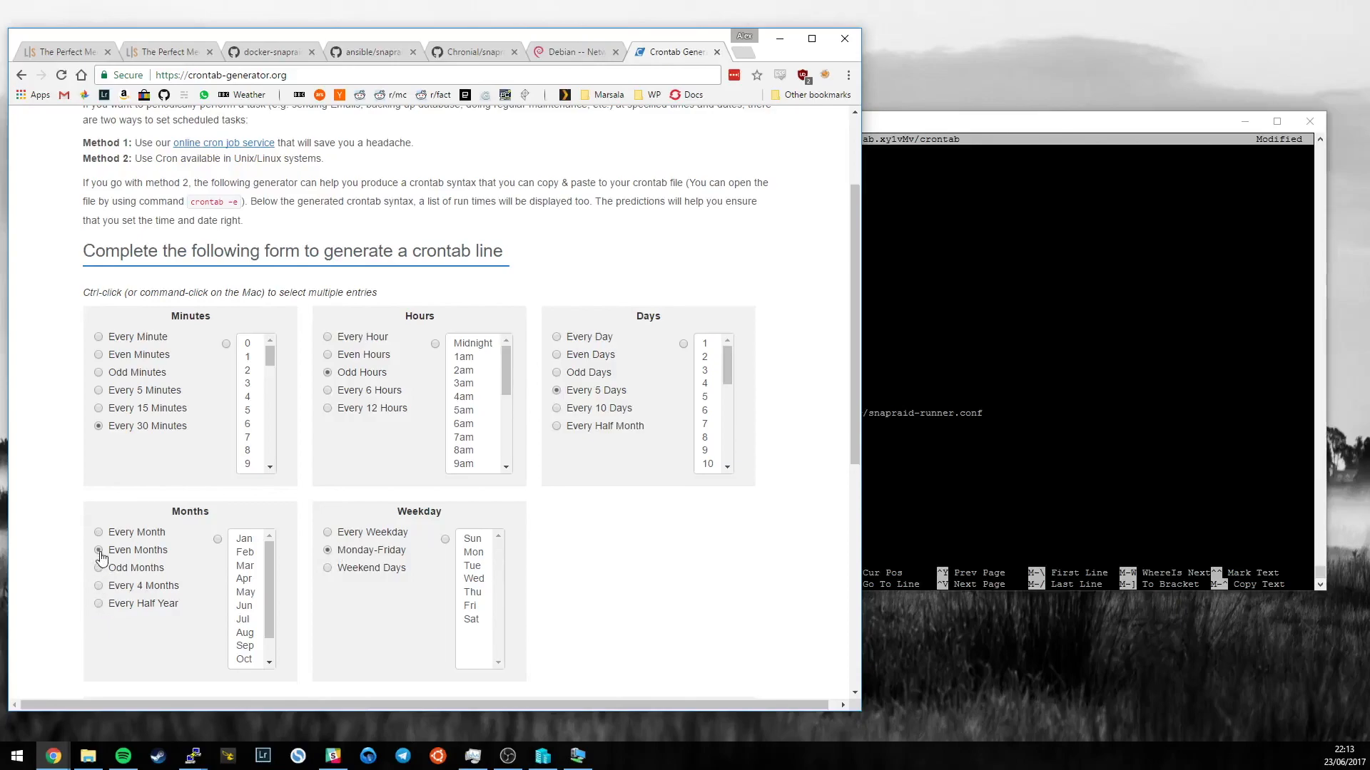
scroll("down", 3)
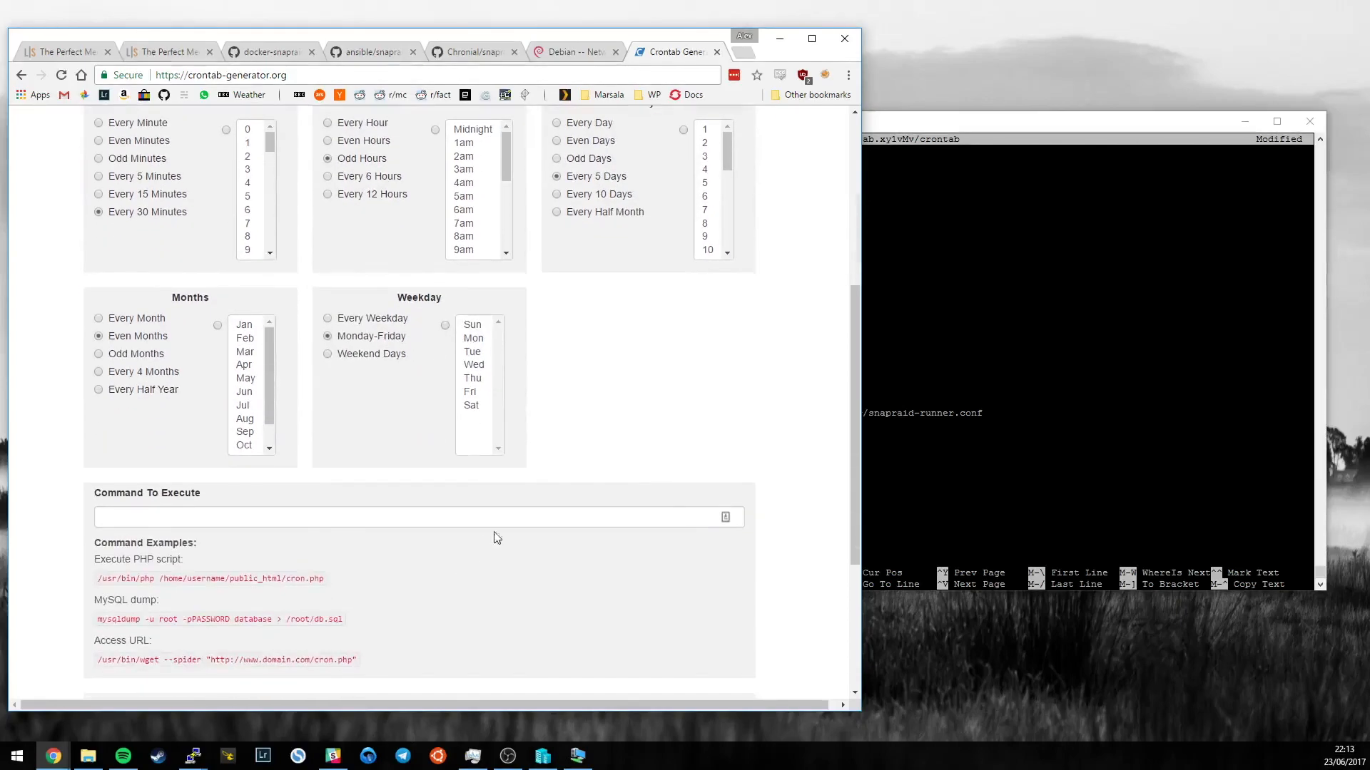
scroll("down", 3)
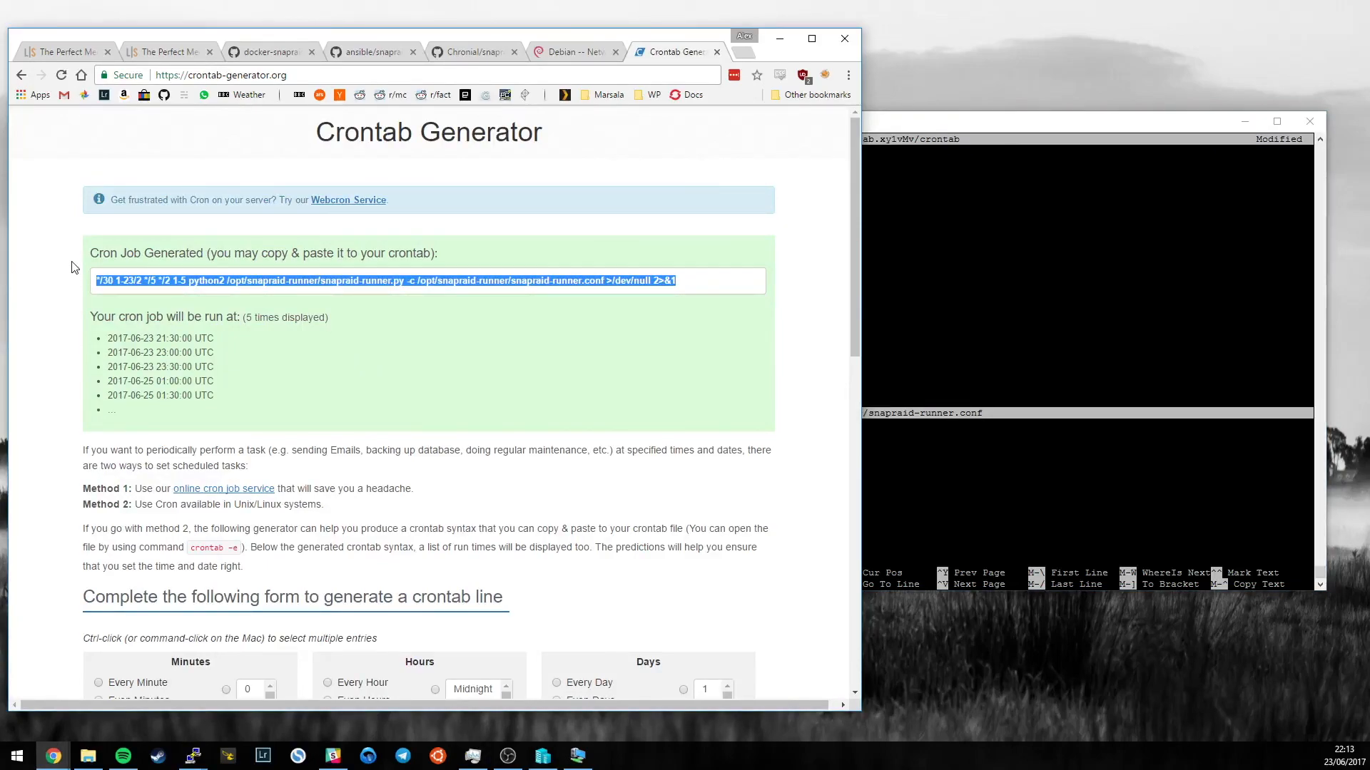
Save the crontab from nano to install the 8am snapraid-runner entry, then abandon a typed snapraid sync
right_click(580, 281)
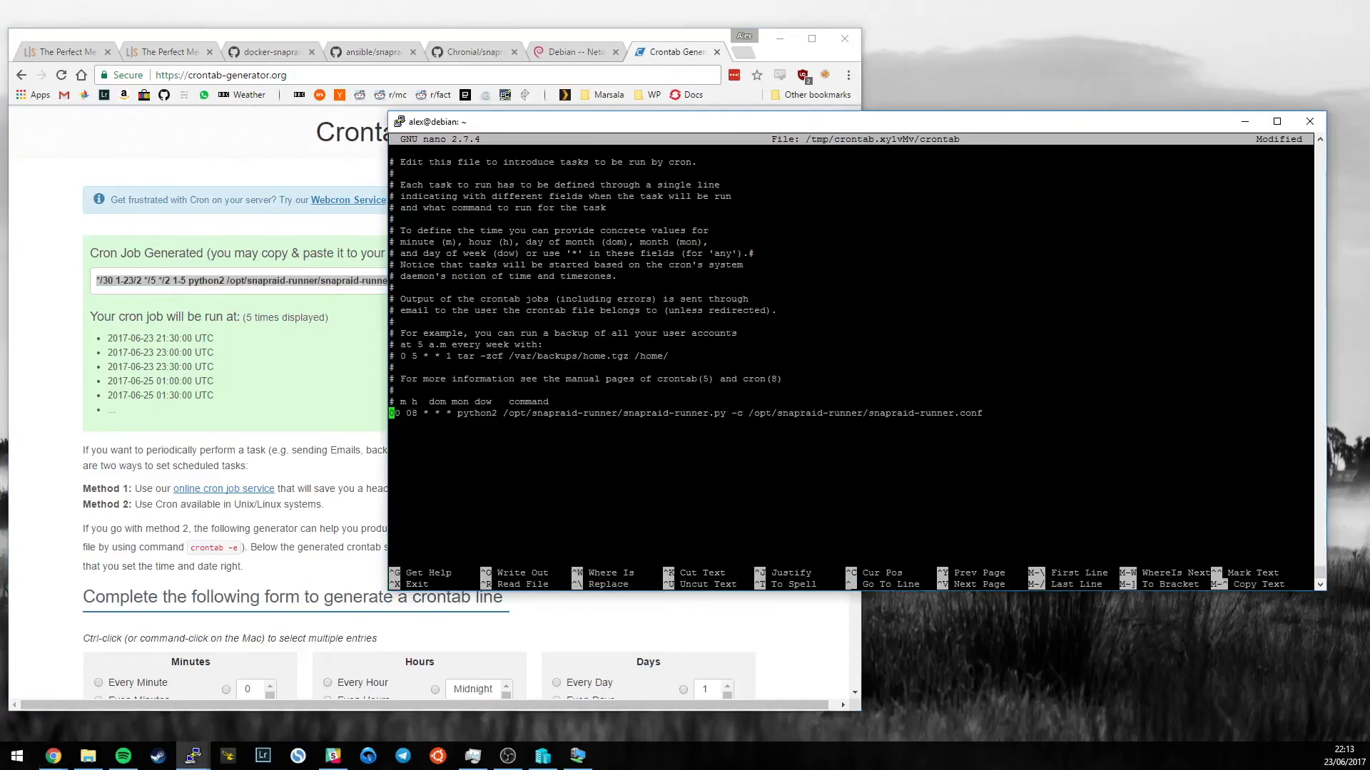
key("ctrl+x")
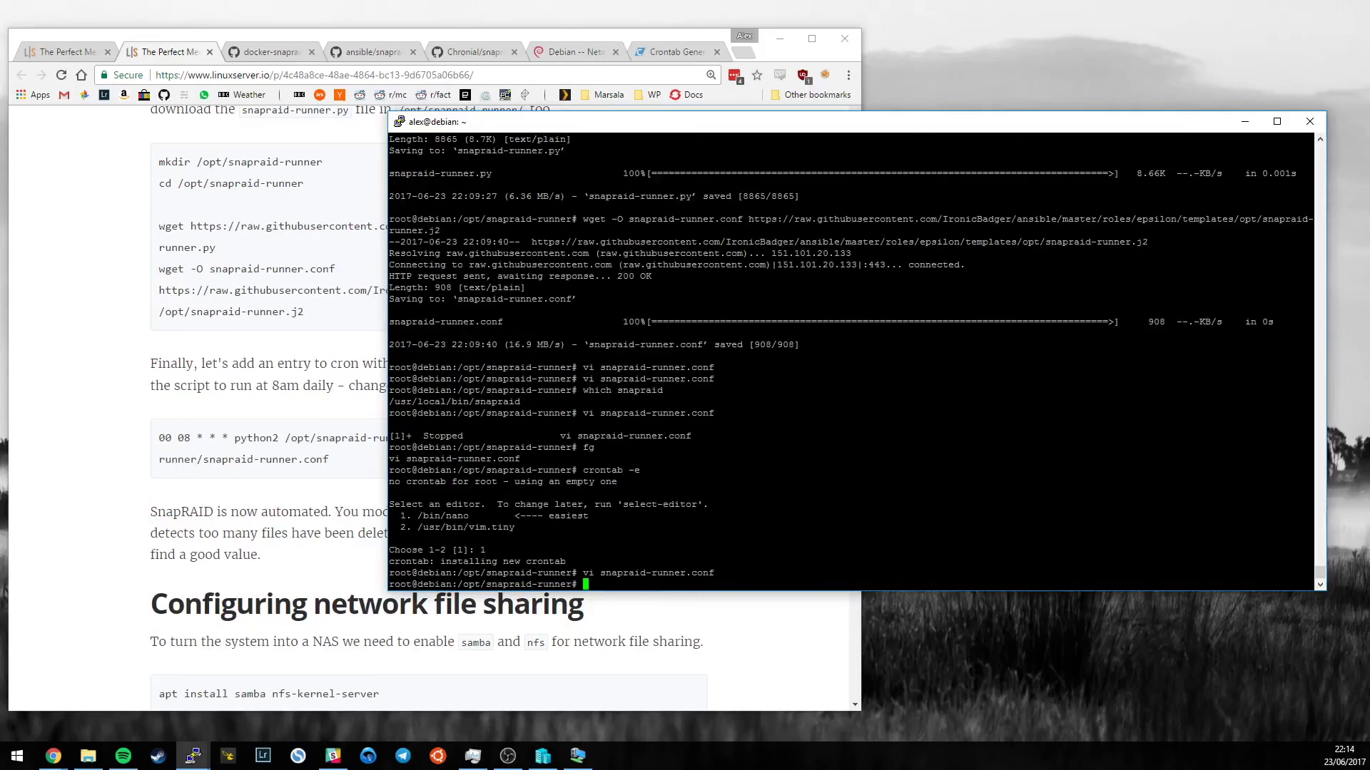
type("snapraid sync^C")
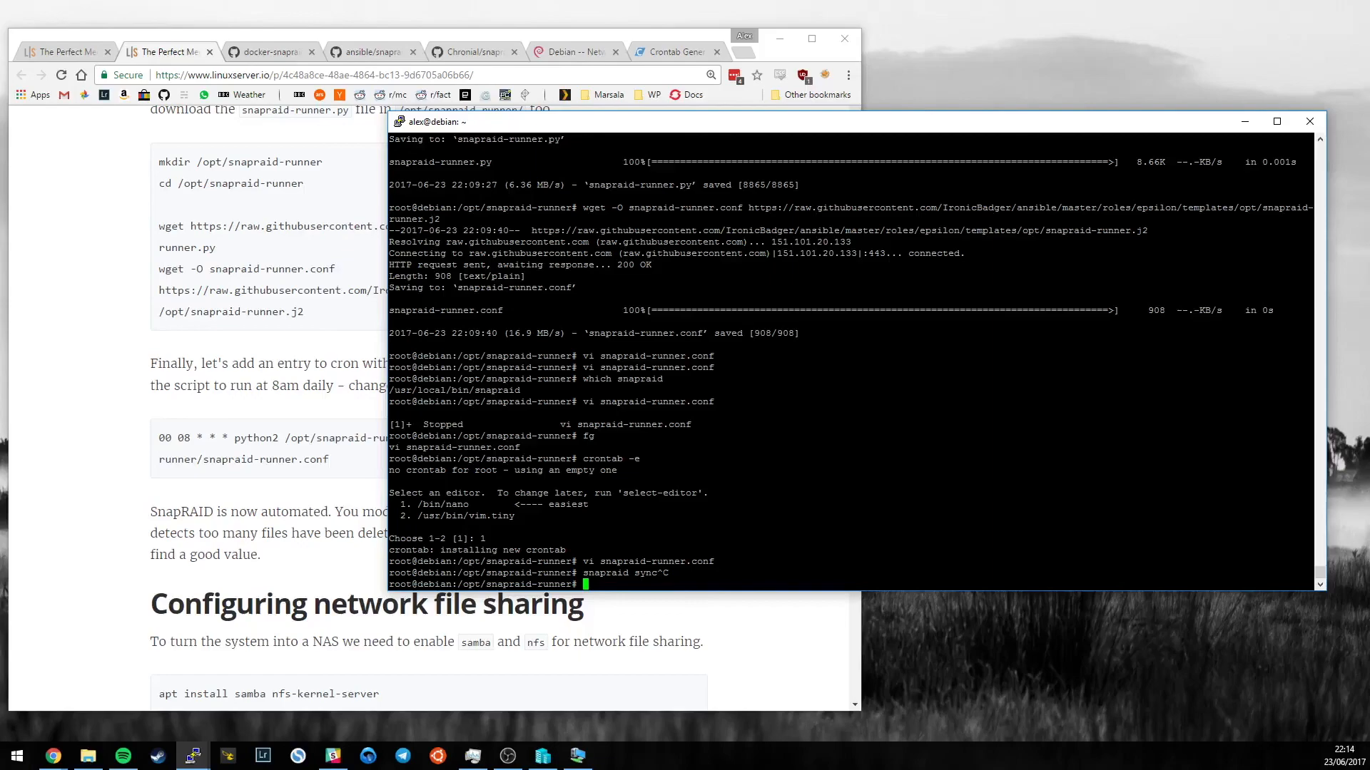
mouse_move(73, 447)
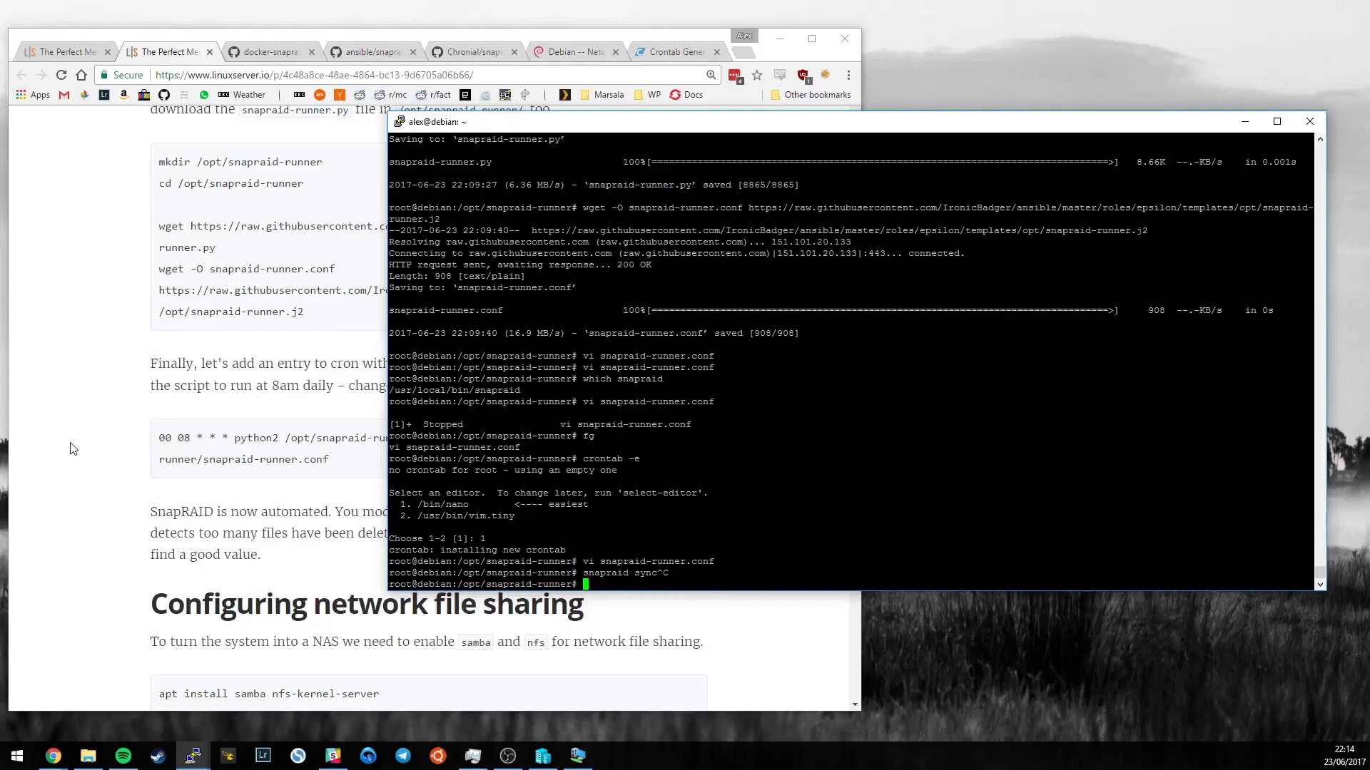